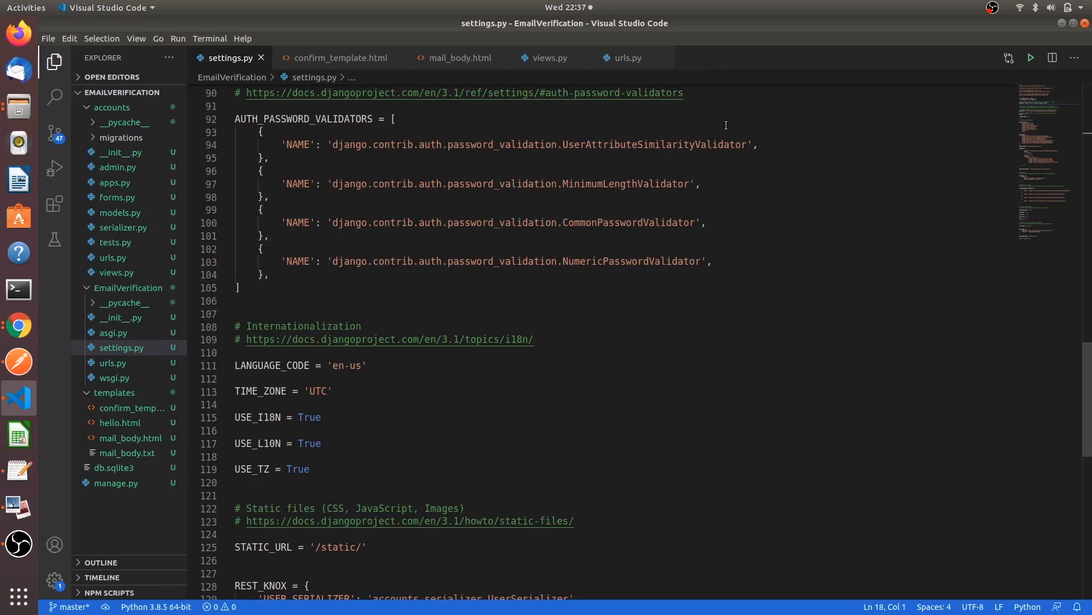
pyautogui.moveTo(783, 114)
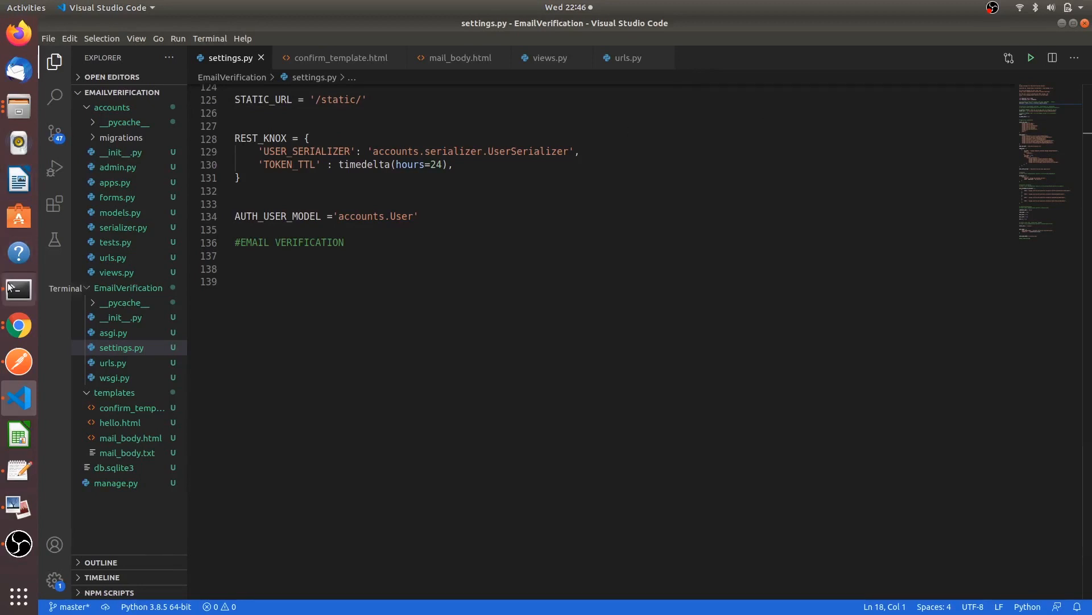
# Run 'pip install django-email-verification' in a terminal for the EmailVerification project.
pyautogui.click(17, 289)
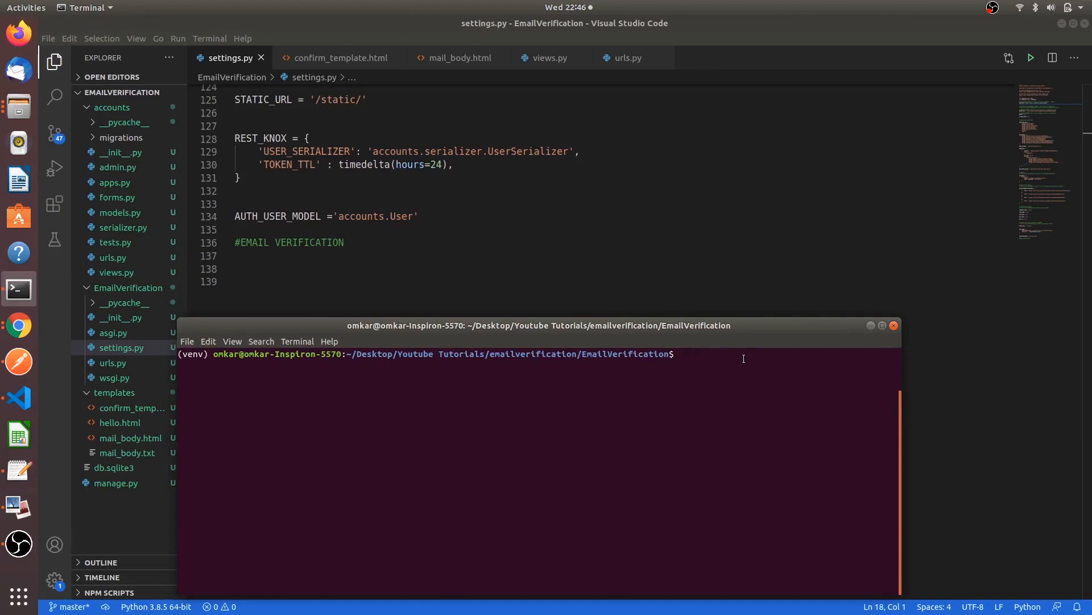
pyautogui.write('pip')
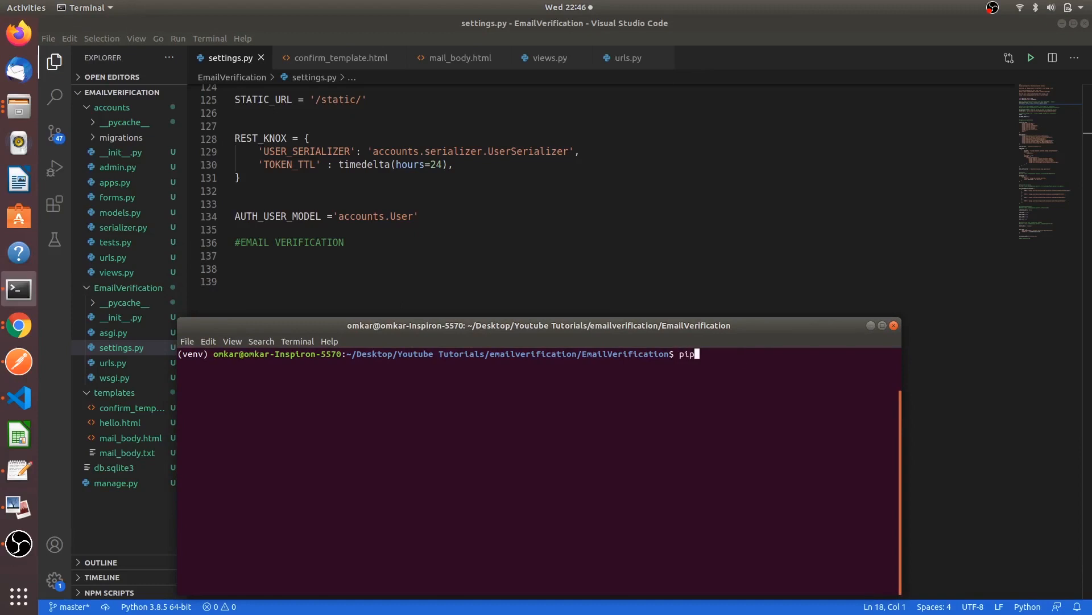
pyautogui.write('install')
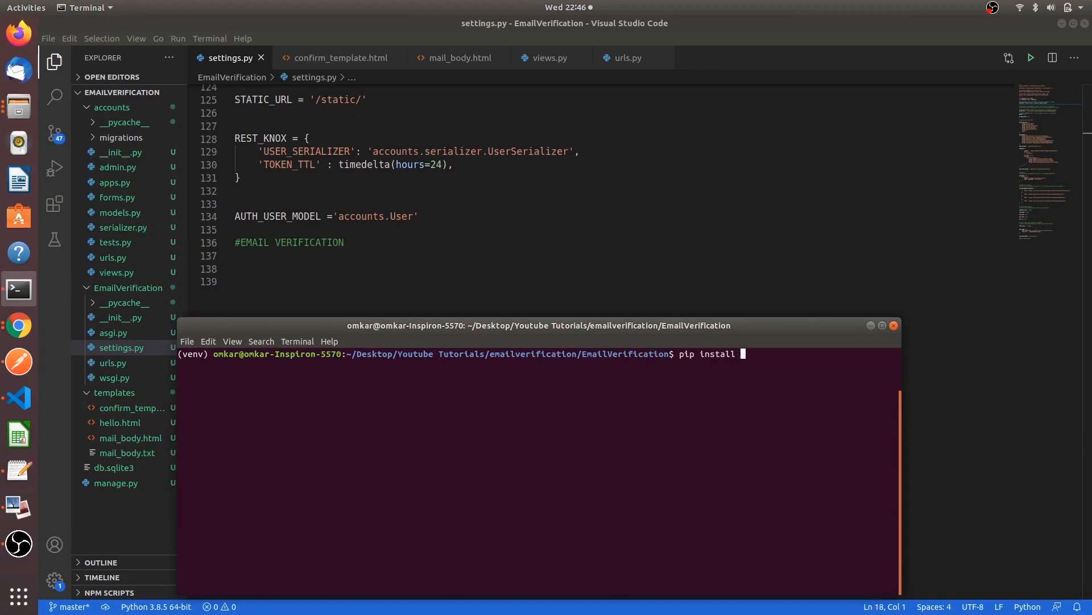
pyautogui.write('django-e')
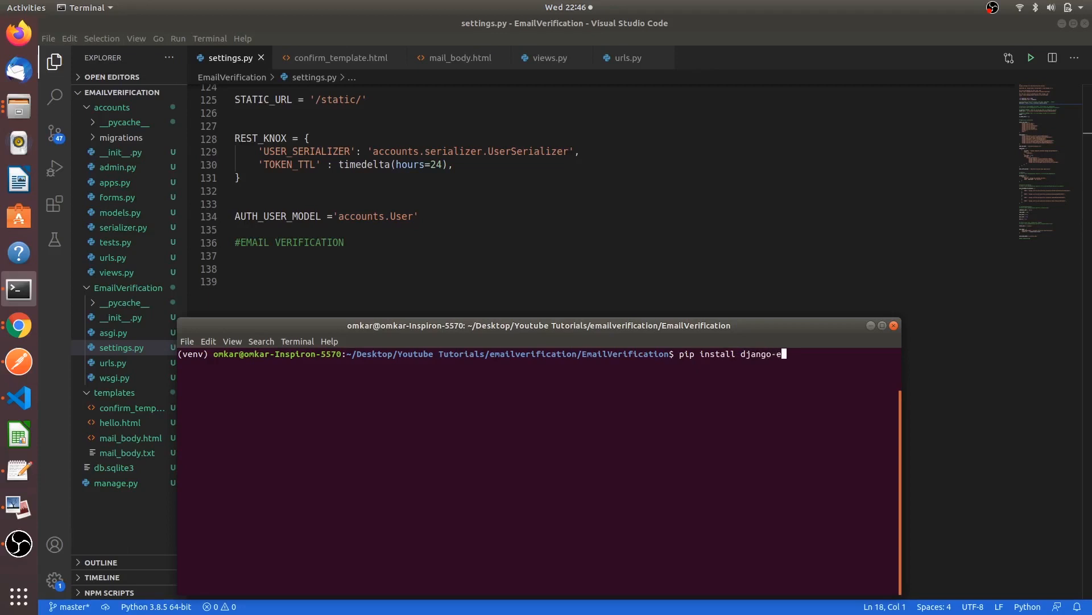
pyautogui.write('mail-ver')
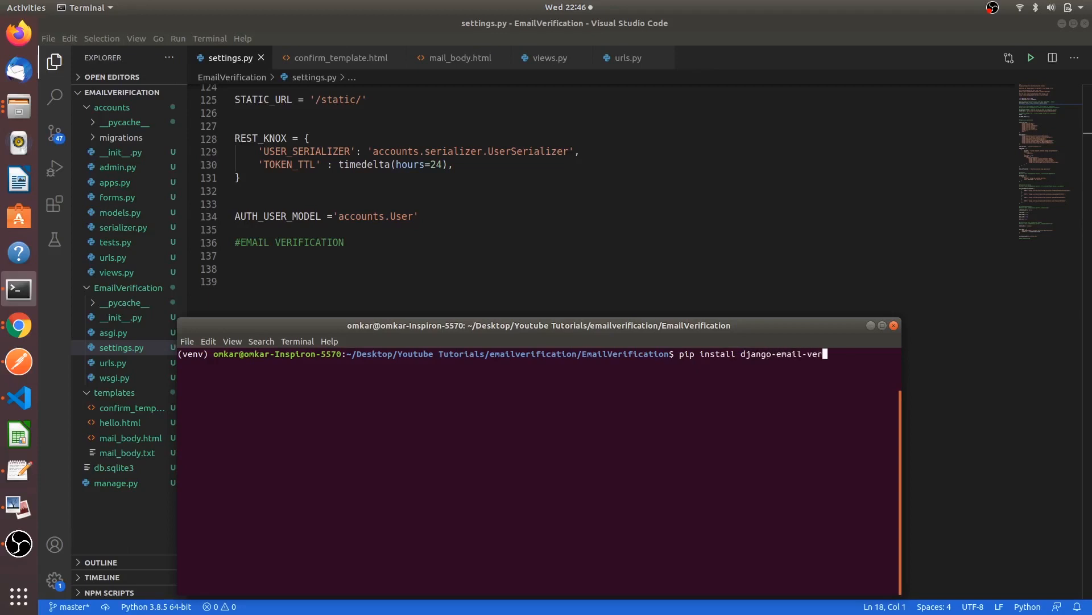
pyautogui.write('ification')
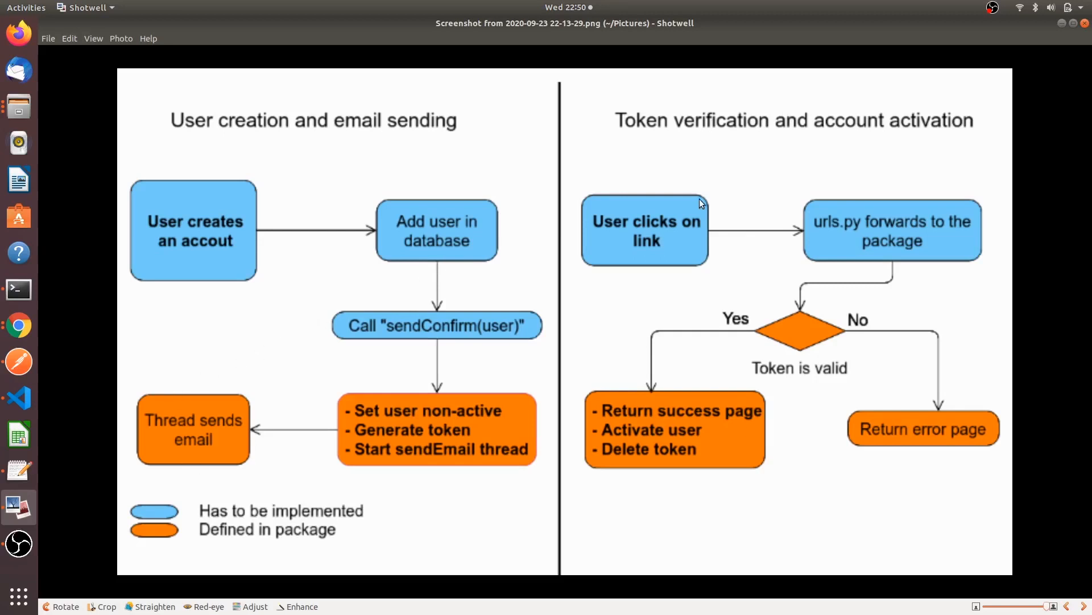
pyautogui.moveTo(759, 194)
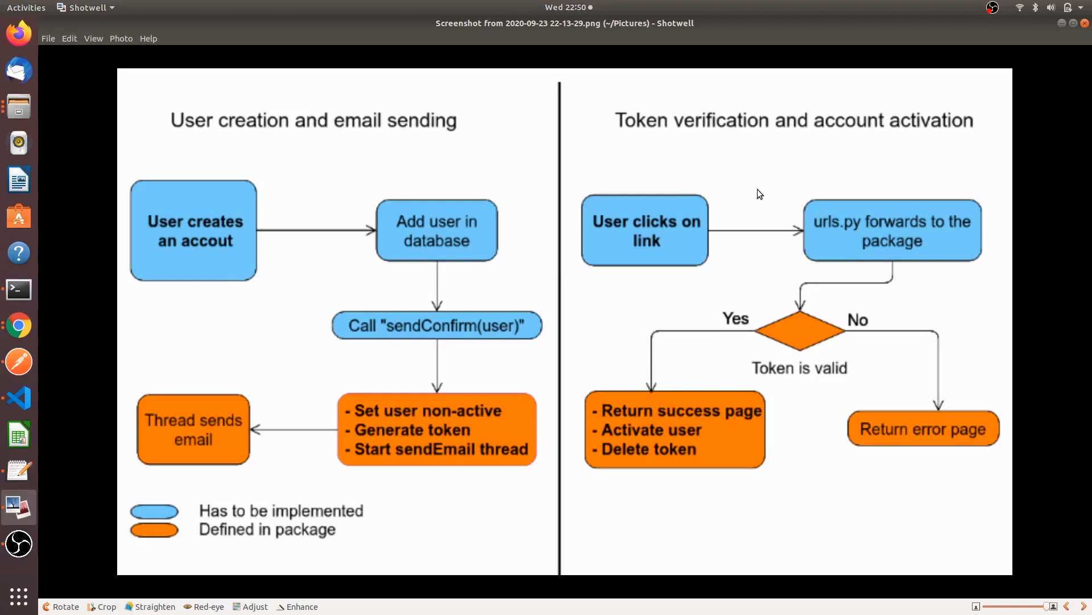
pyautogui.moveTo(744, 233)
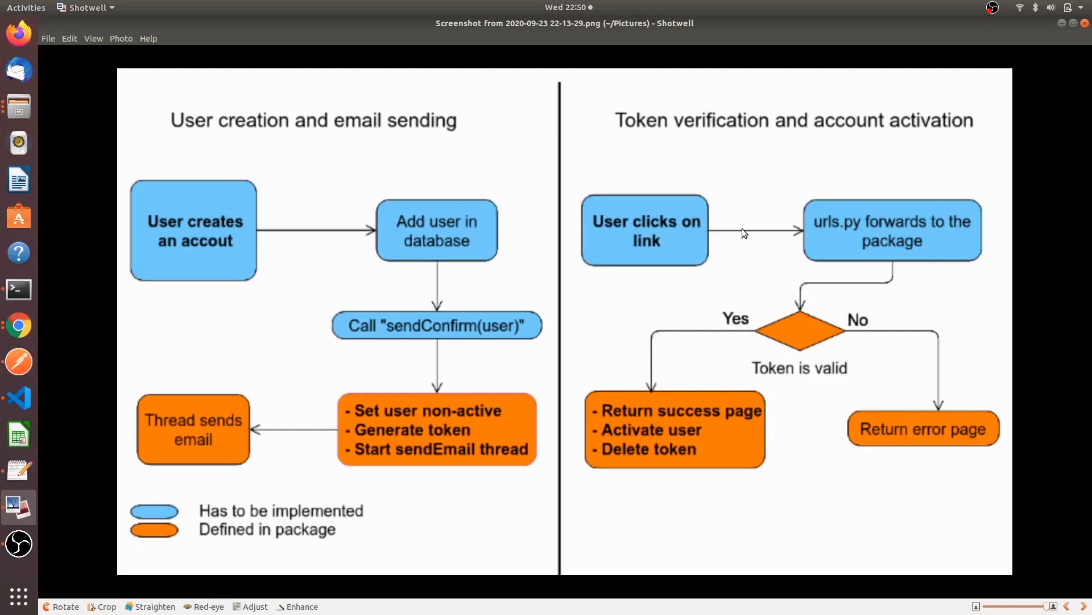
pyautogui.moveTo(788, 374)
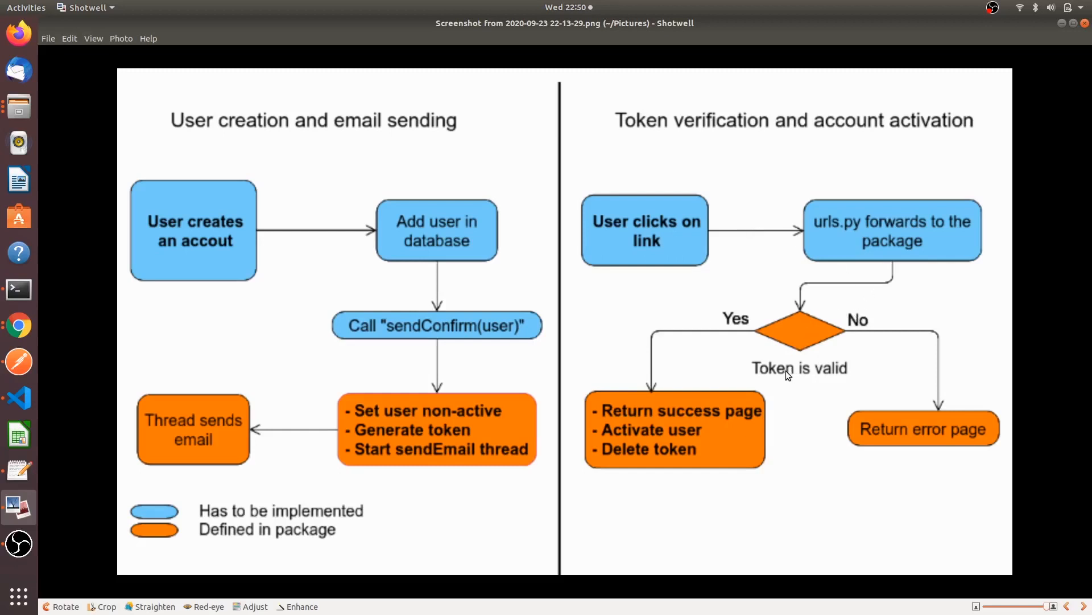
pyautogui.moveTo(775, 342)
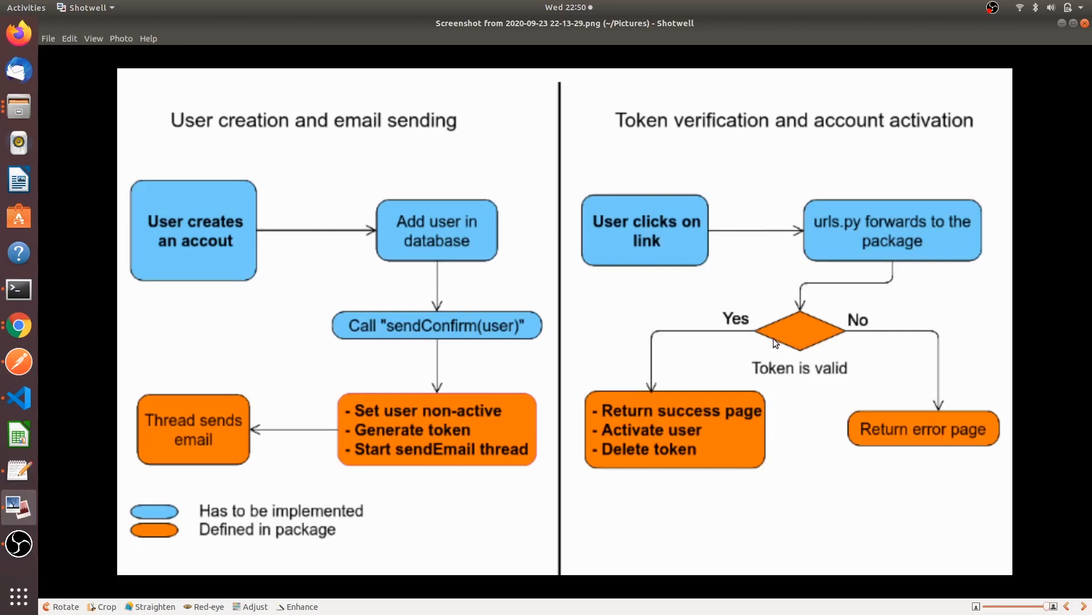
pyautogui.moveTo(651, 419)
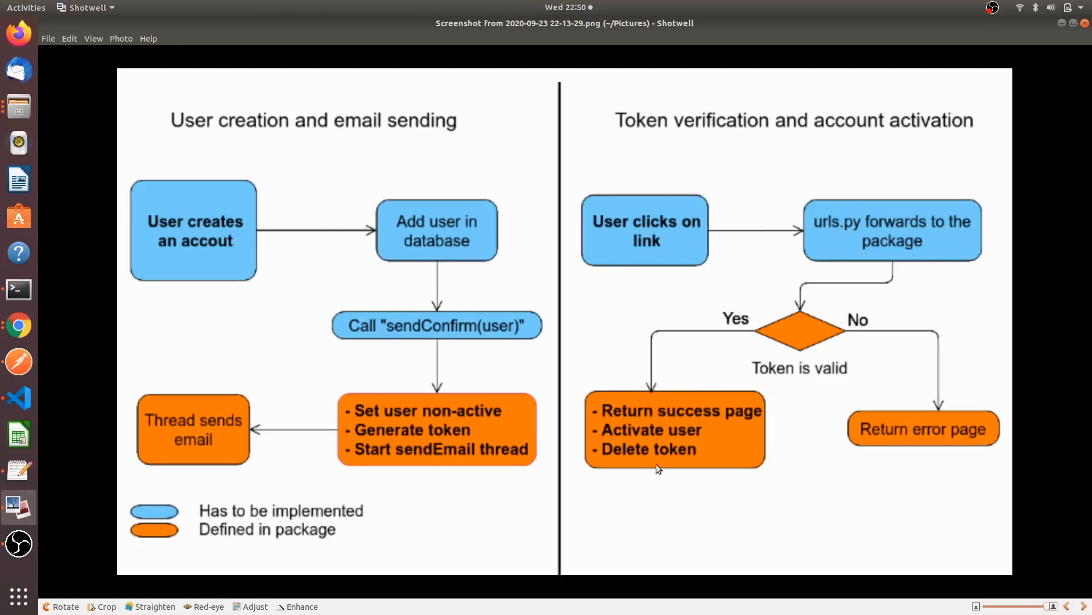
pyautogui.moveTo(750, 416)
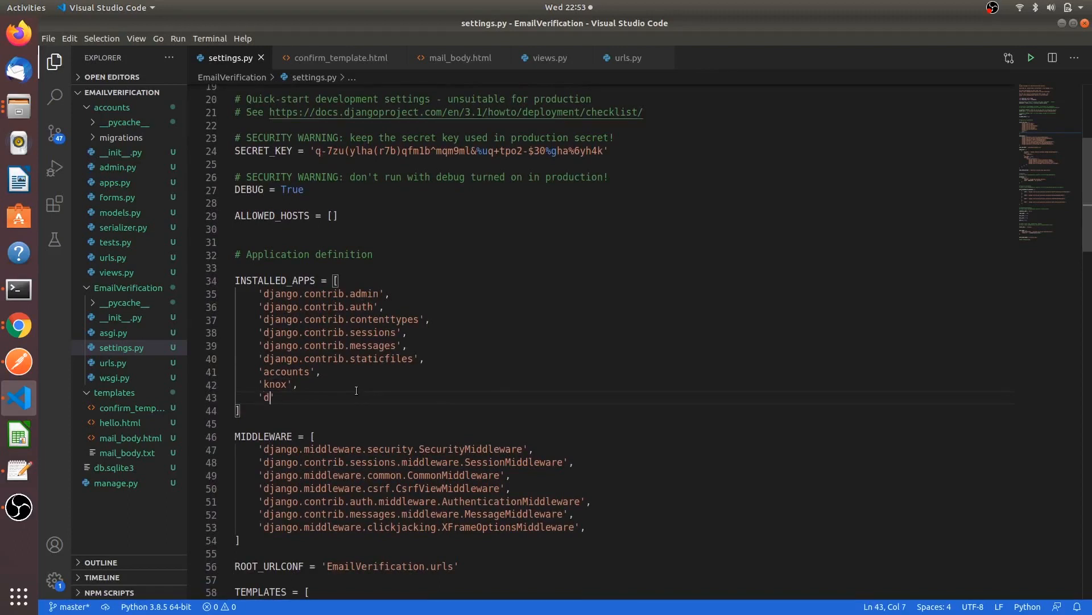
# Add 'django_email_verification', to INSTALLED_APPS after 'knox' in settings.py.
pyautogui.write('jango_e')
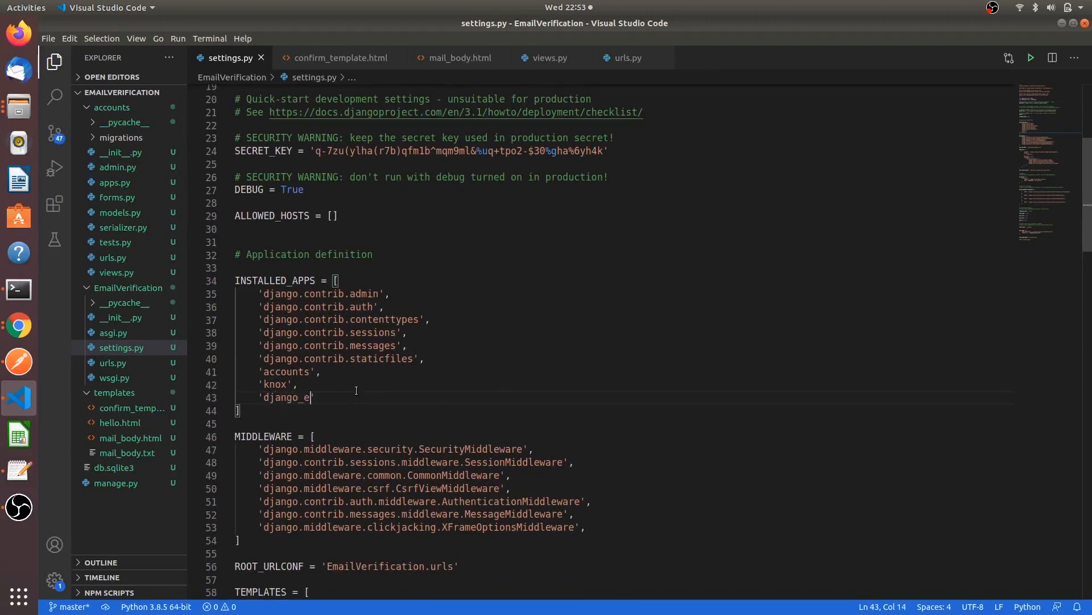
pyautogui.write('mail_')
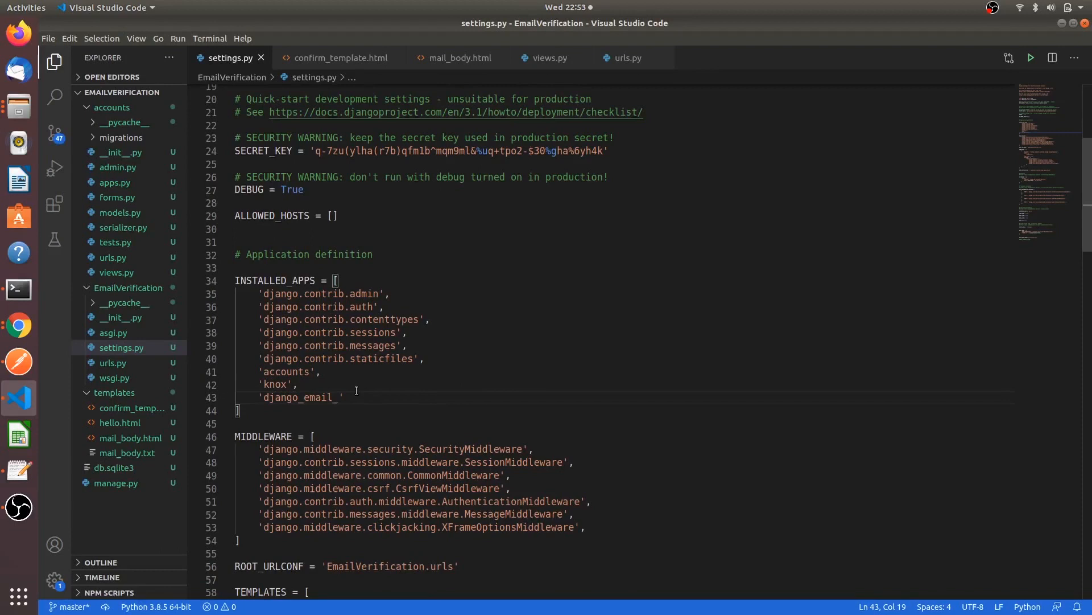
pyautogui.write('verificat')
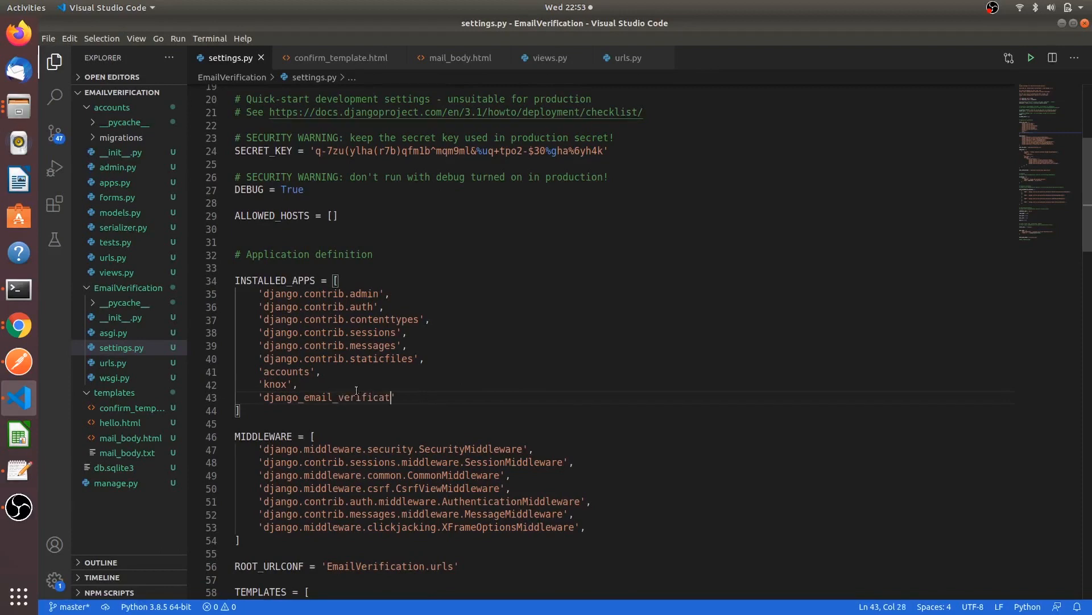
pyautogui.write("ion'")
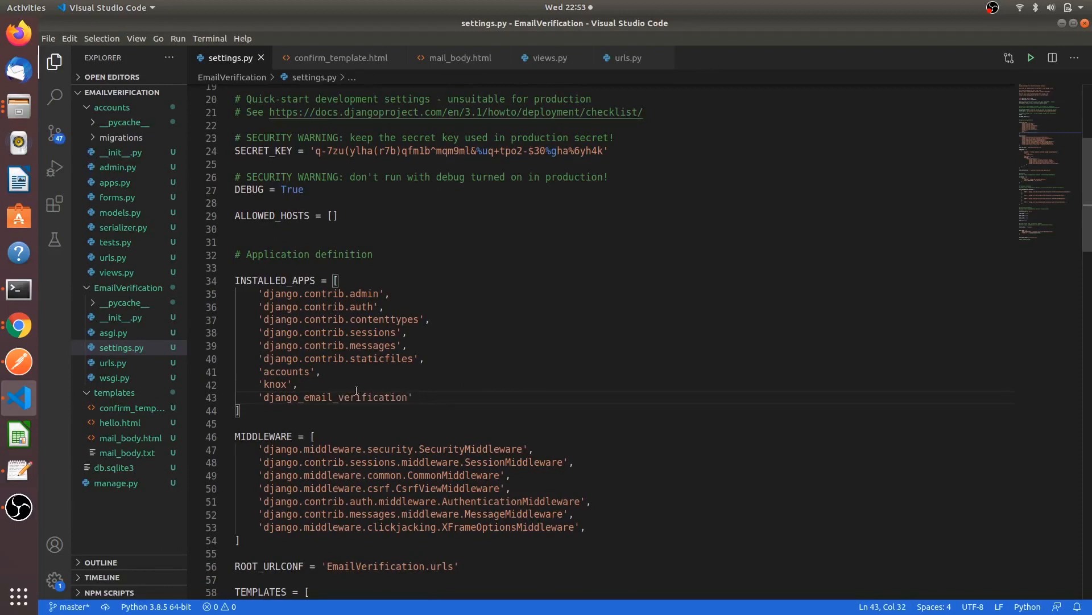
pyautogui.write(',')
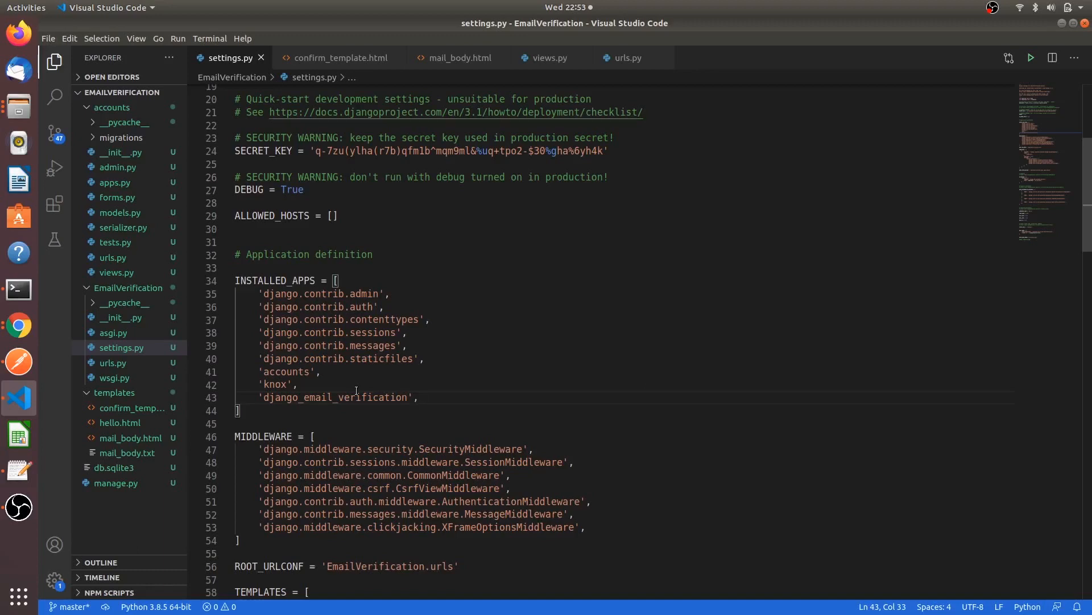
pyautogui.scroll(-3)
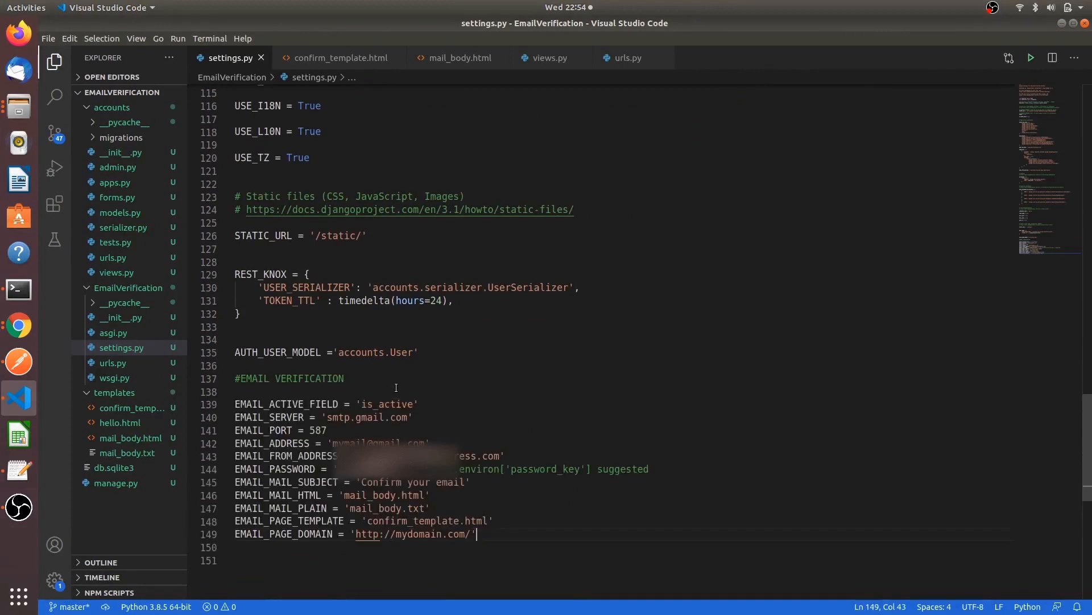
pyautogui.moveTo(512, 508)
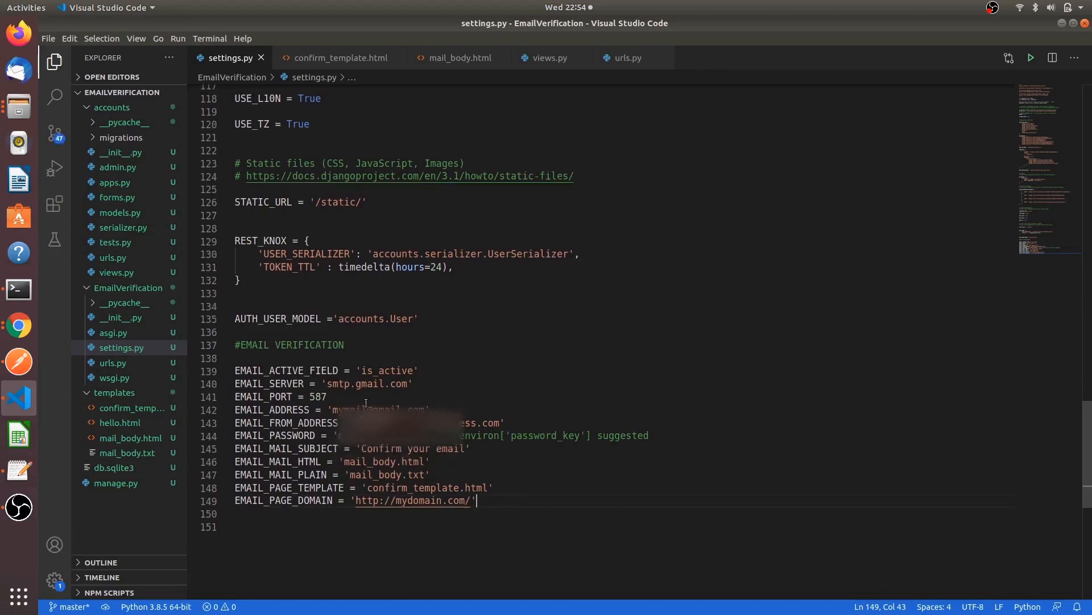
pyautogui.moveTo(512, 466)
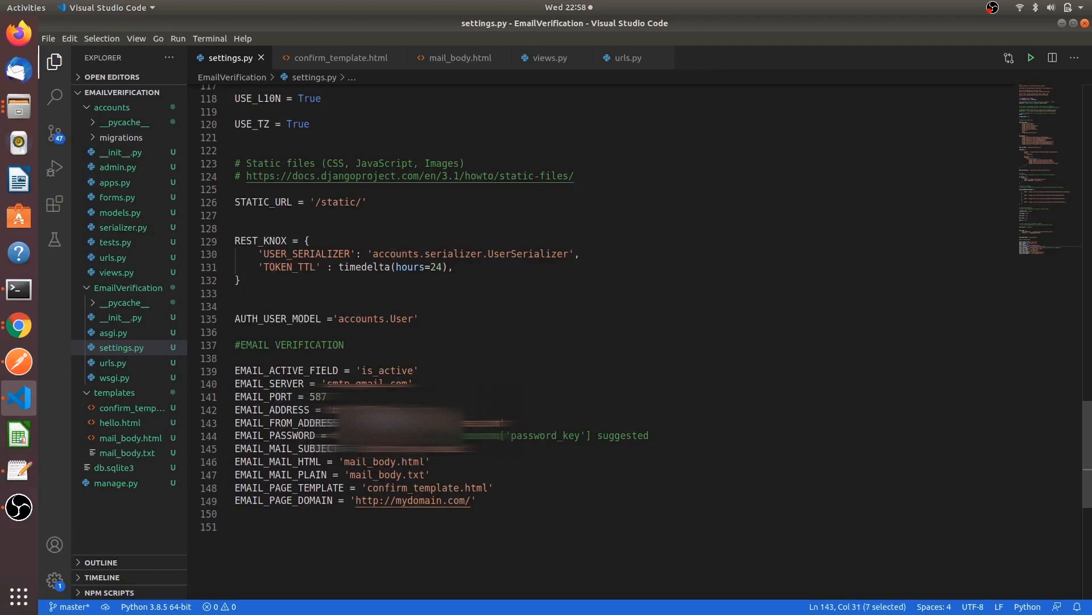
# Replace the EMAIL_FROM_ADDRESS and EMAIL_PASSWORD values with your own Gmail credentials.
pyautogui.moveTo(342, 422); pyautogui.dragTo(495, 422)
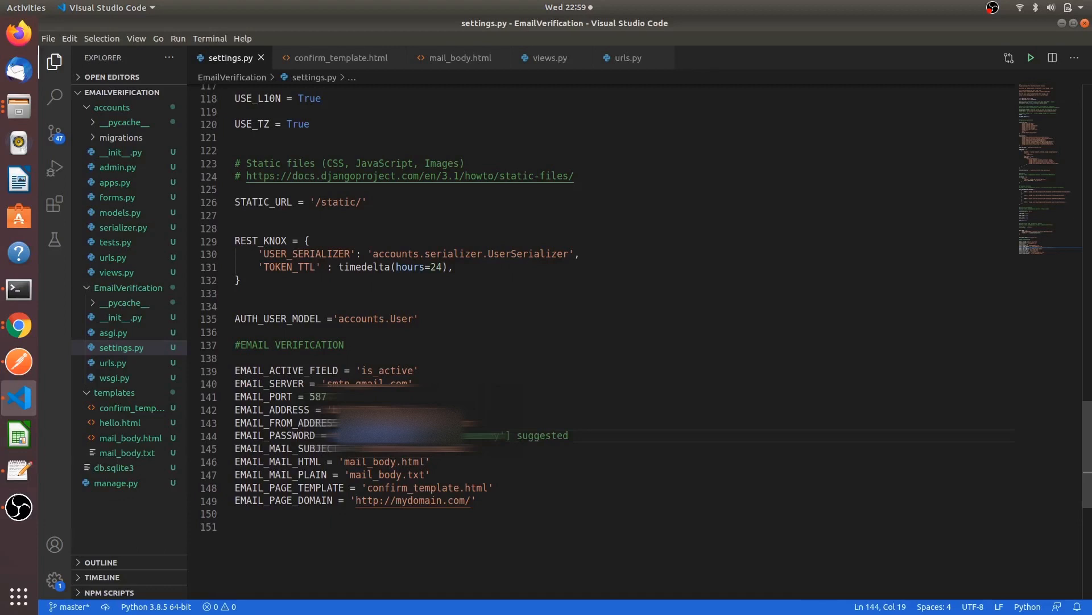
pyautogui.write('password_key')
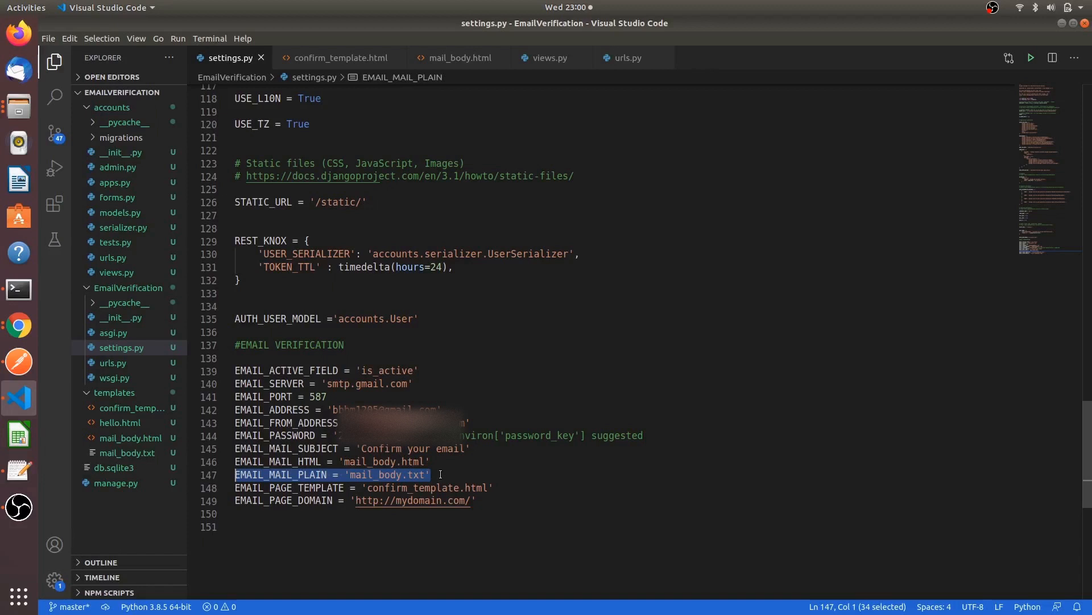
pyautogui.moveTo(129, 437)
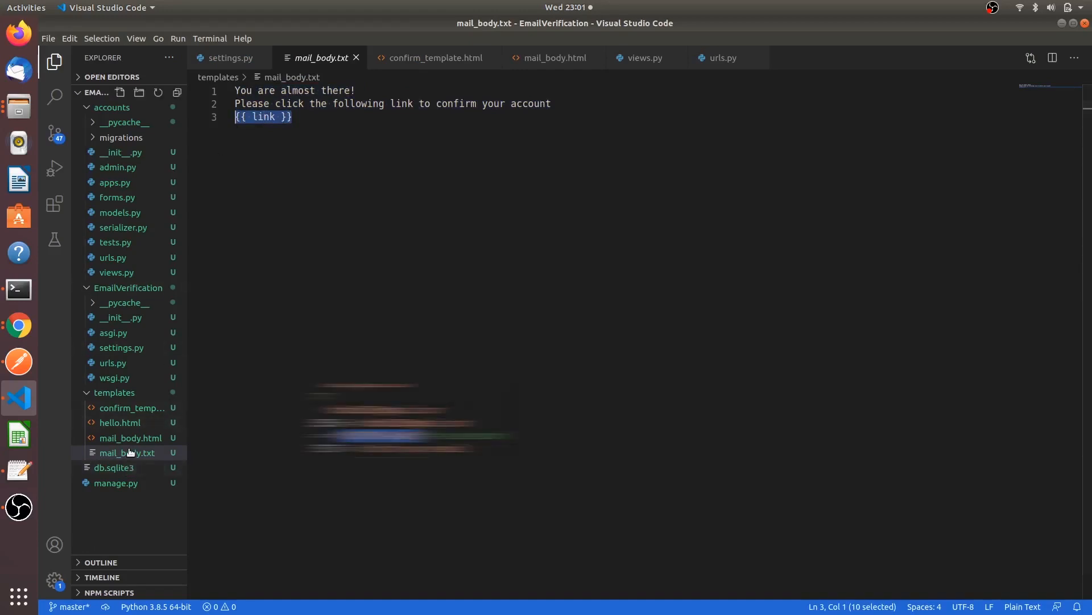
# View mail_body.txt, the plain-text email asking to click {{ link }} to confirm.
pyautogui.click(230, 58)
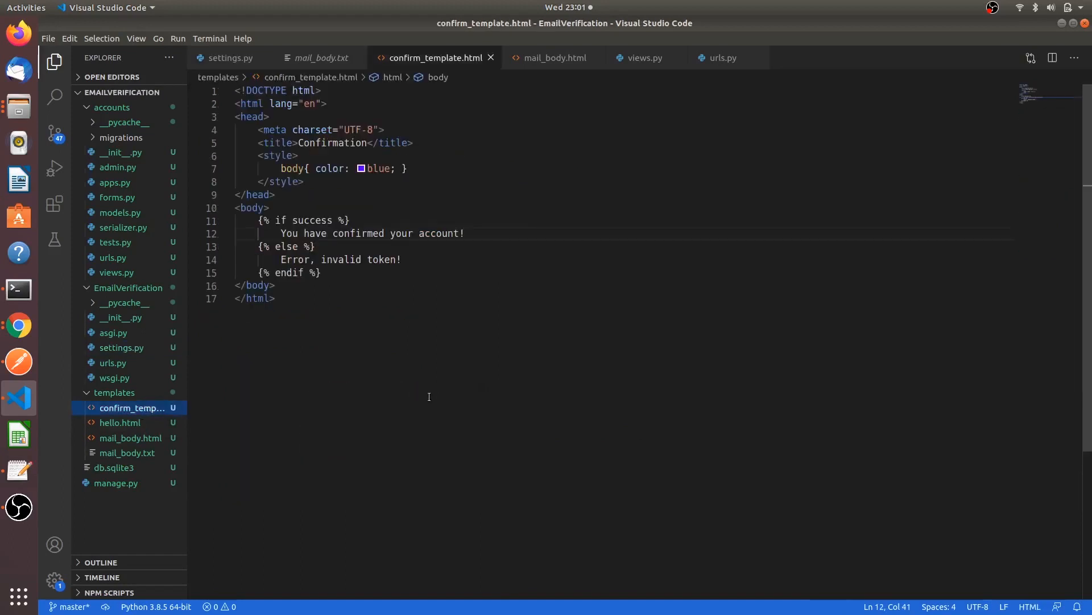
pyautogui.moveTo(386, 324)
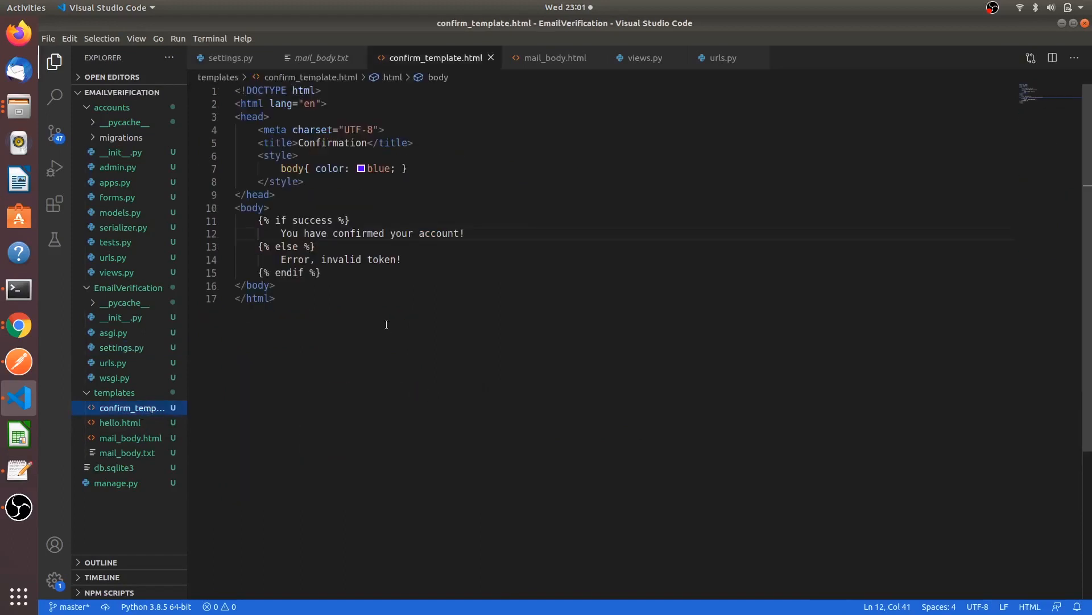
# Review confirm_template.html's success and invalid-token messages, then return to settings.py.
pyautogui.click(466, 232)
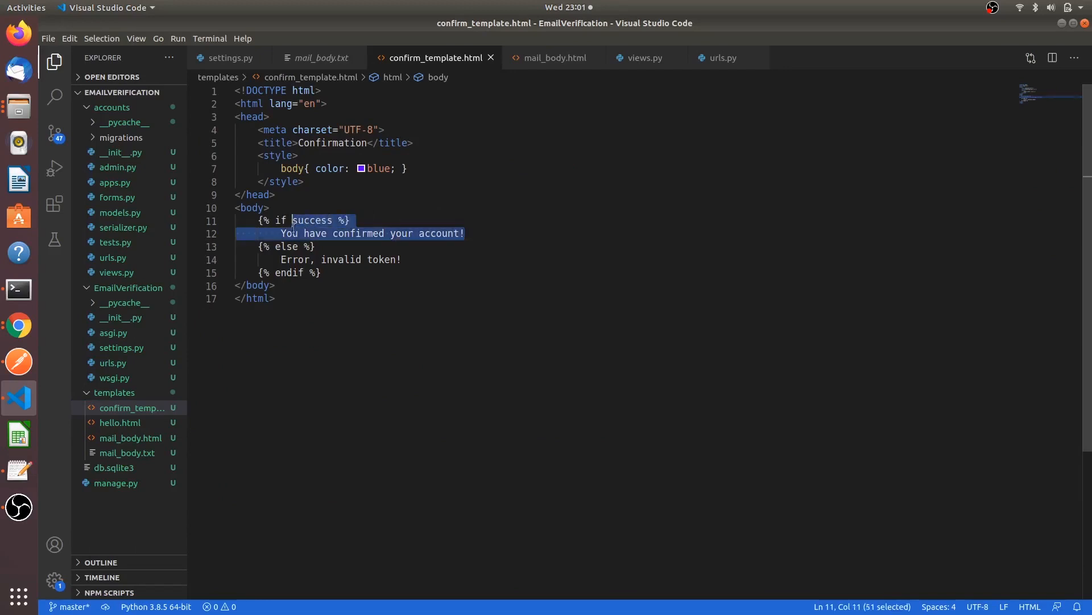
pyautogui.click(464, 233)
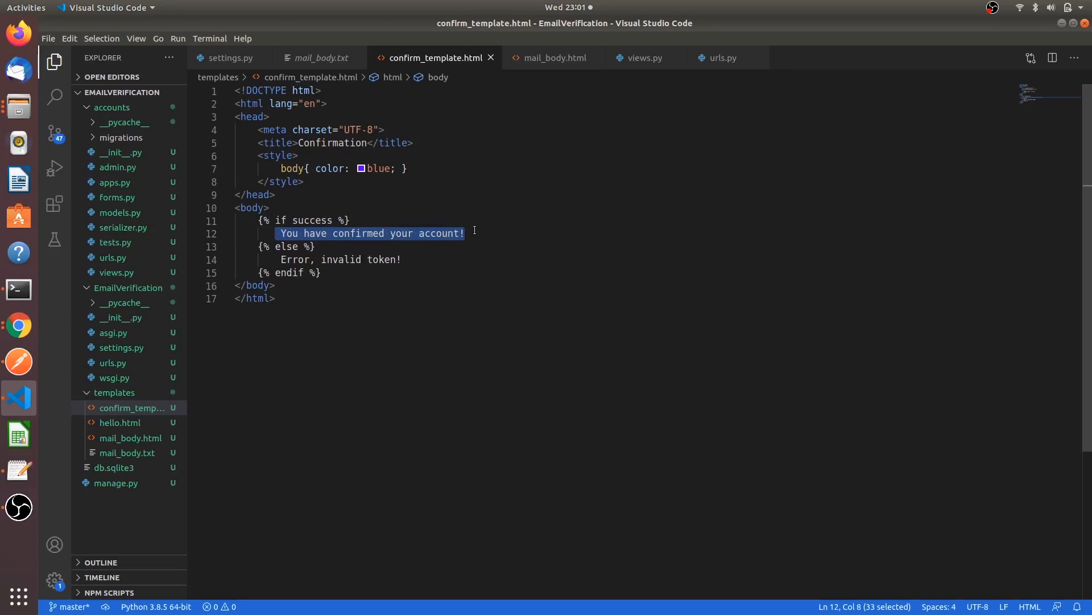
pyautogui.click(337, 259)
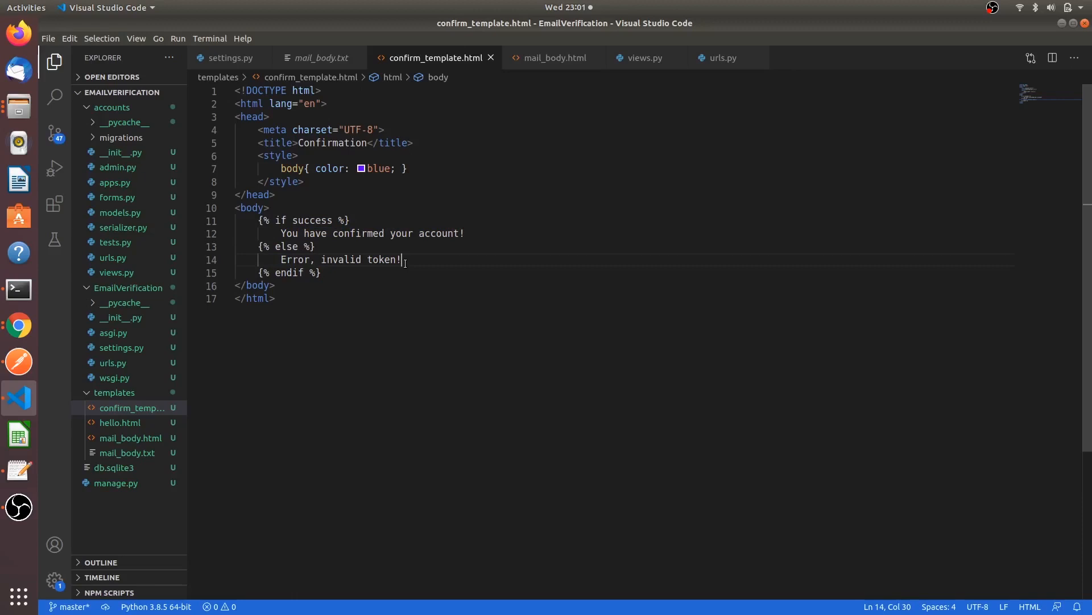
pyautogui.click(229, 58)
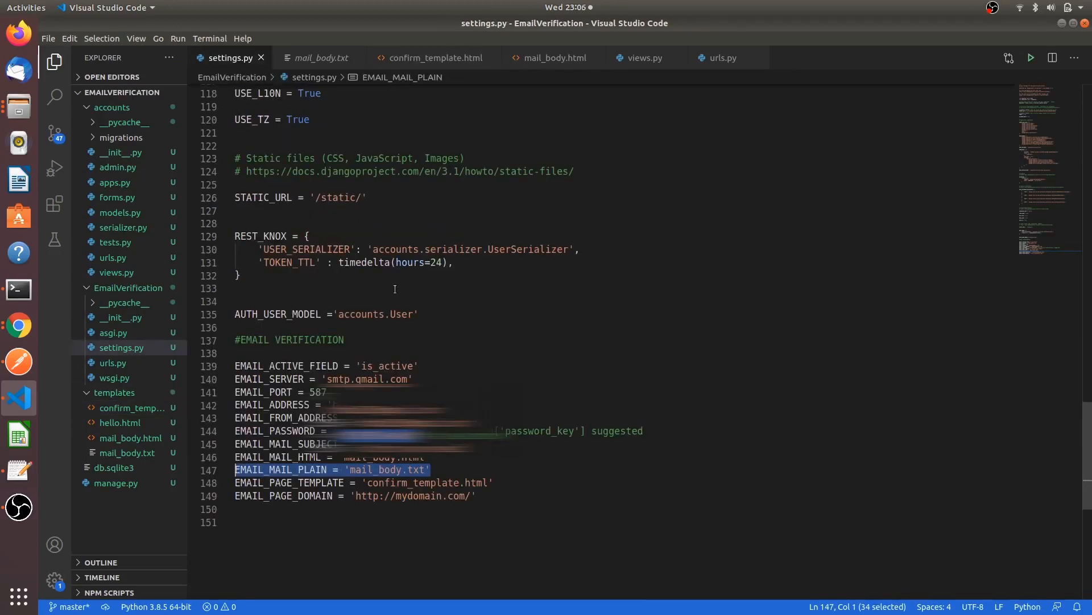
# In views.py, add 'from django.contrib.auth import get_user_model'.
pyautogui.click(641, 58)
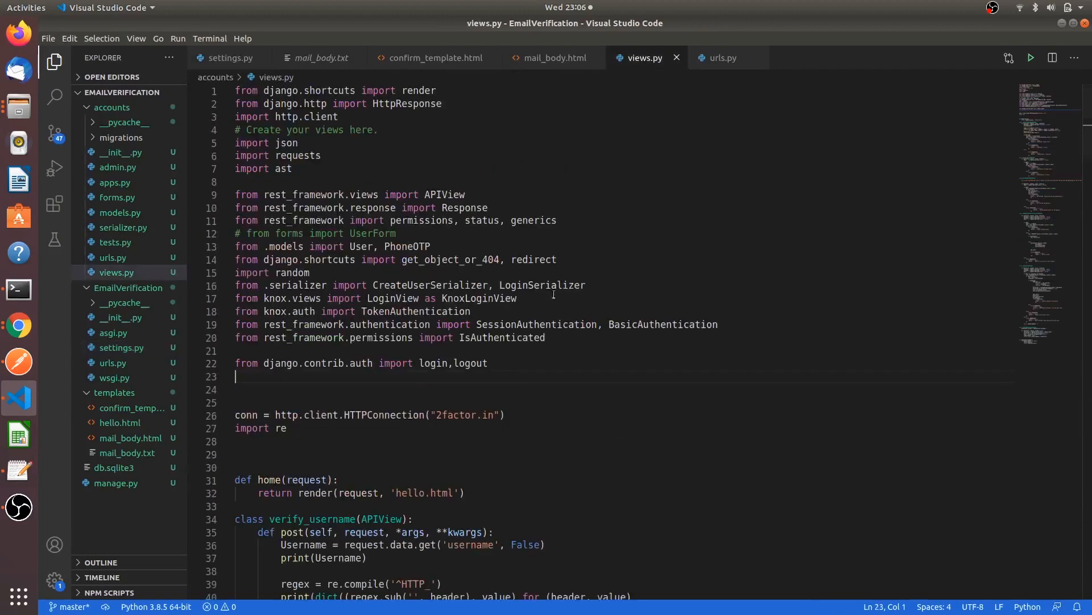
pyautogui.write('f')
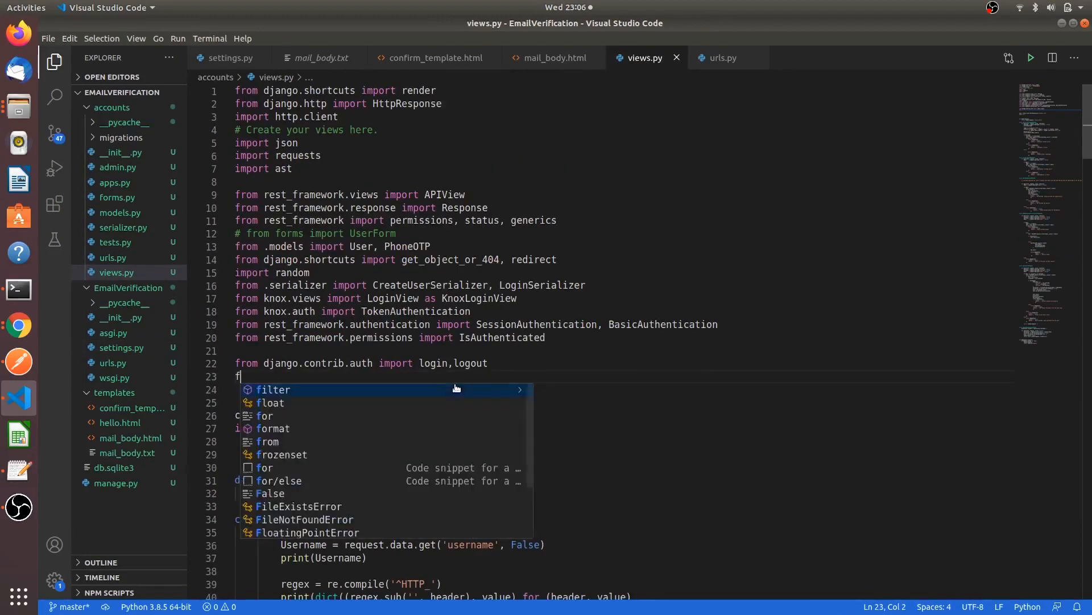
pyautogui.write('rom djan')
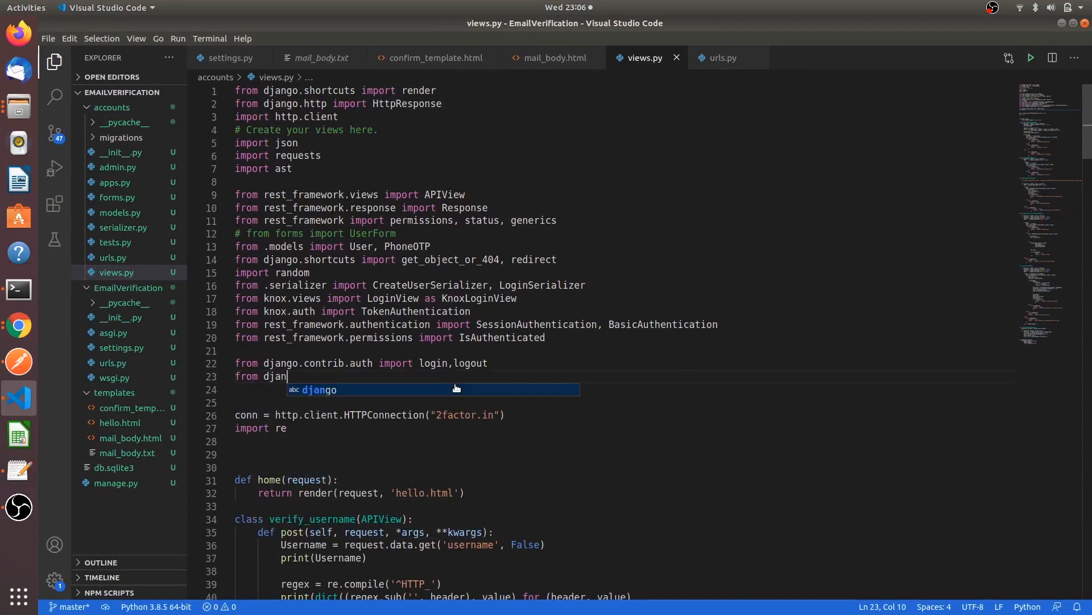
pyautogui.write('go.con')
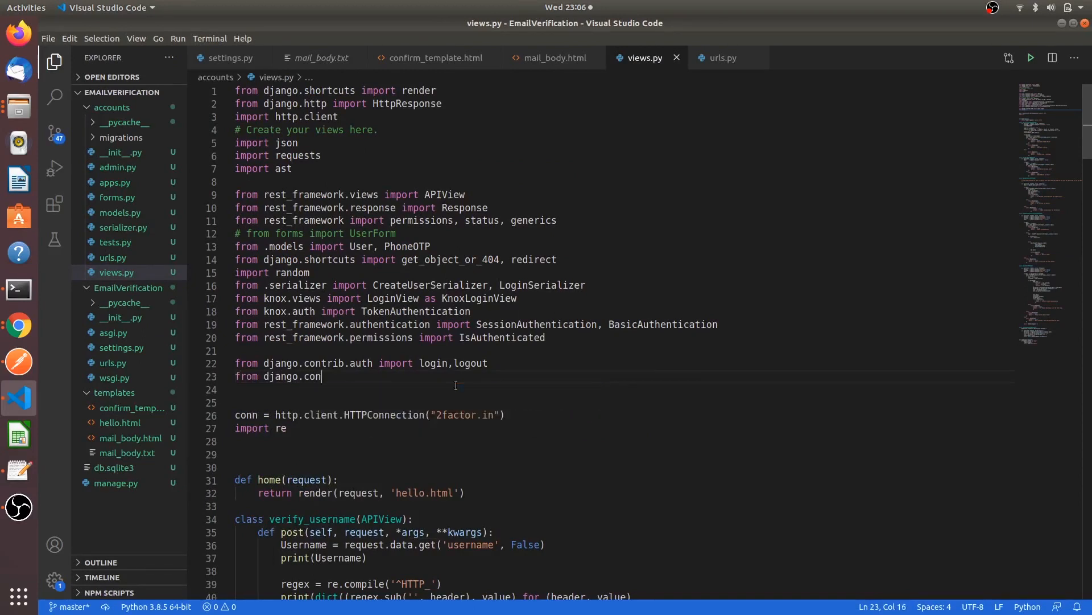
pyautogui.write('trib')
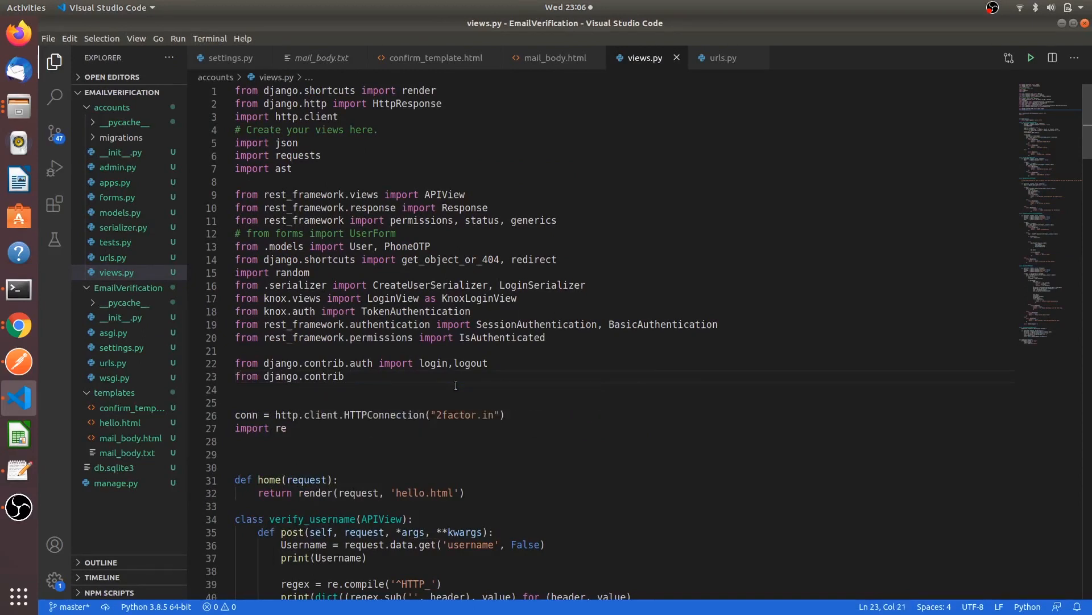
pyautogui.write('.uth')
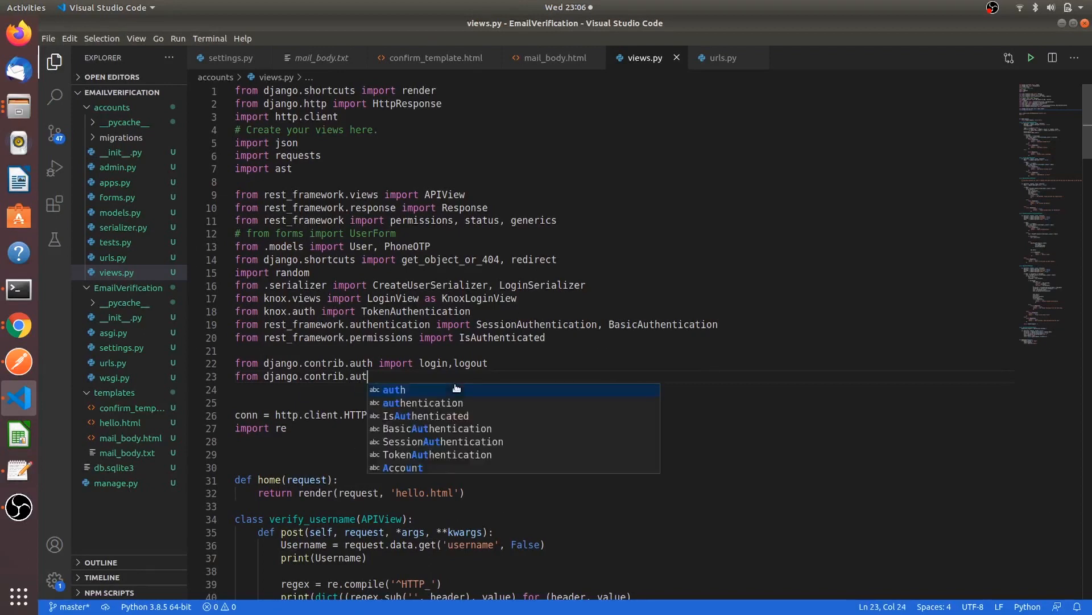
pyautogui.write('impo')
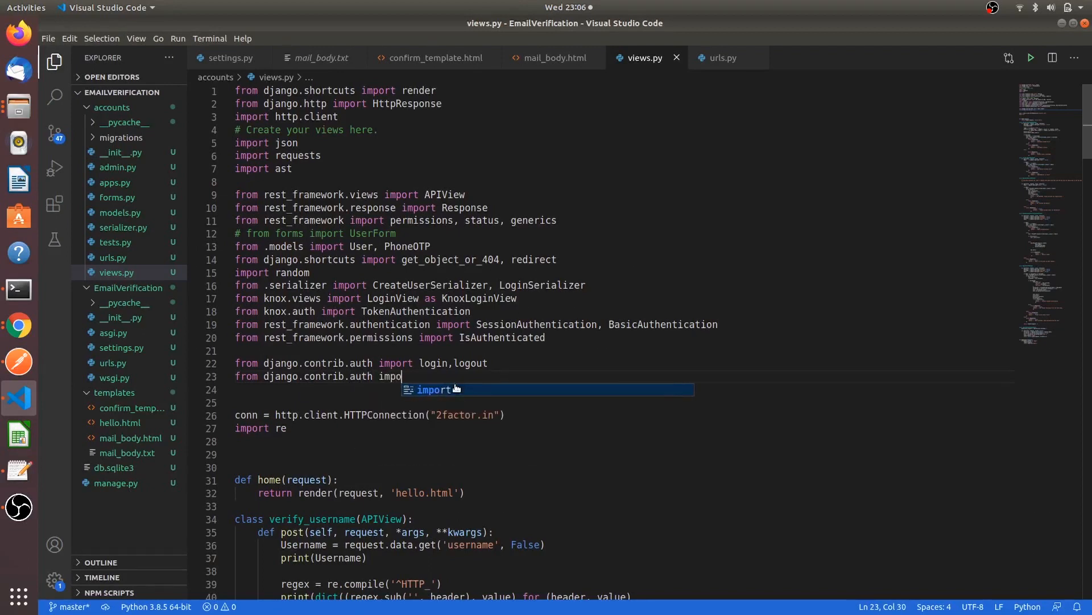
pyautogui.write('rt')
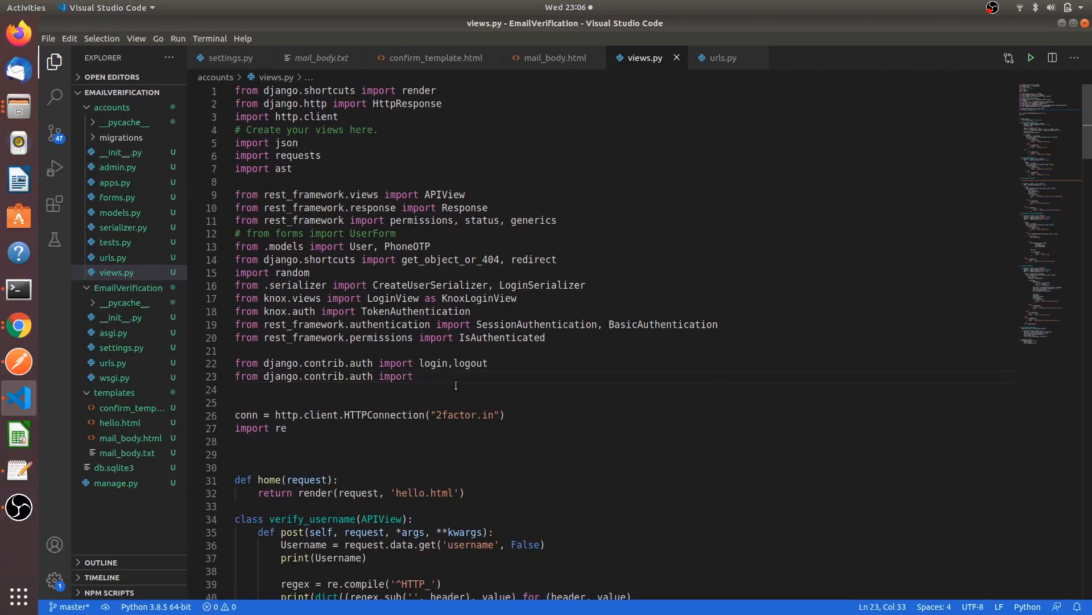
pyautogui.write('get')
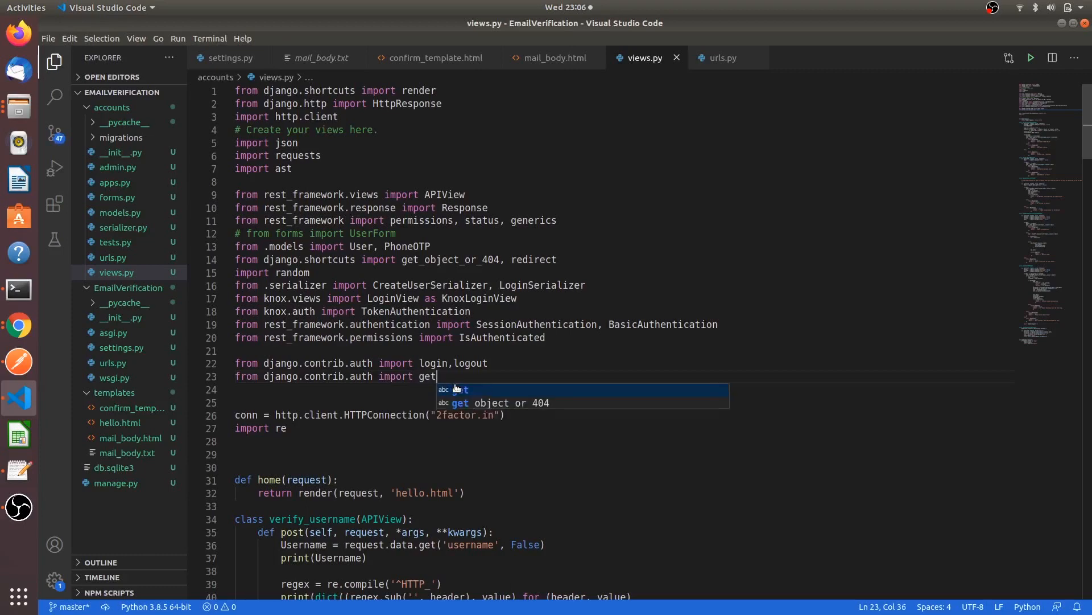
pyautogui.write('_e')
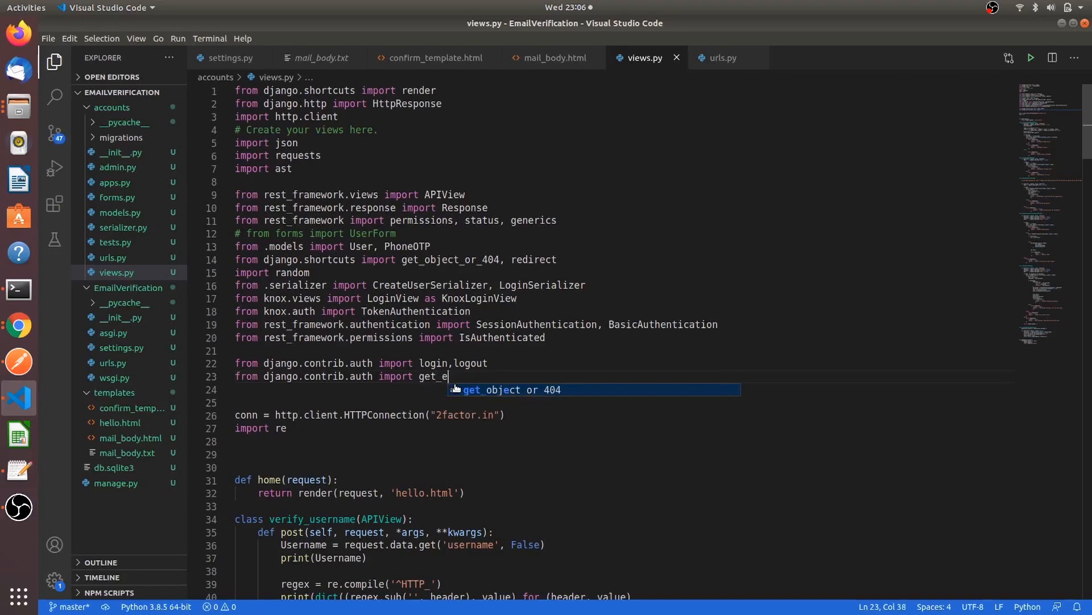
pyautogui.press('Backspace')
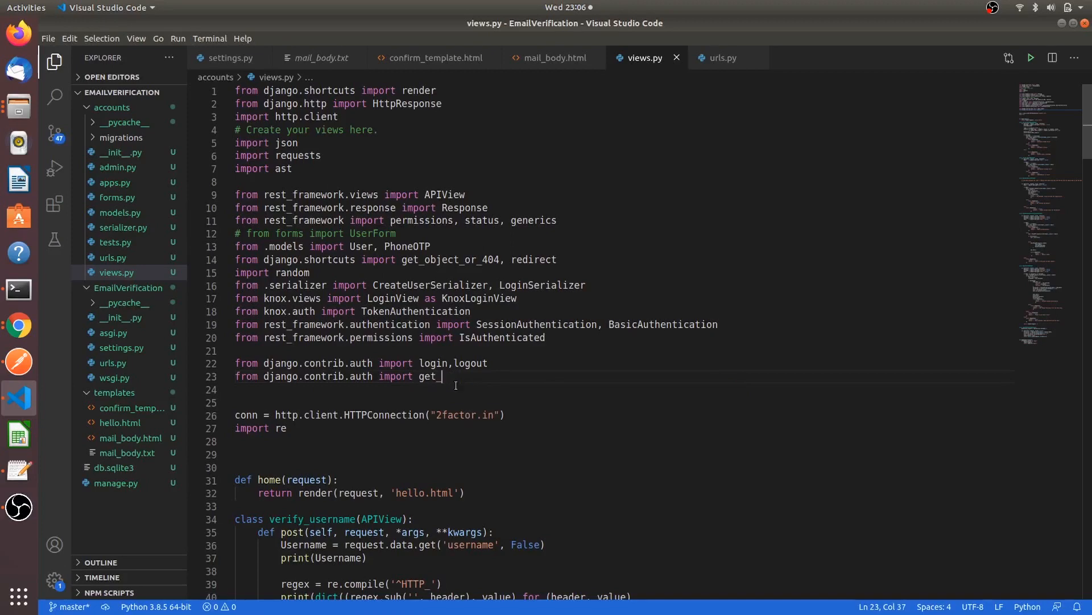
pyautogui.write('user_model')
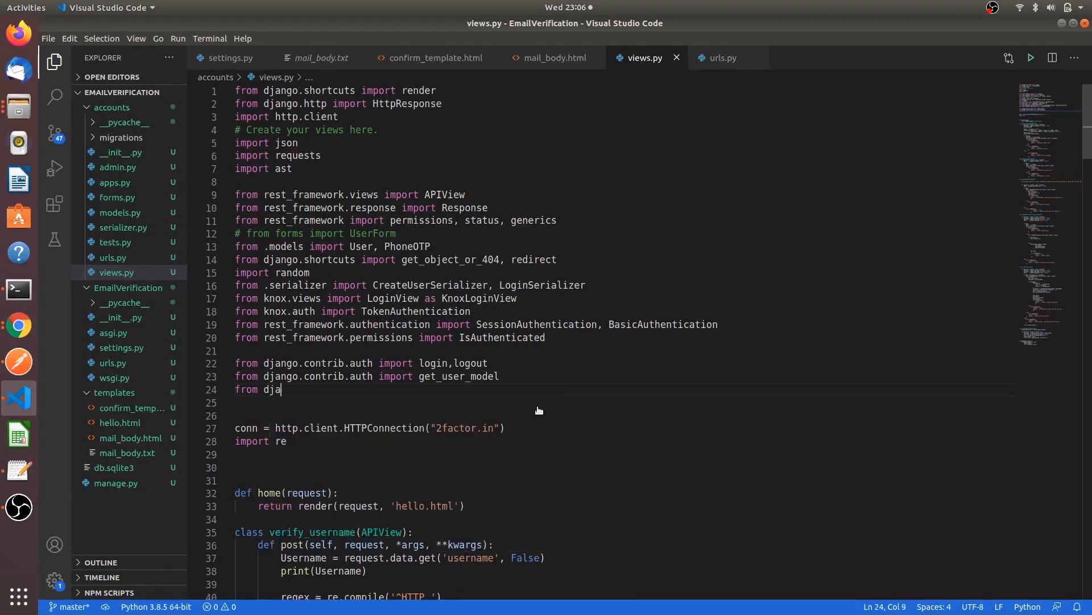
# Add 'from django_email_verifcation import sendConfirm' below it.
pyautogui.write('ngo_email_veri')
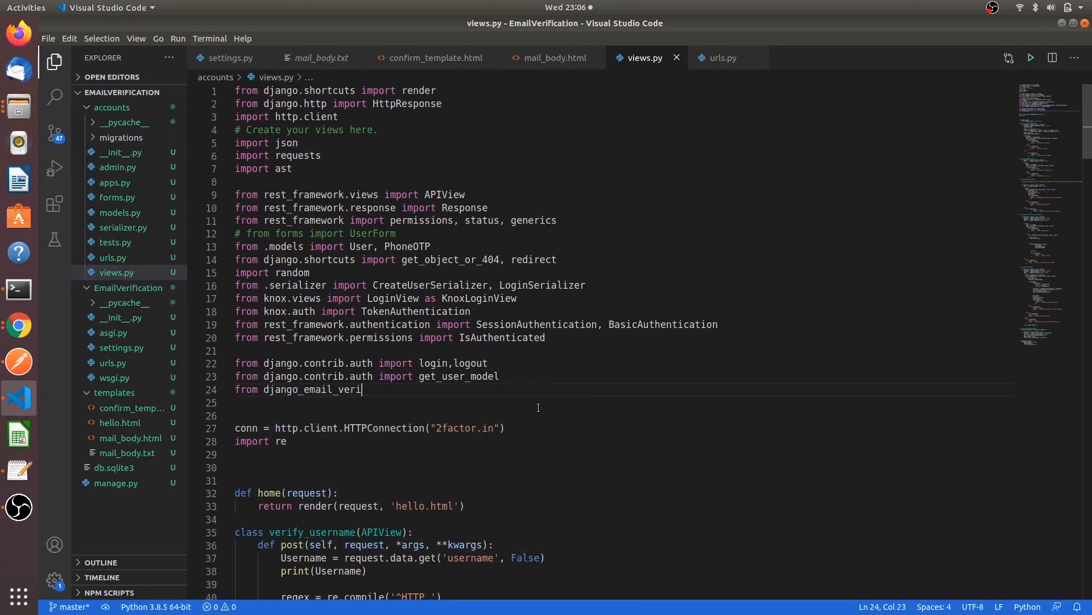
pyautogui.write('fcation import')
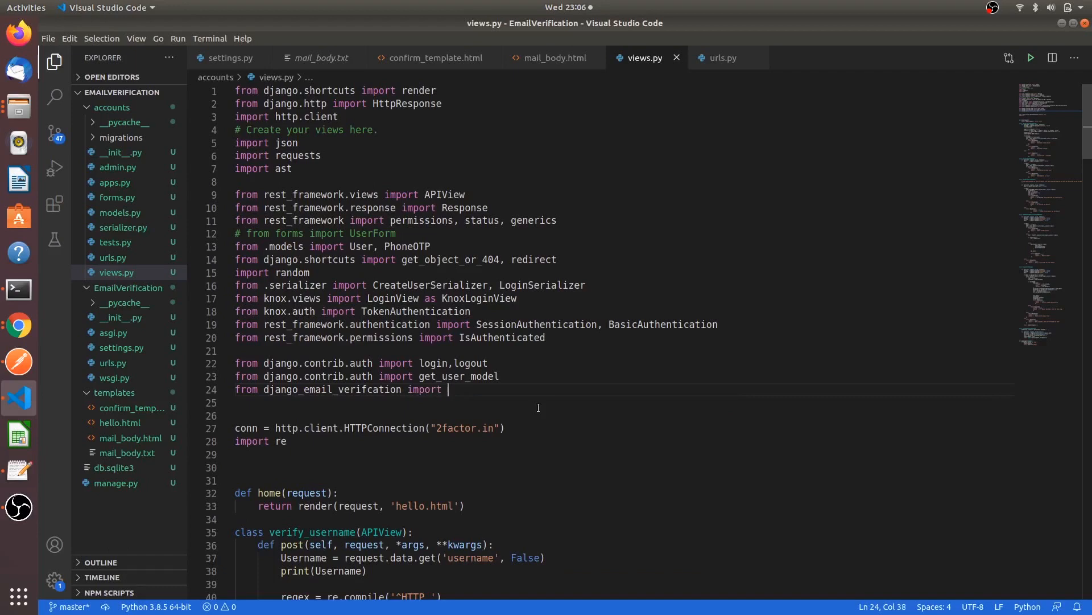
pyautogui.write('send')
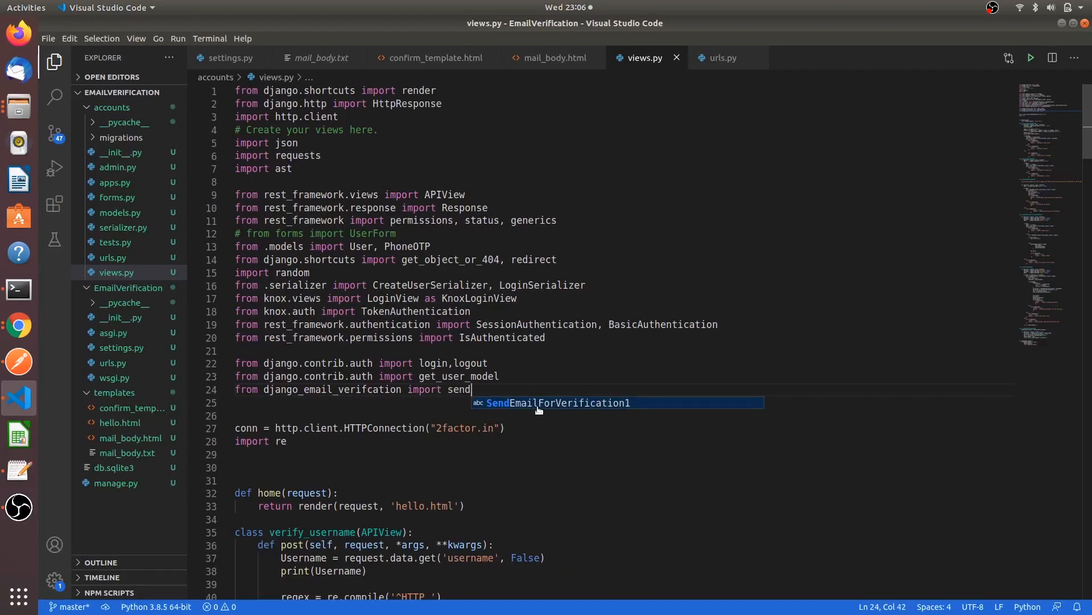
pyautogui.write('Confirm')
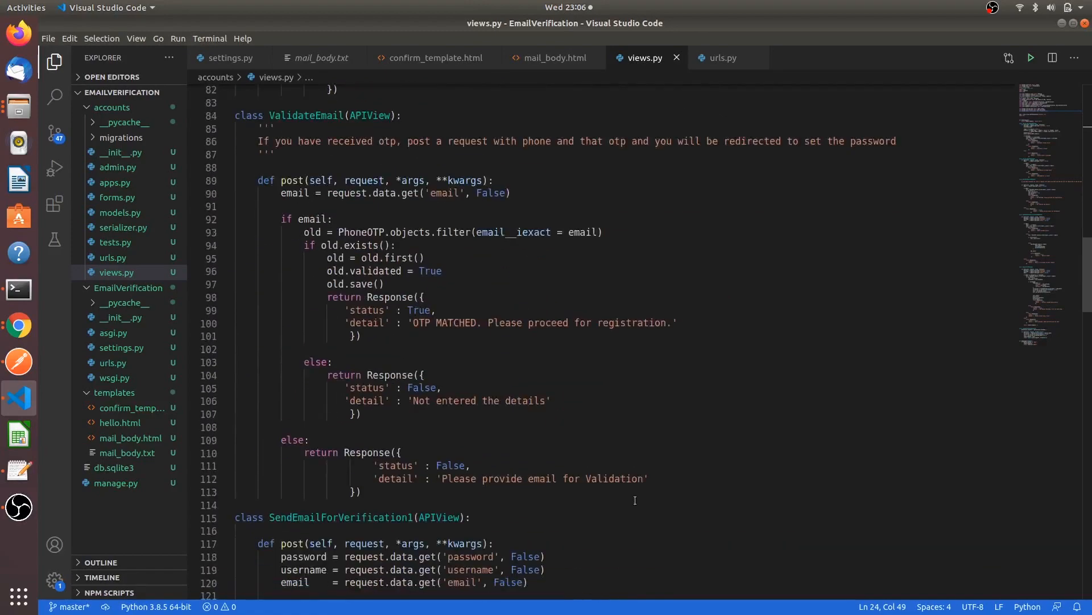
# Define sendEmail(request) and read password from request.POST.get('password').
pyautogui.scroll(-3)
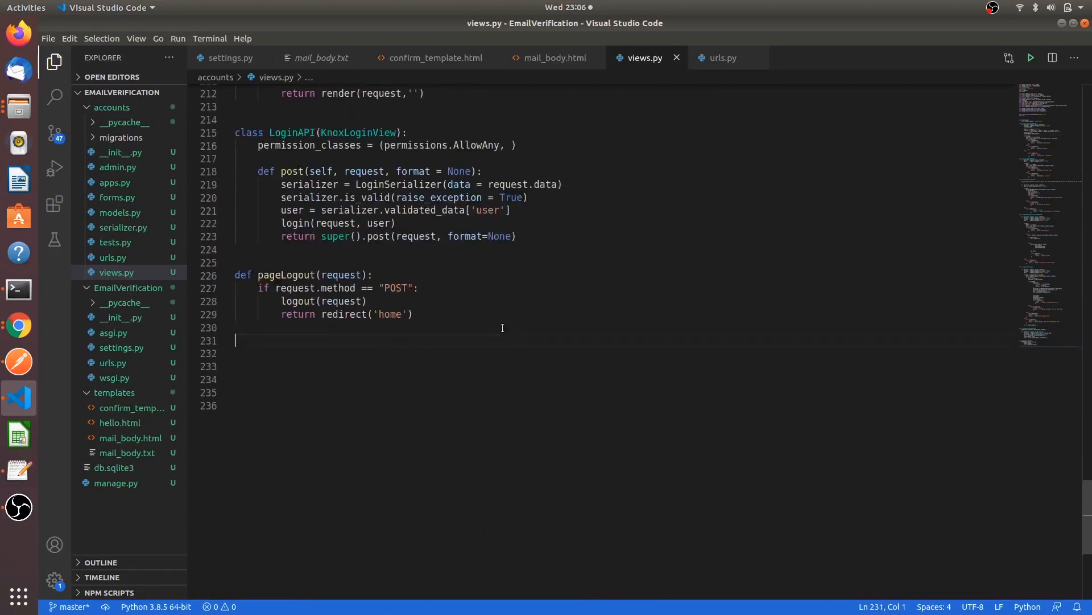
pyautogui.write('def')
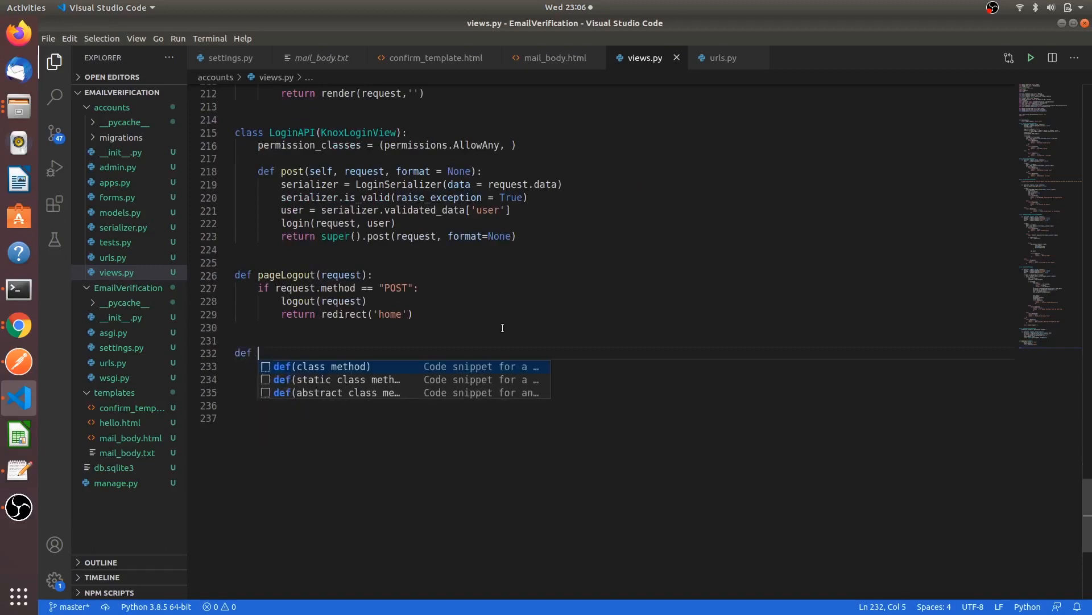
pyautogui.write('send')
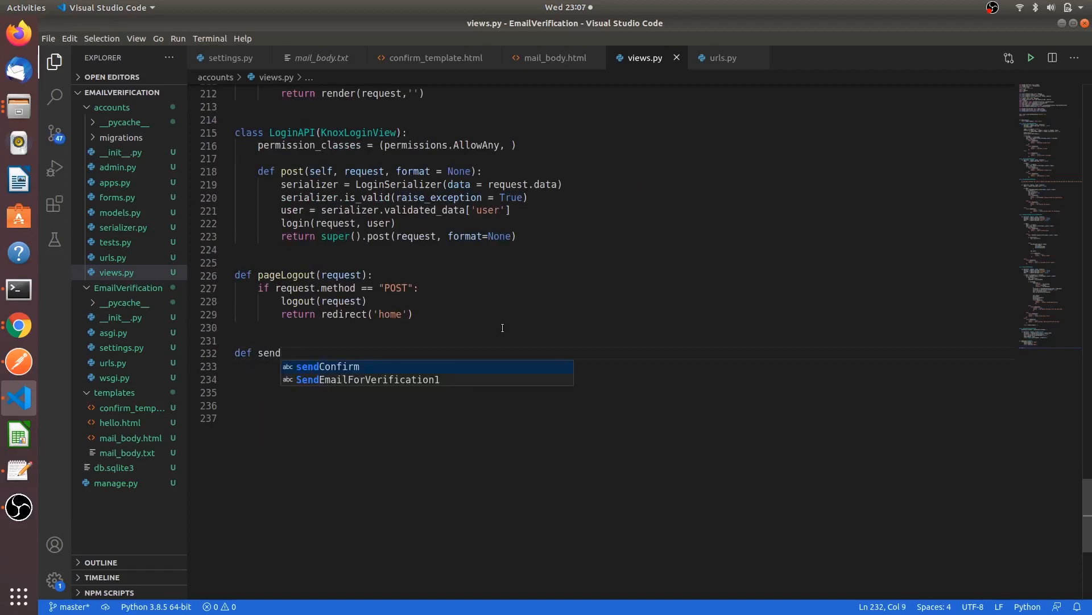
pyautogui.write('Email(')
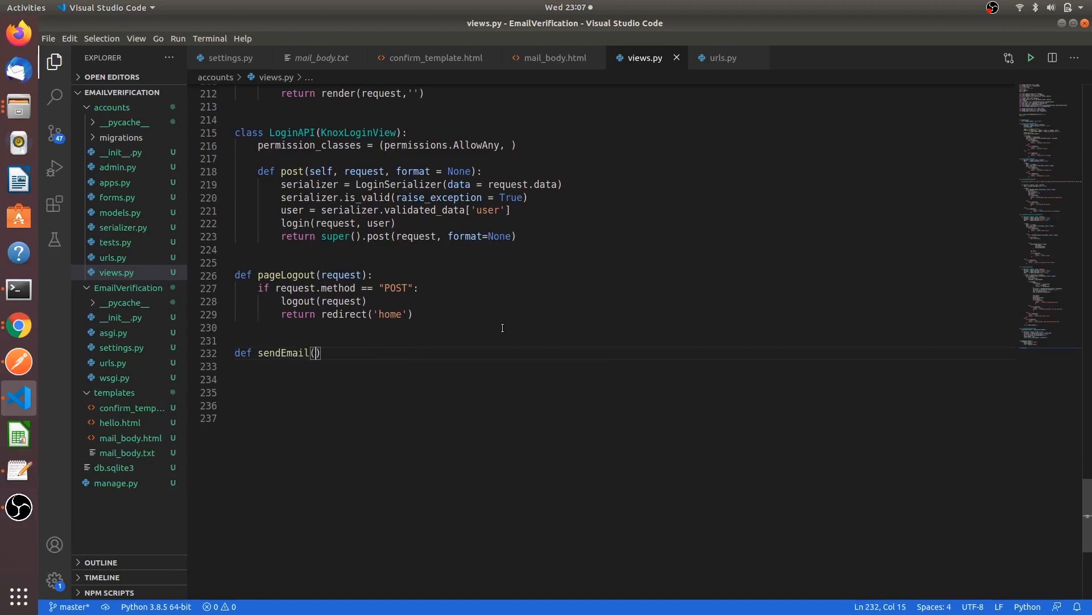
pyautogui.write('request')
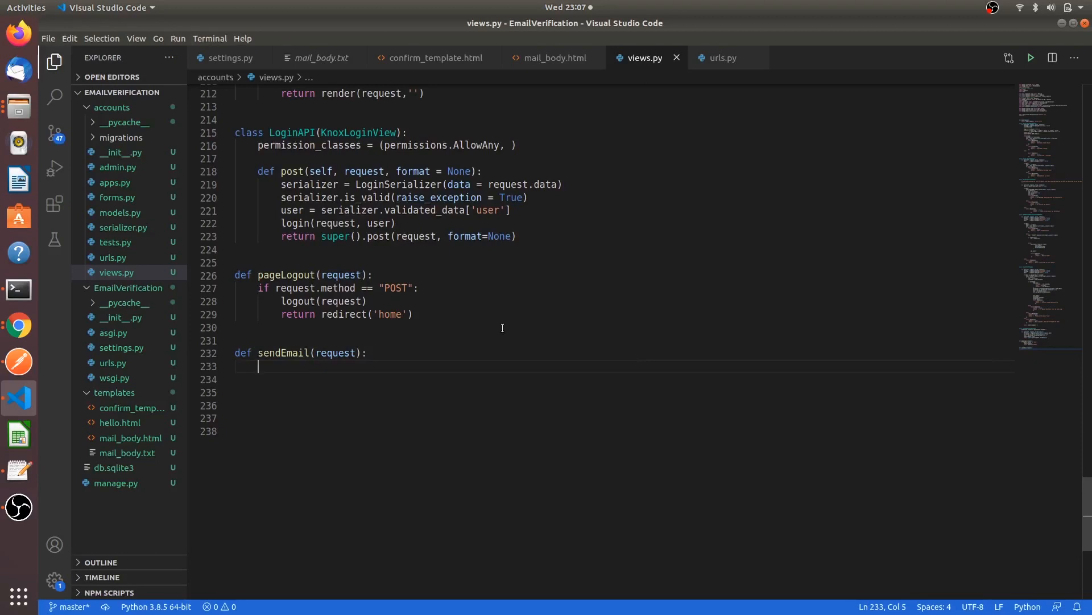
pyautogui.write('passw')
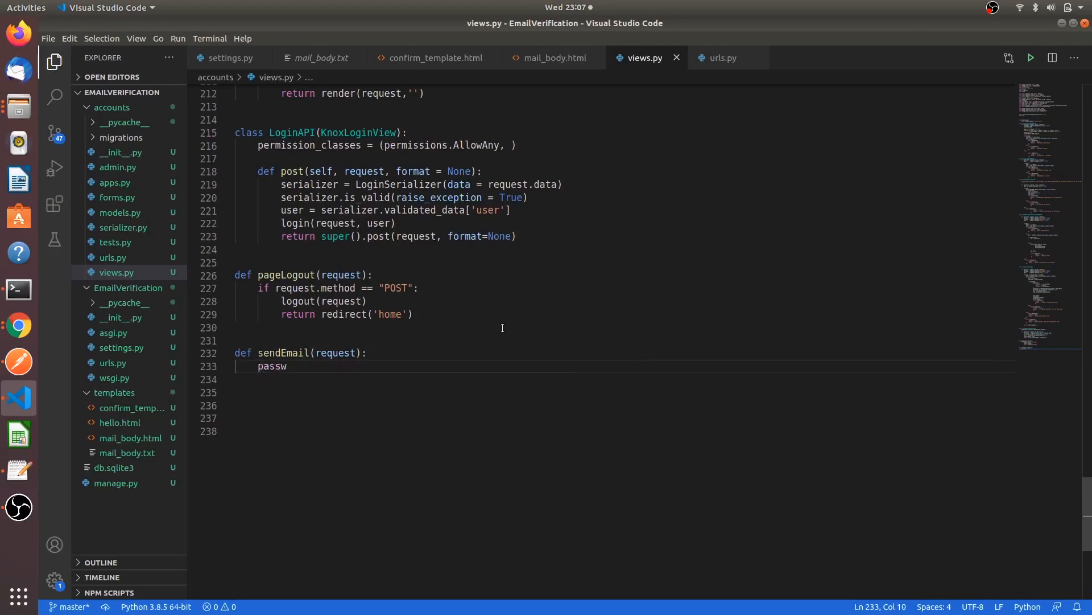
pyautogui.write('ord =')
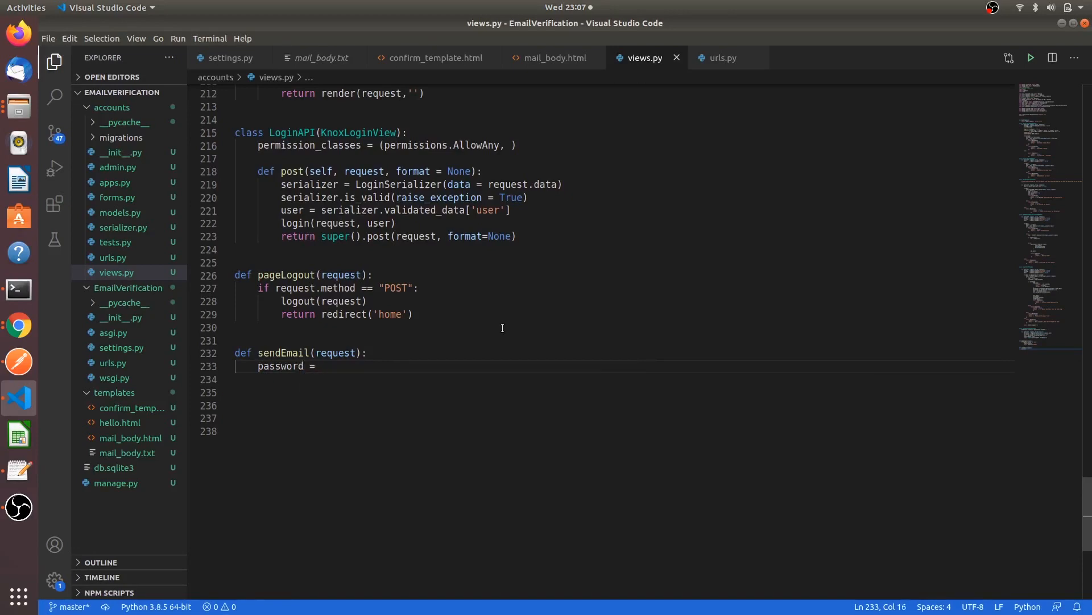
pyautogui.write('reques')
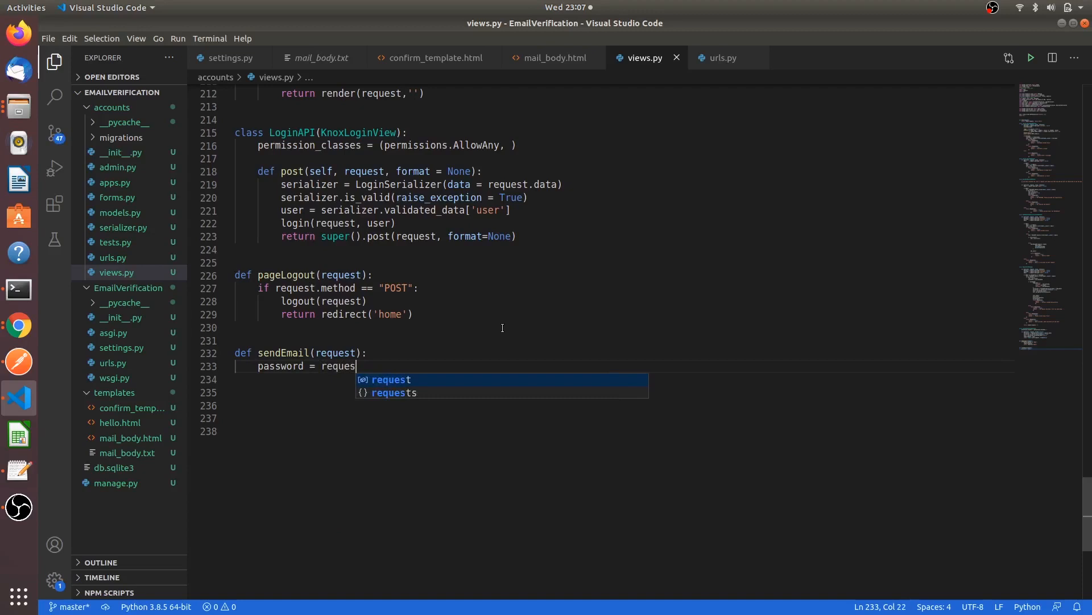
pyautogui.write('.POS')
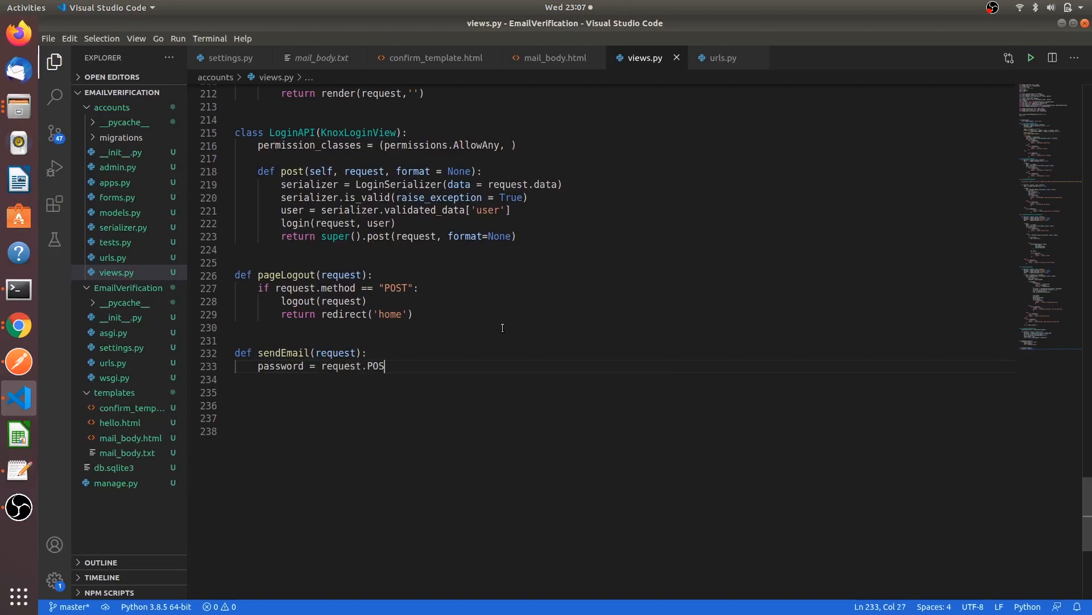
pyautogui.write('T.')
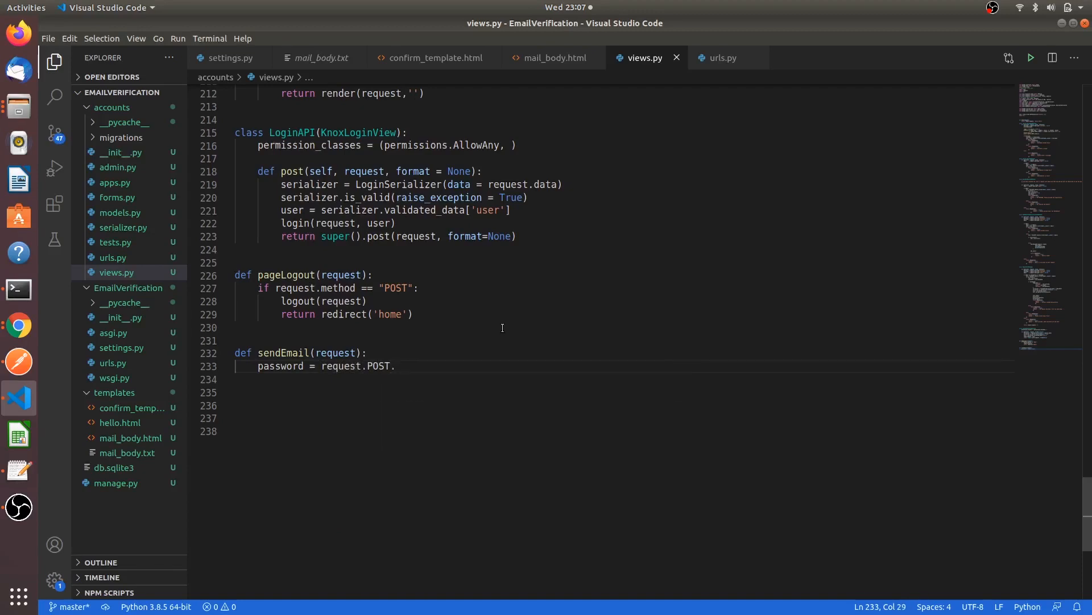
pyautogui.write('get()')
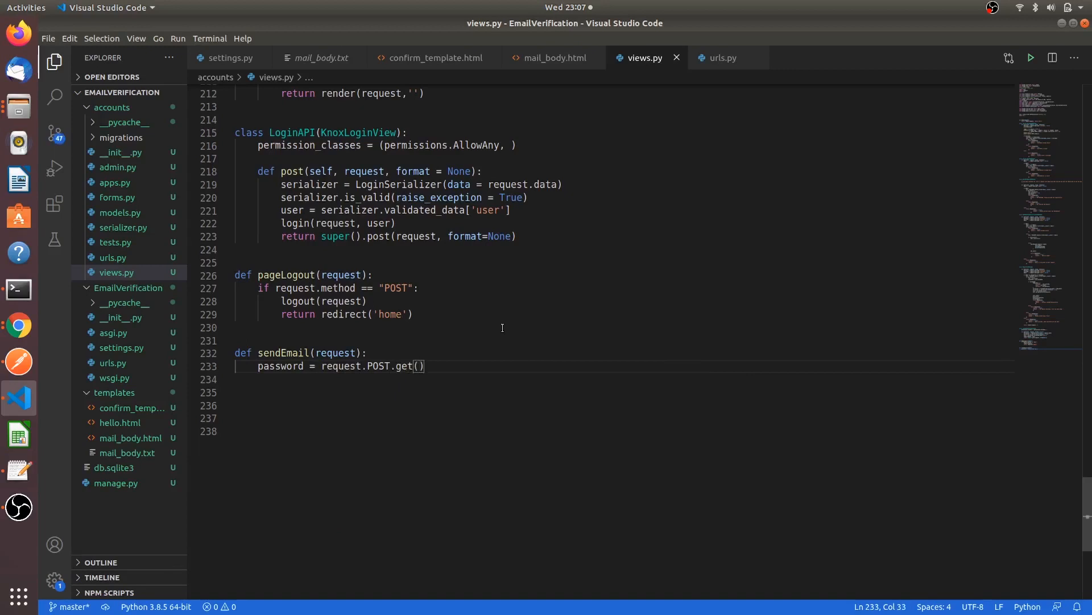
pyautogui.write("''")
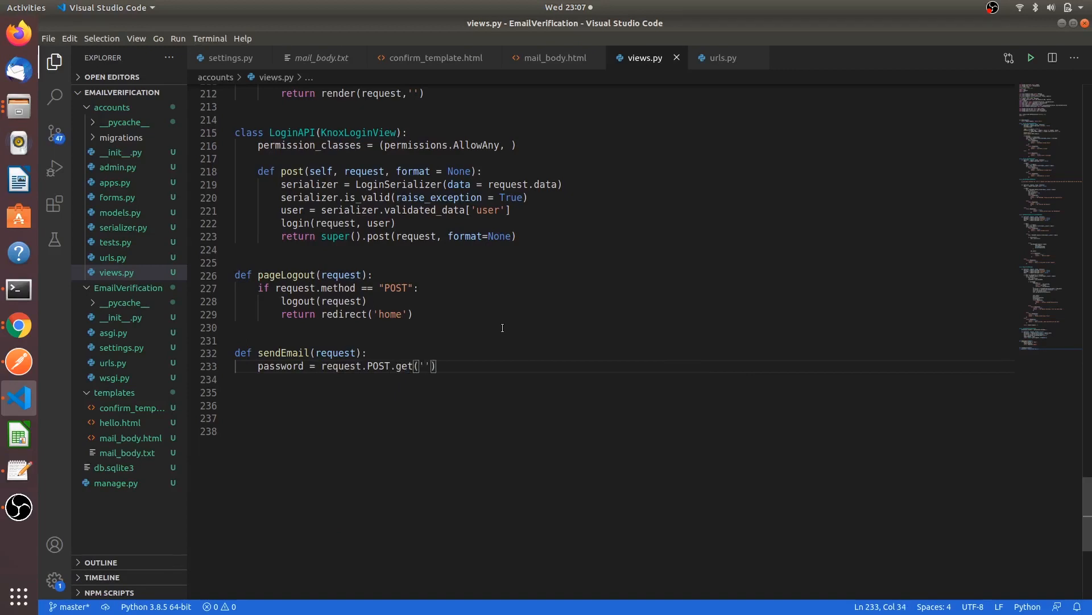
pyautogui.write('password')
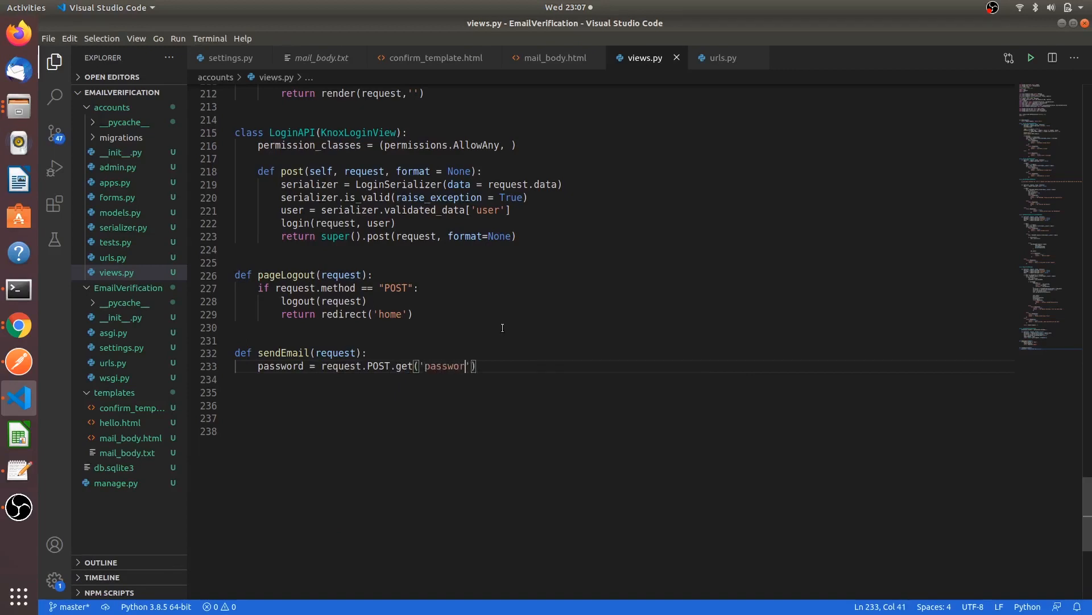
# Read username and email from request.POST.get('user') and request.POST.get('email').
pyautogui.write('username')
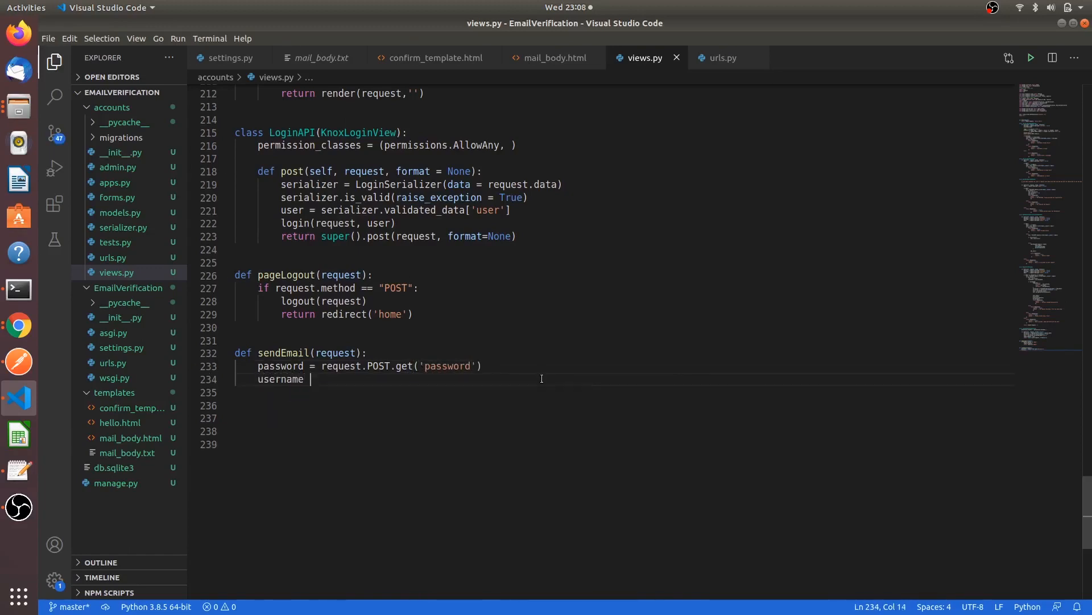
pyautogui.write('= reques')
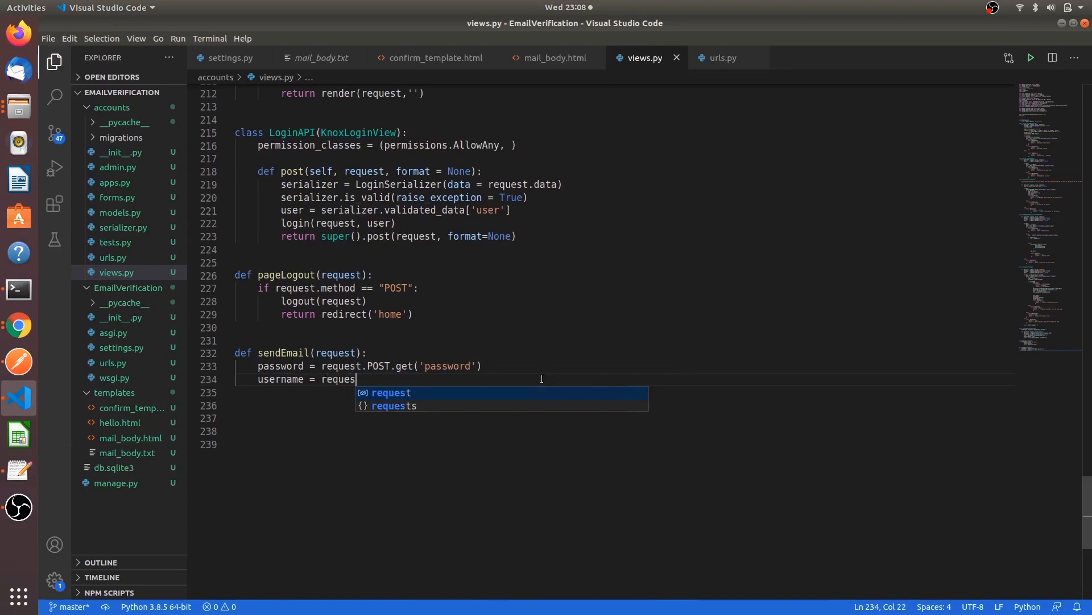
pyautogui.write('t.')
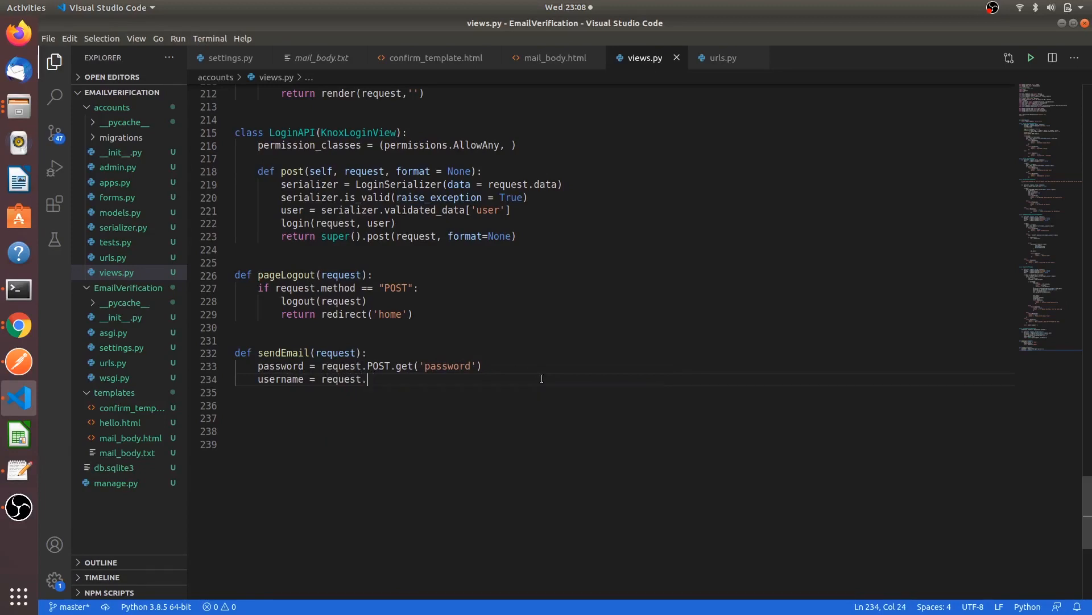
pyautogui.write('POST.')
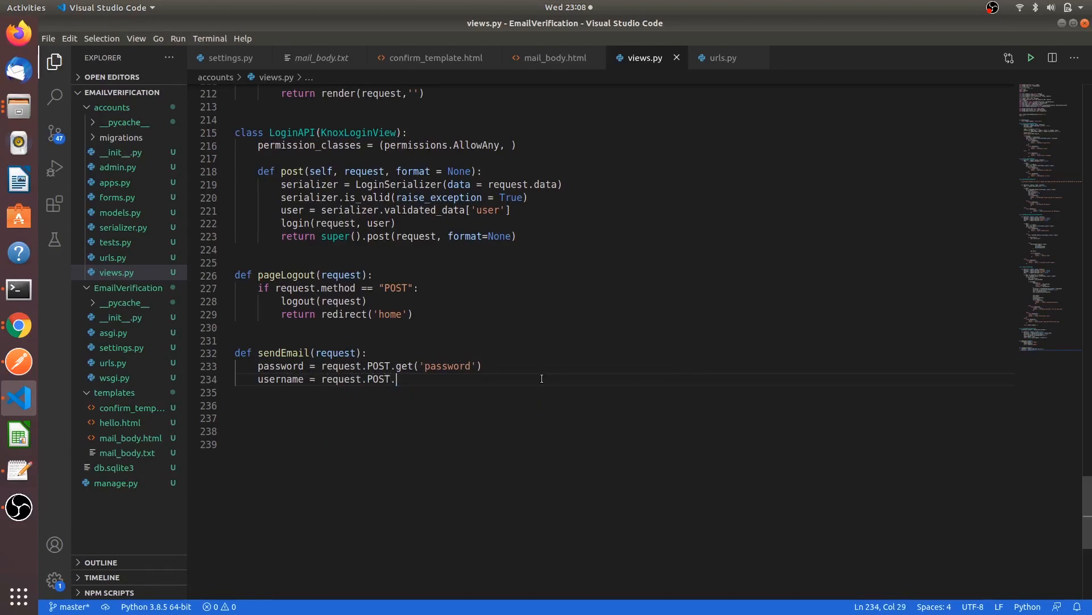
pyautogui.write('get(')
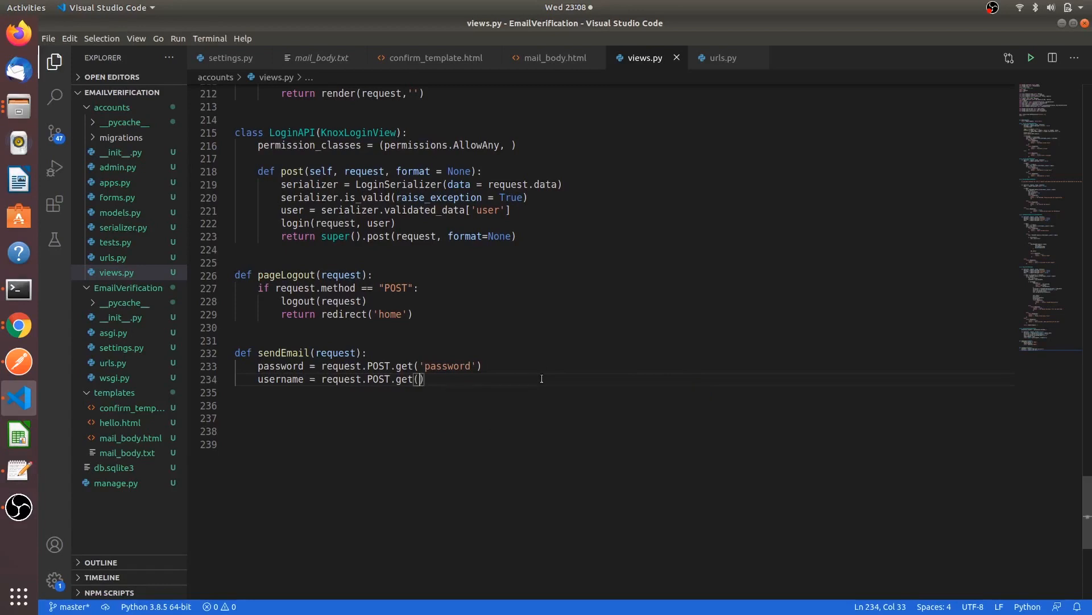
pyautogui.write("'user'")
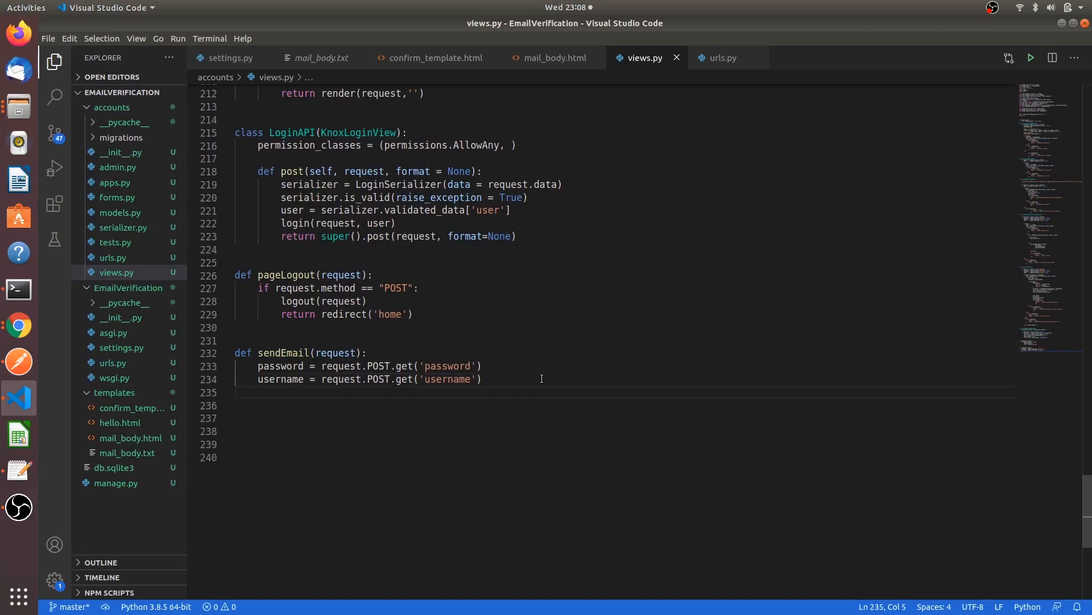
pyautogui.write('email =')
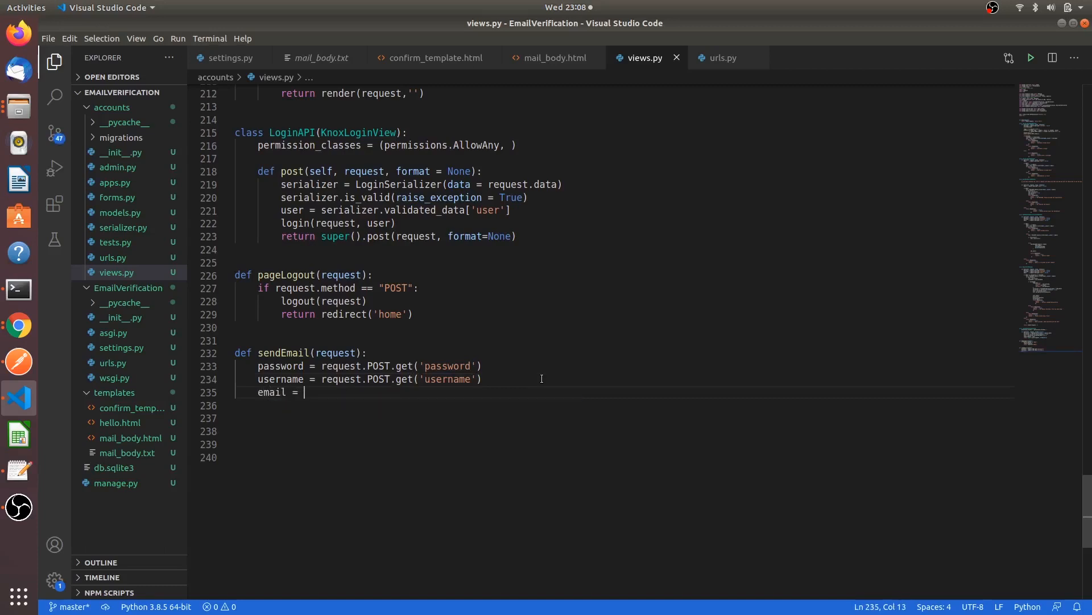
pyautogui.write('request')
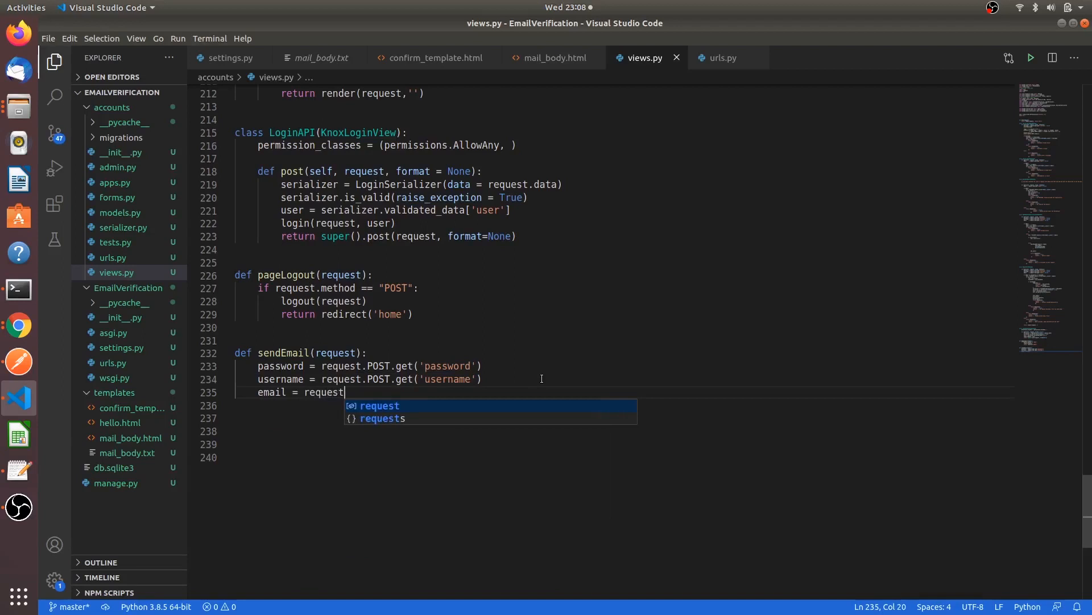
pyautogui.write('.PO')
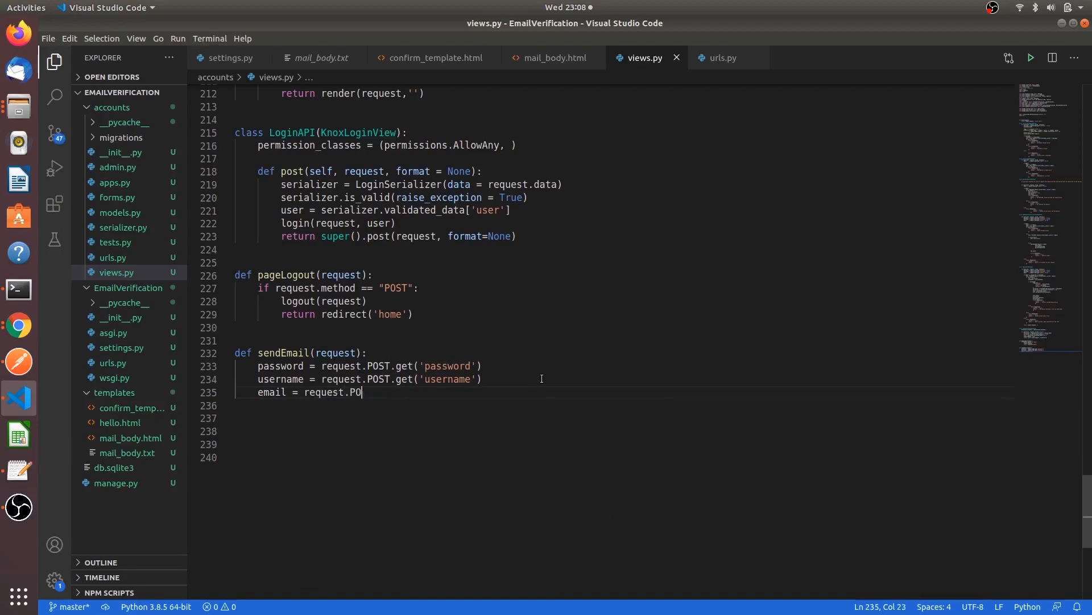
pyautogui.write('ST.get(')
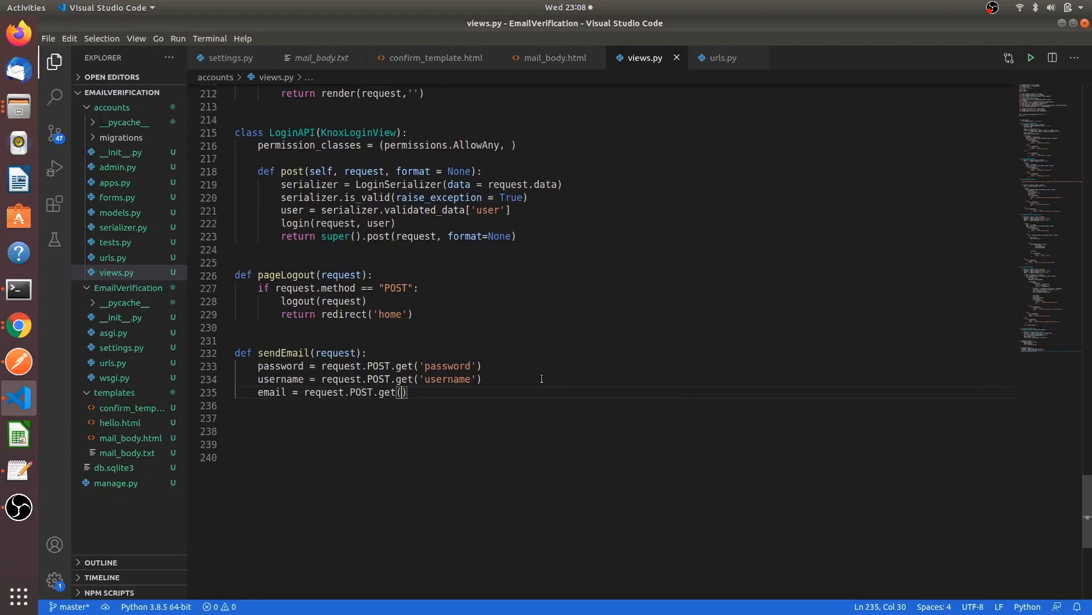
pyautogui.write("'email'")
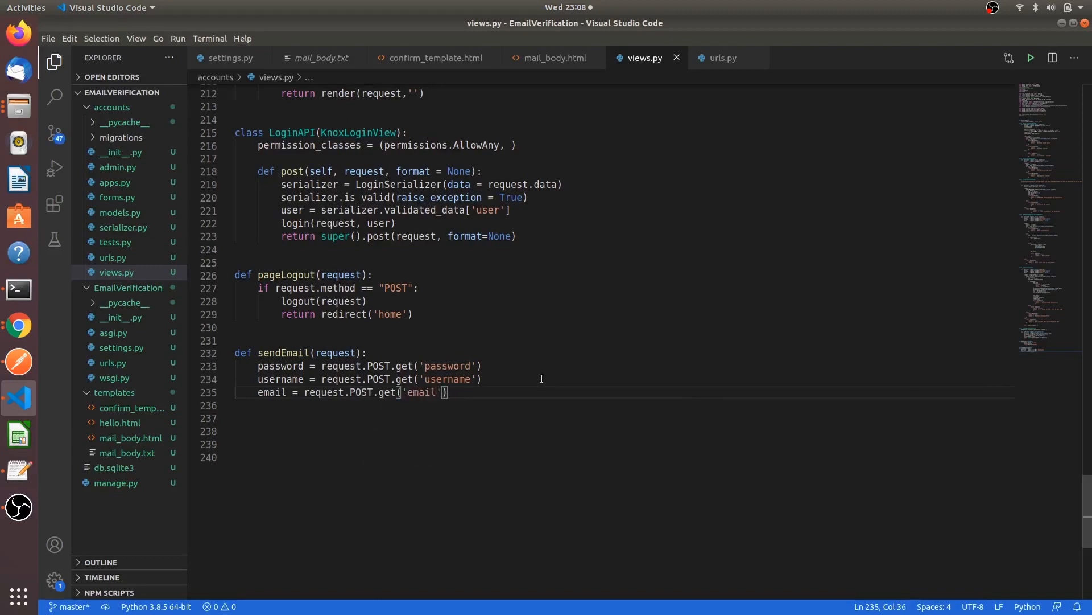
pyautogui.write('user =')
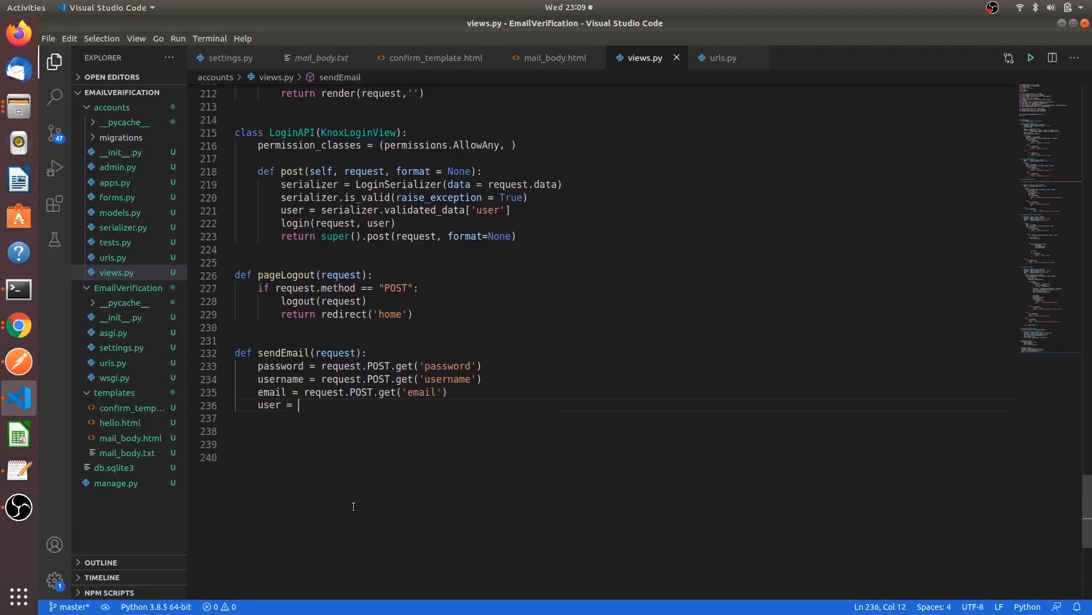
# Create the user with get_user_model().objects.create(username=username, password=password, email=email).
pyautogui.write('get_user_model')
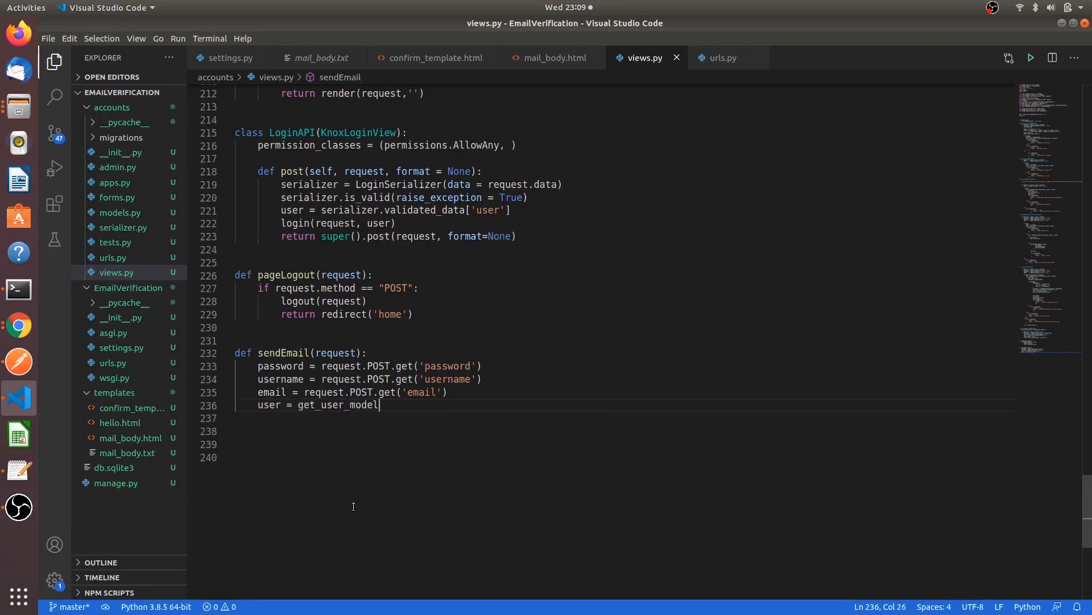
pyautogui.write('()')
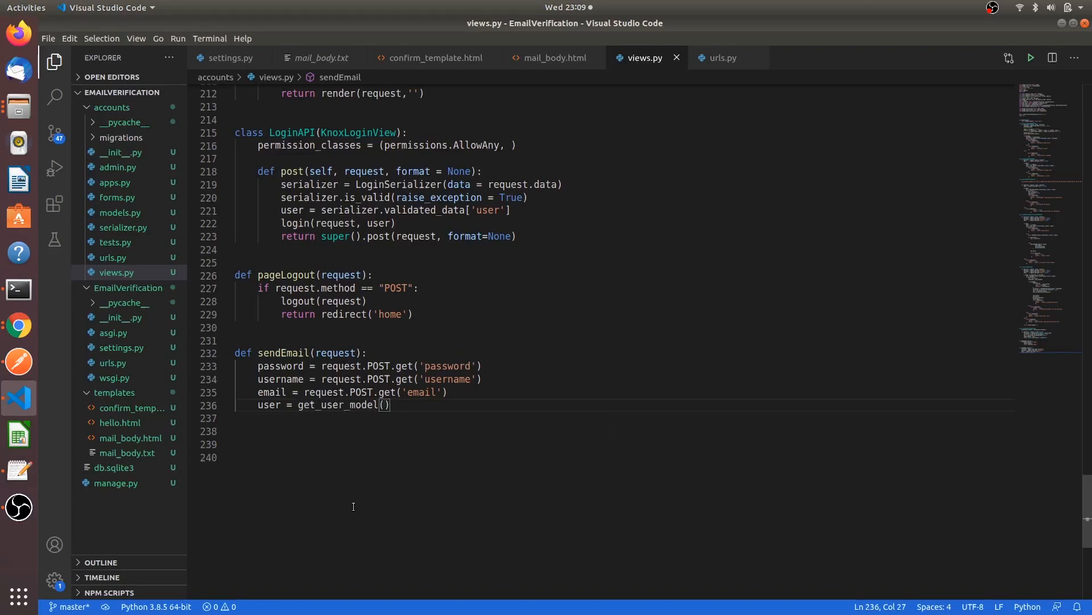
pyautogui.write('.obe')
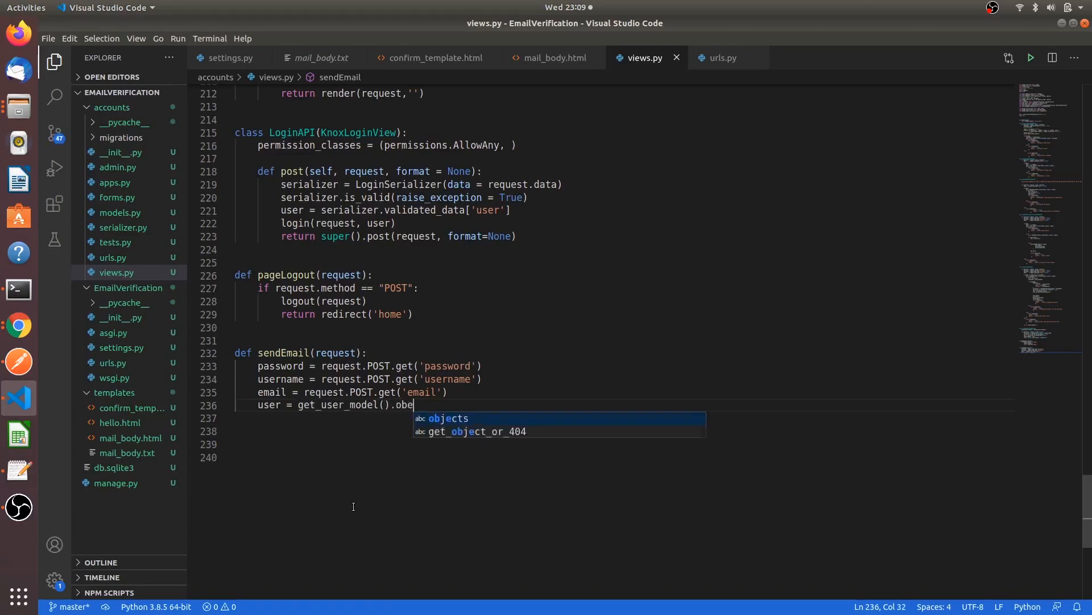
pyautogui.write('jects.crea')
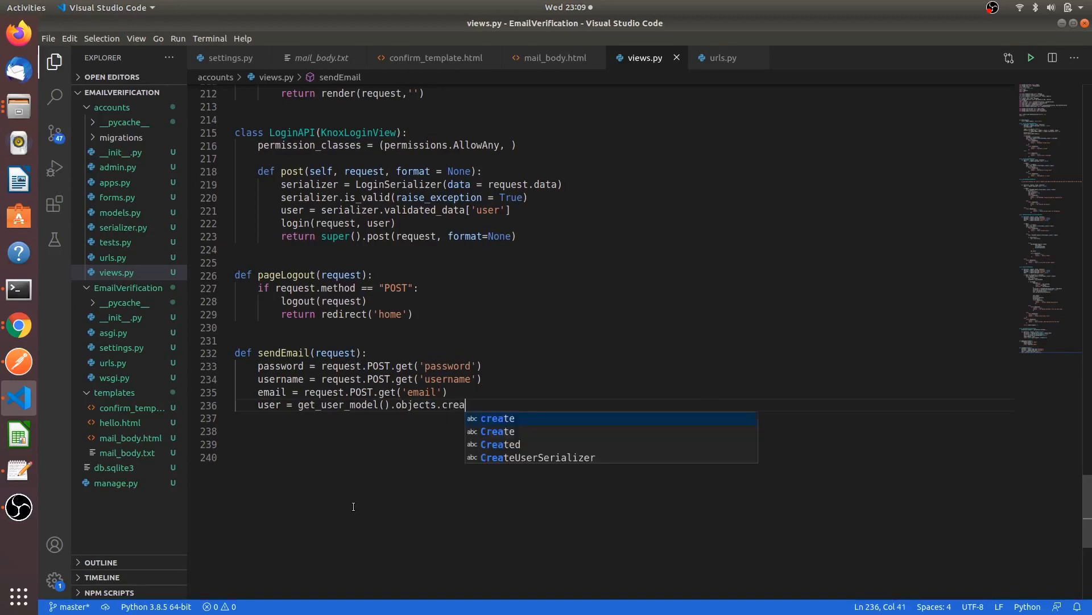
pyautogui.press('Tab')
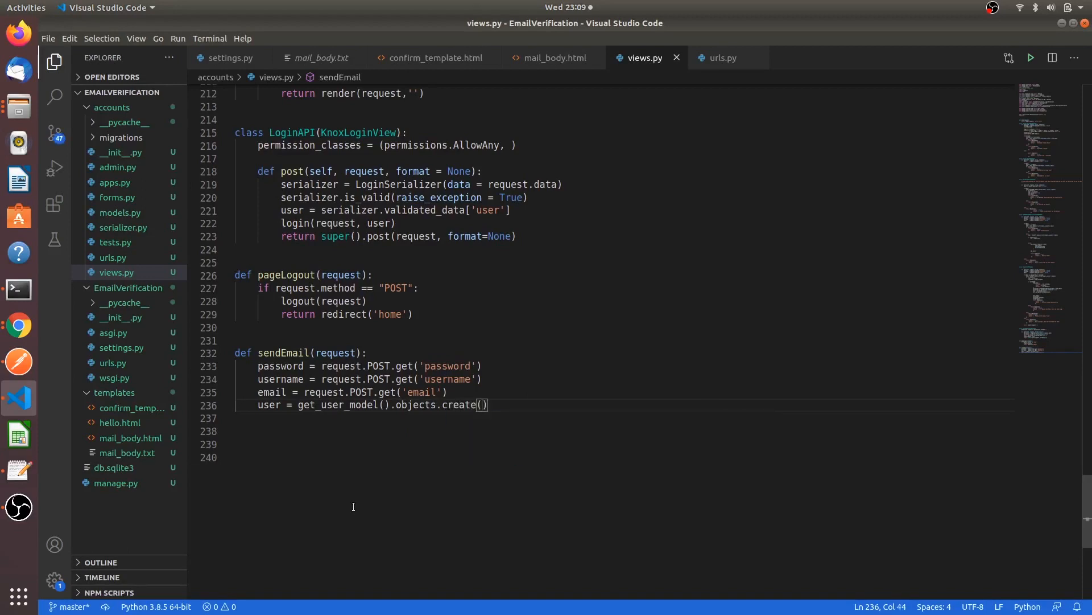
pyautogui.write('username = username,')
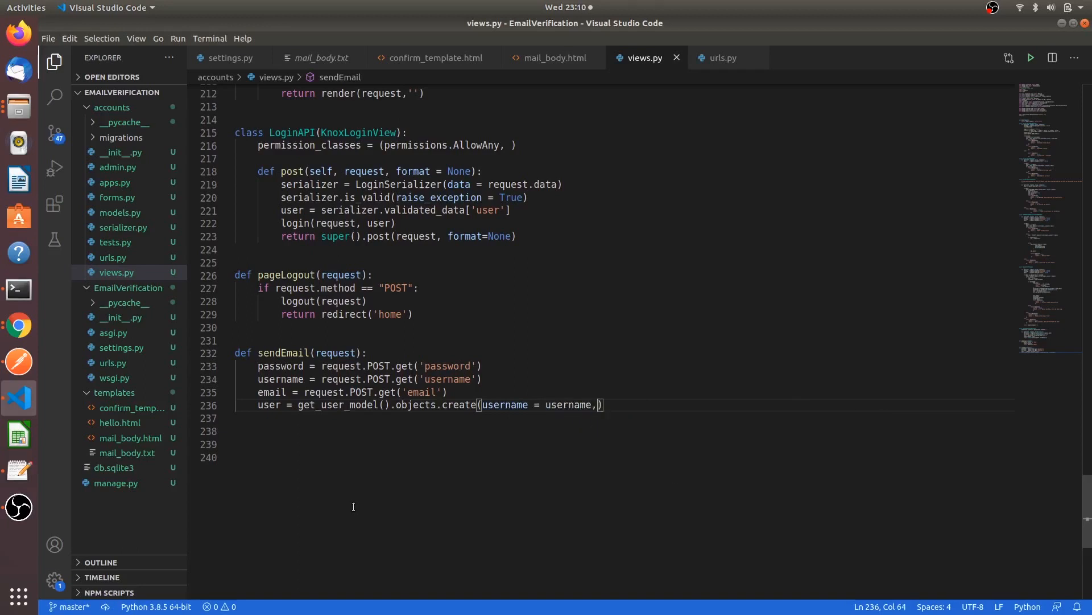
pyautogui.write('pass')
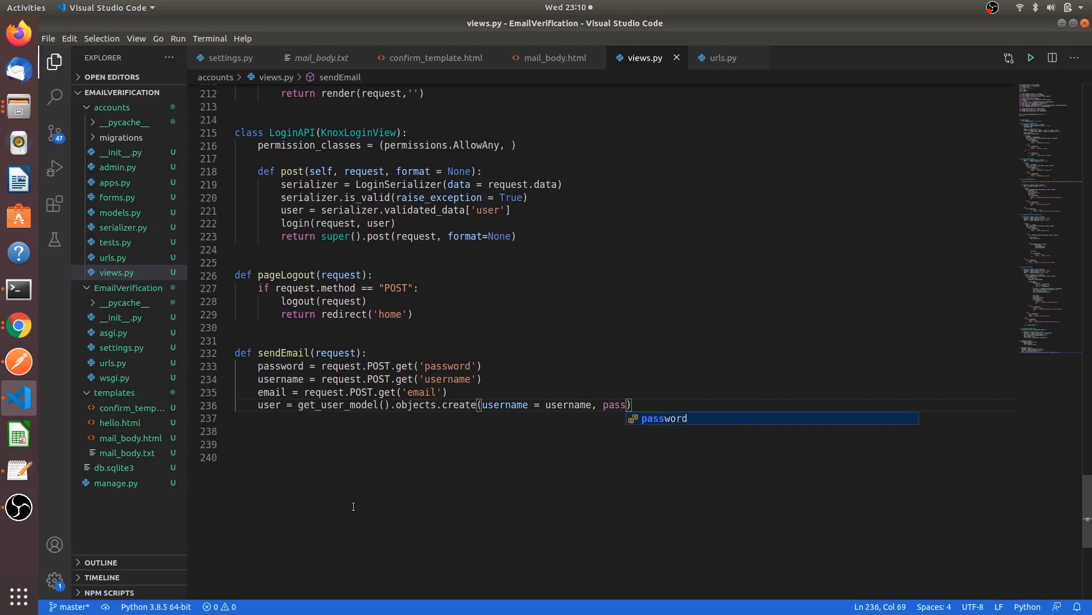
pyautogui.write('word = password,')
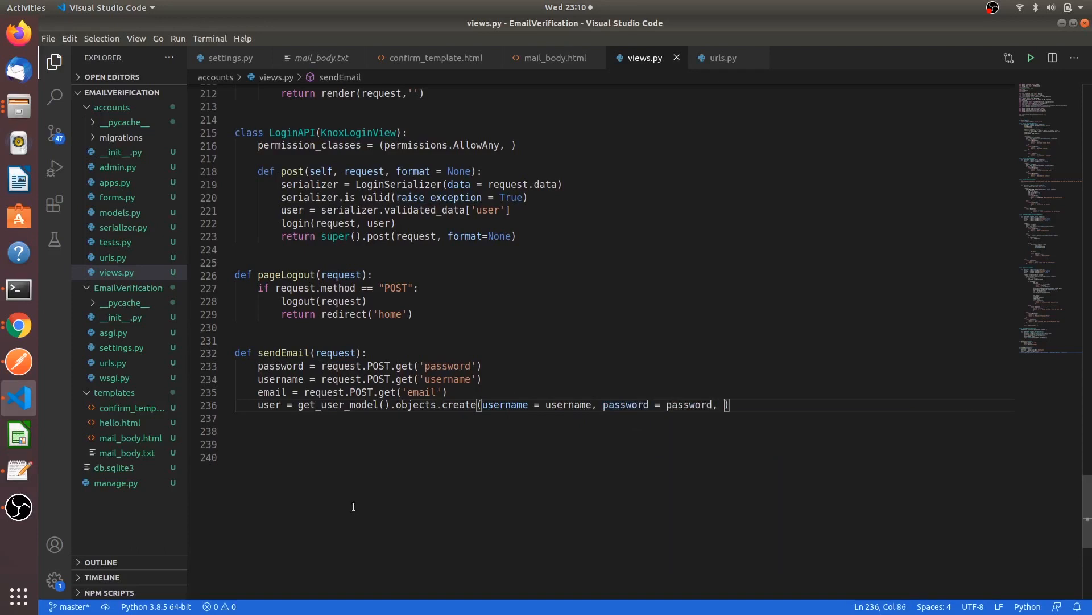
pyautogui.write('email = e')
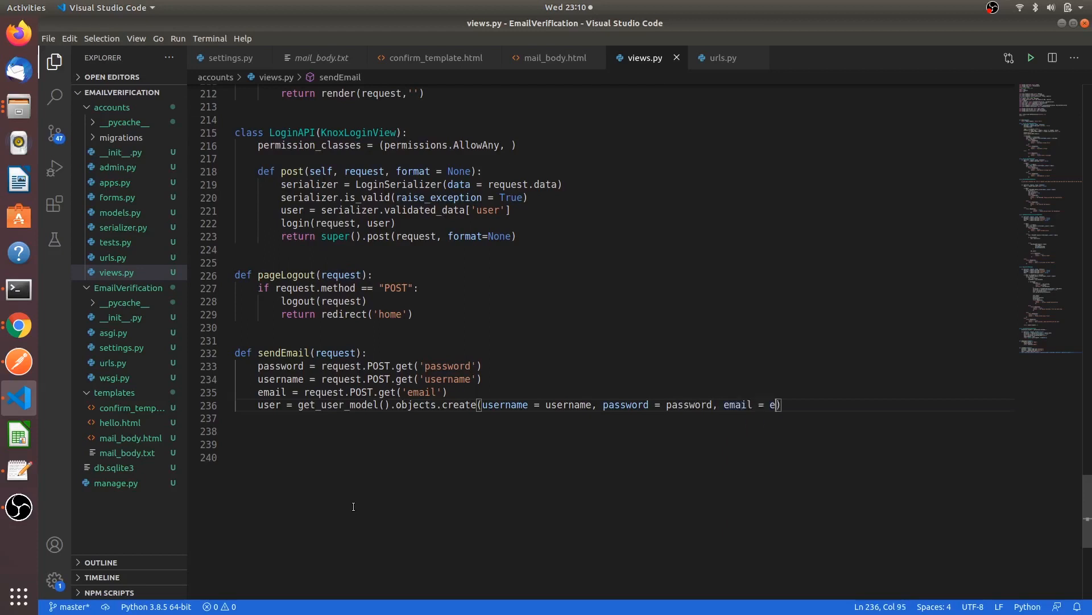
pyautogui.write('mail)')
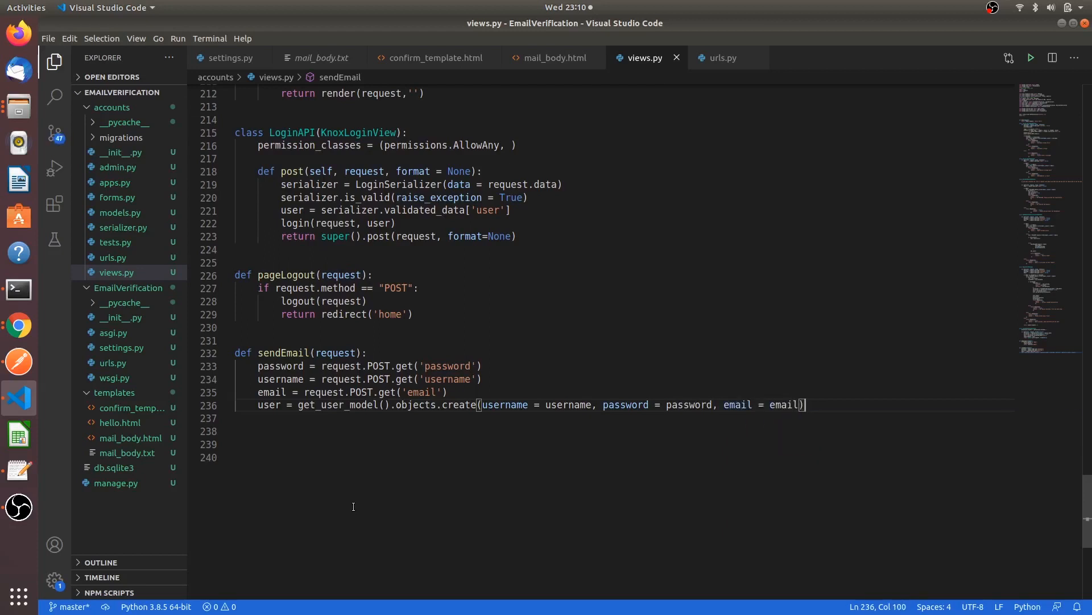
pyautogui.press('Enter')
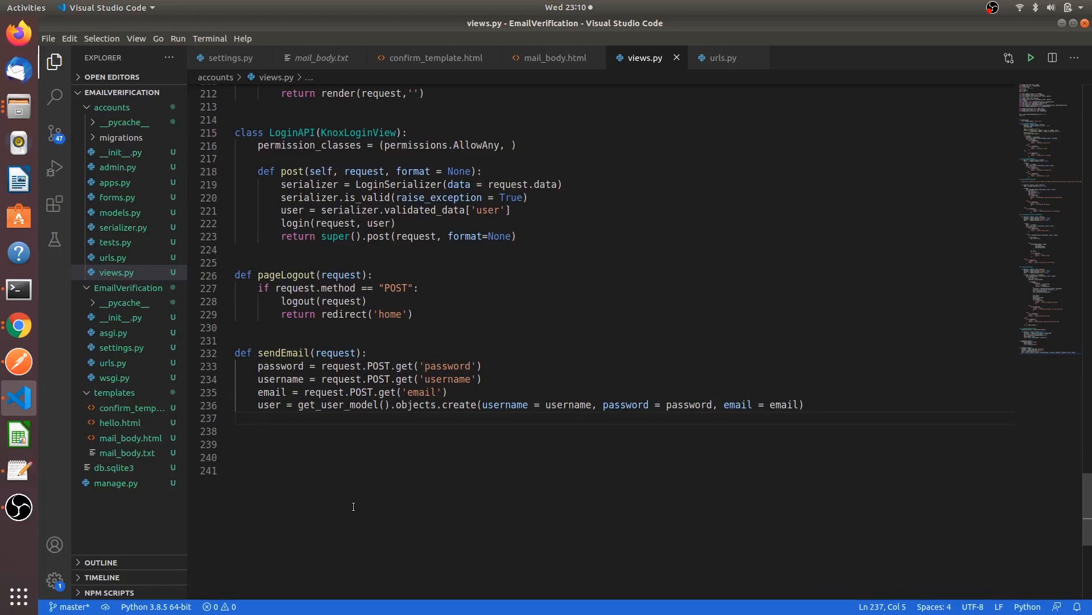
pyautogui.write('sendConfirm(')
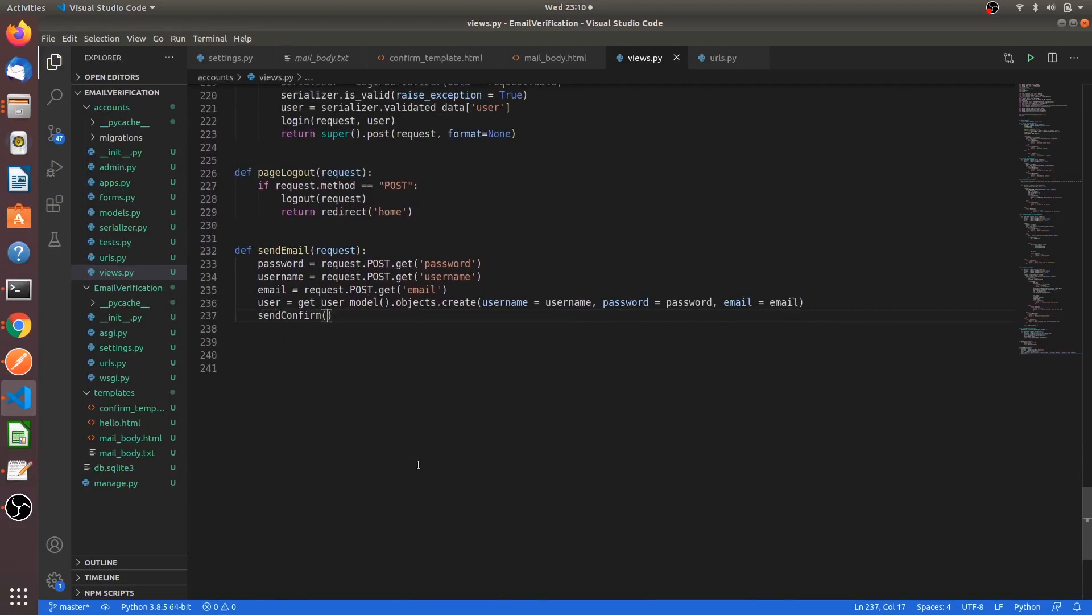
# Call sendConfirm(user) and return render(request, 'confirm_template.html') from sendEmail.
pyautogui.write('use')
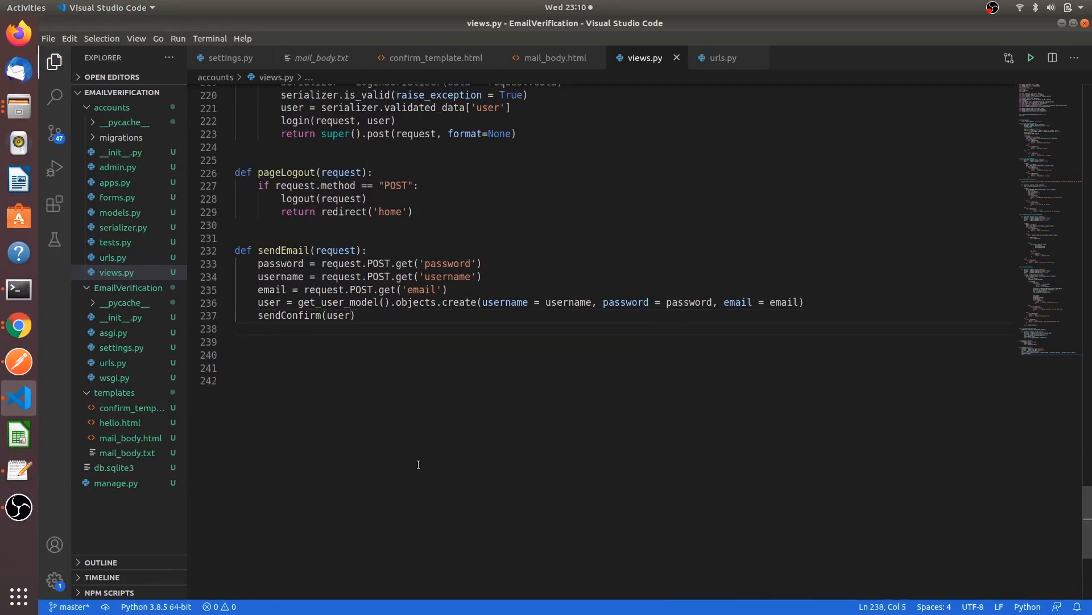
pyautogui.write('return')
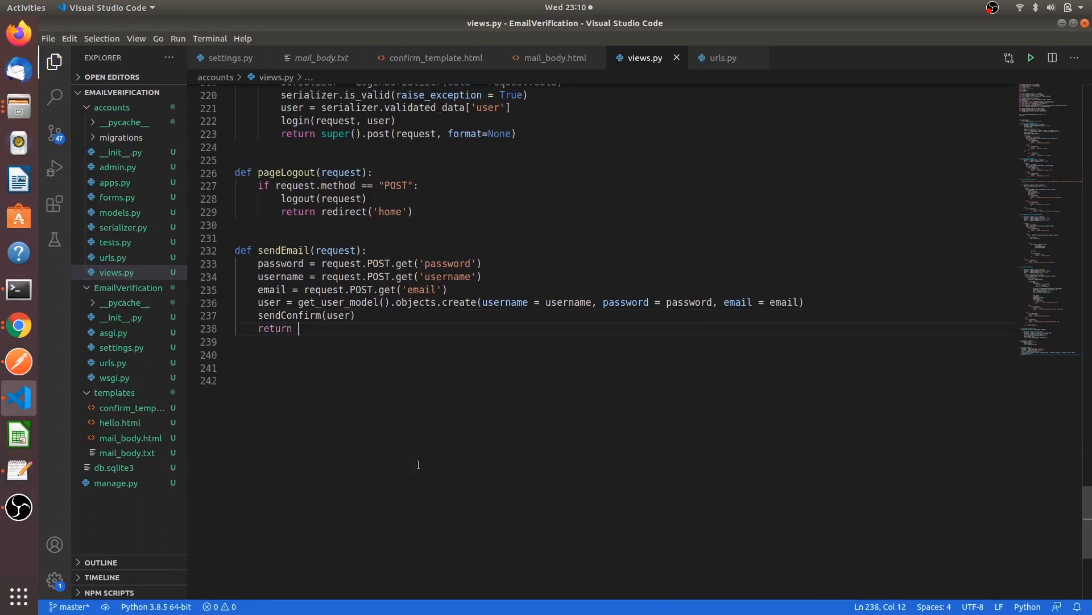
pyautogui.write('render(')
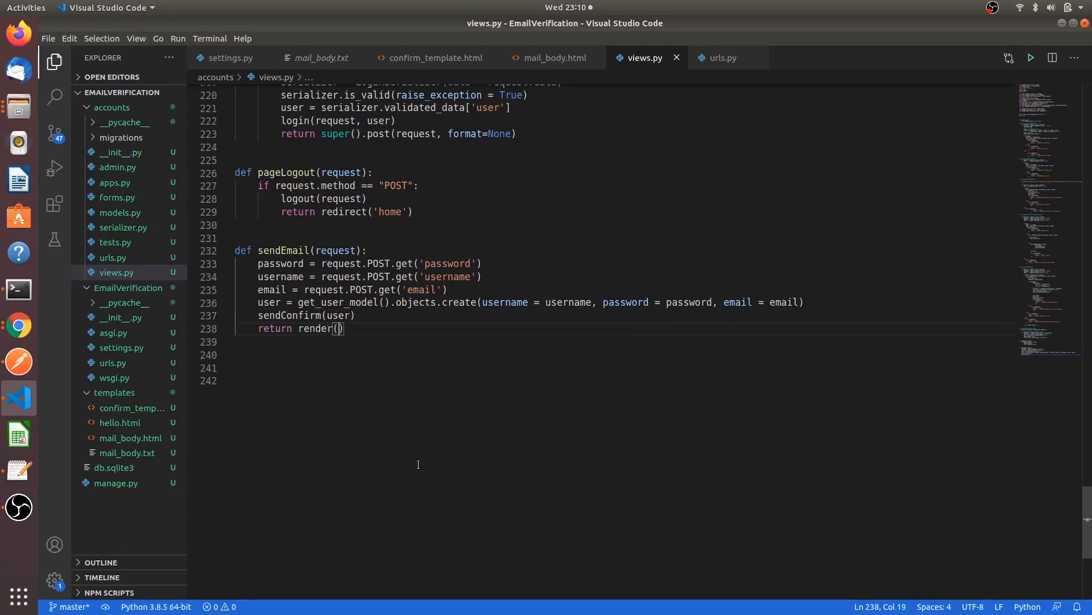
pyautogui.write("'")
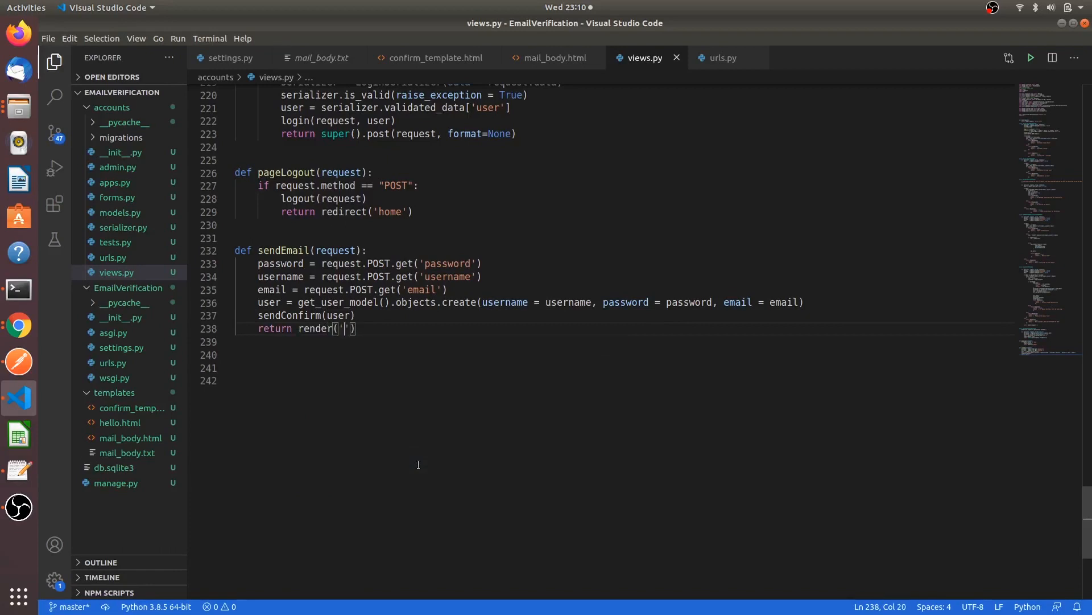
pyautogui.write('request,')
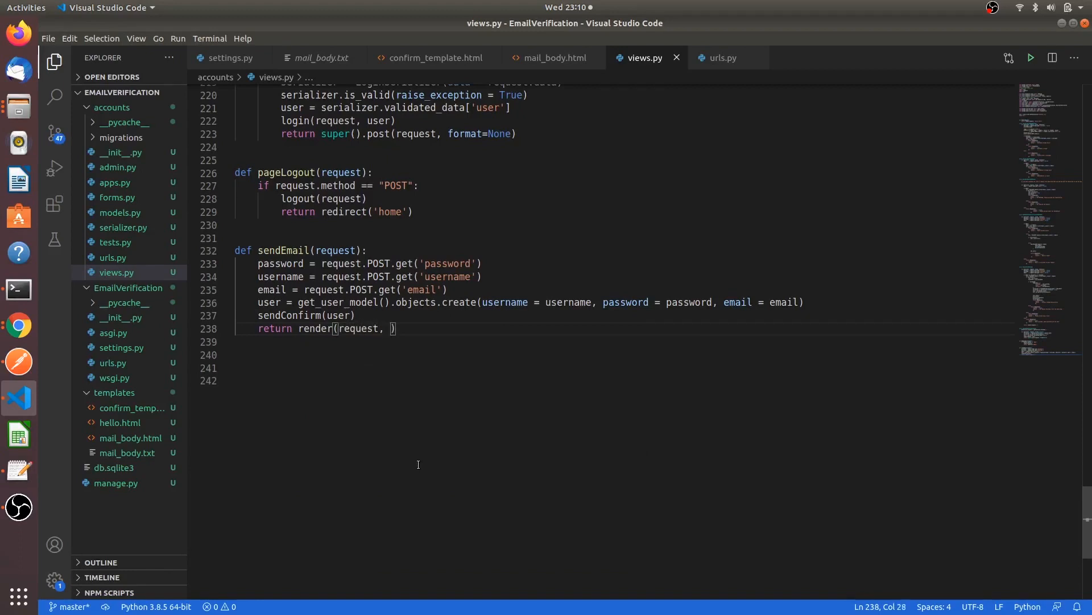
pyautogui.write("'conf'")
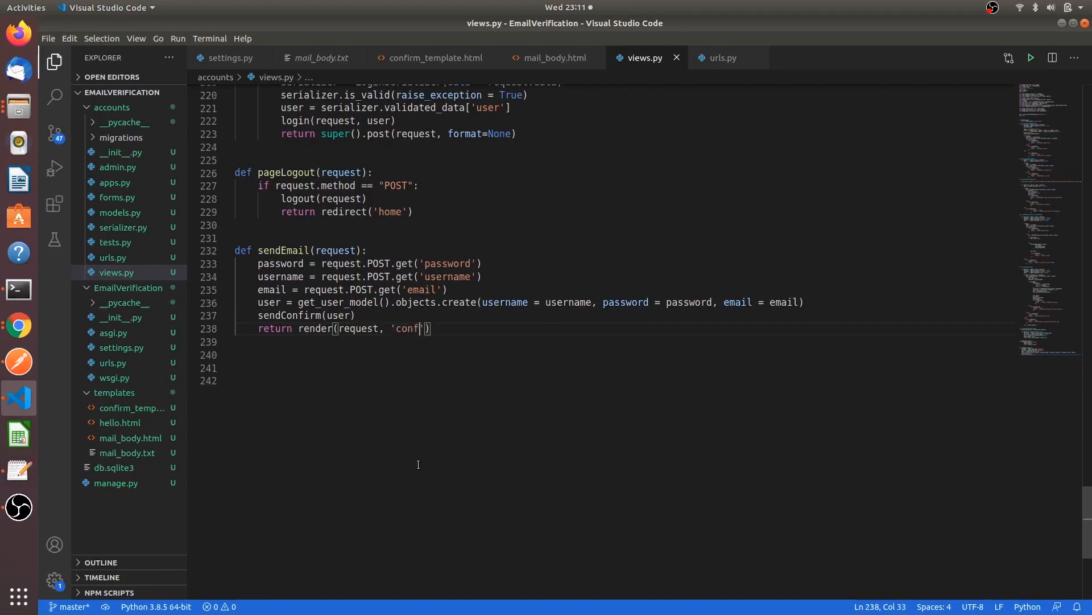
pyautogui.write('ir')
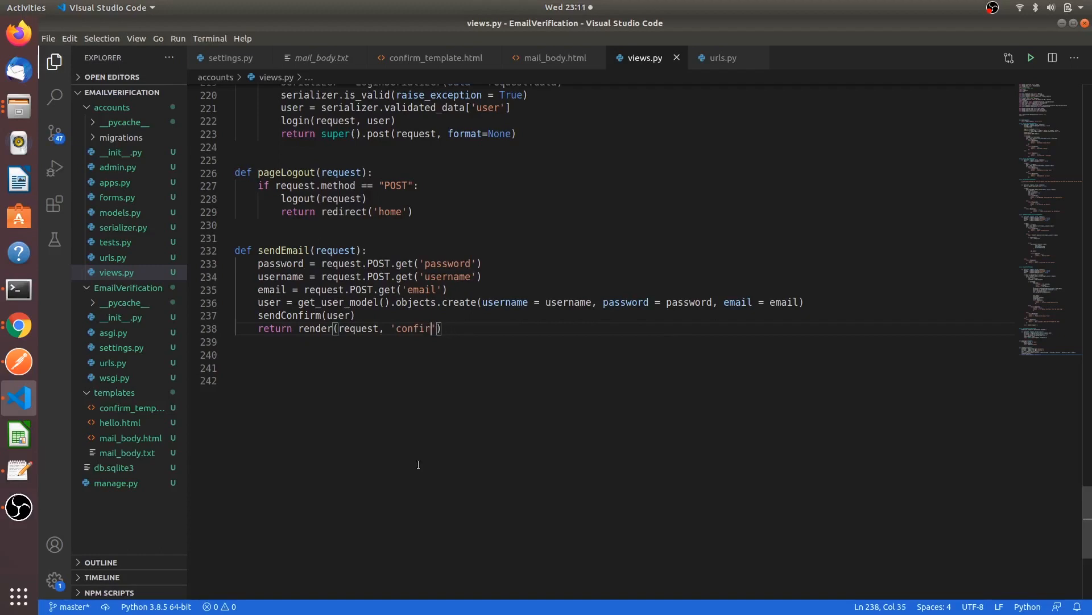
pyautogui.write('_')
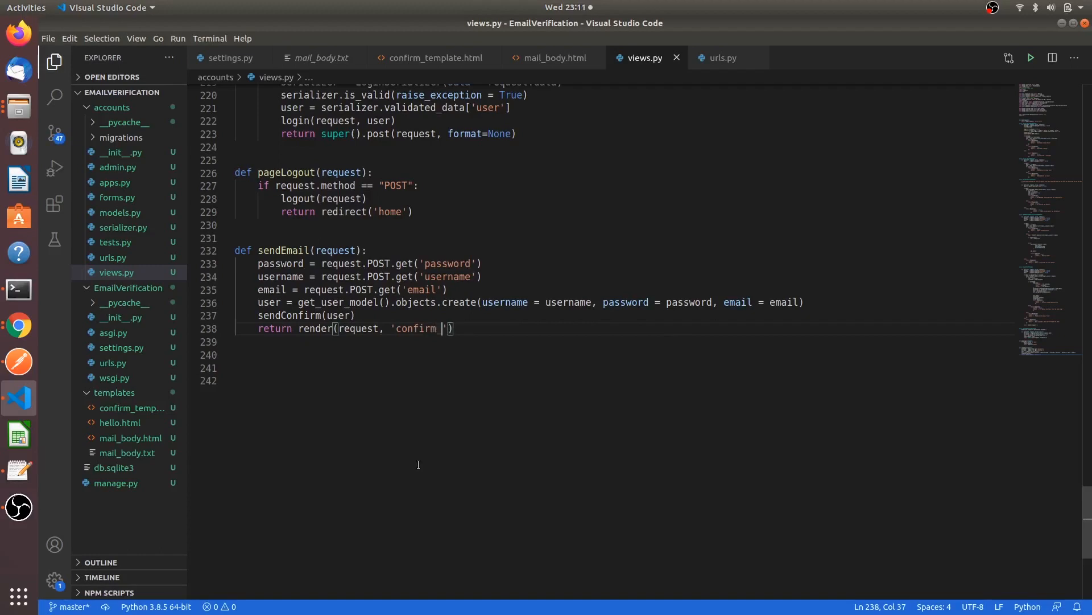
pyautogui.write('template.')
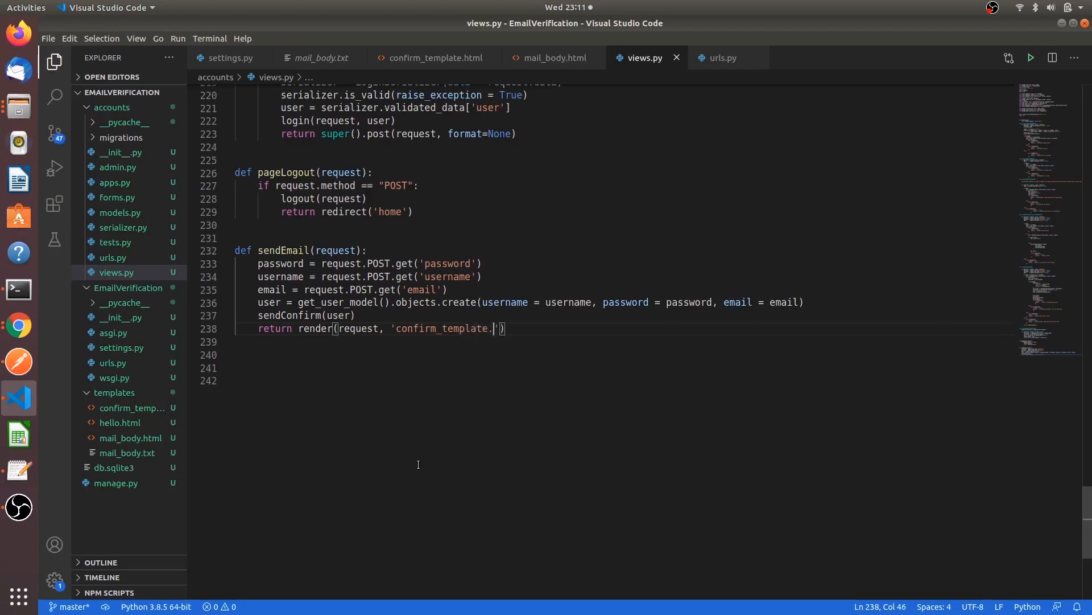
pyautogui.write('html')
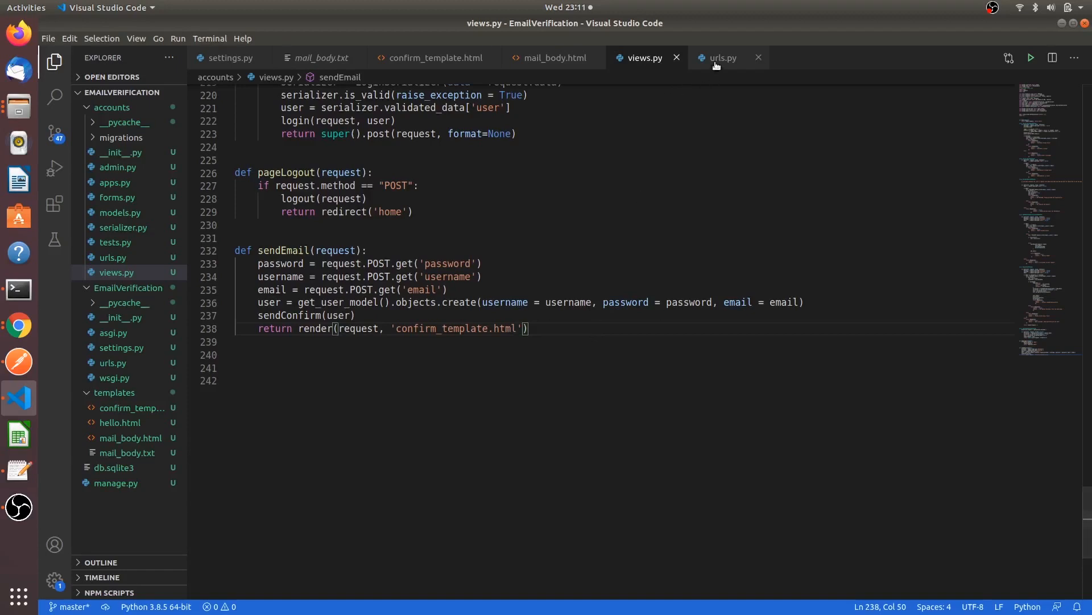
# In urls.py, add 'from django_email_verification import urls as mail_urls' and start a path entry.
pyautogui.click(723, 59)
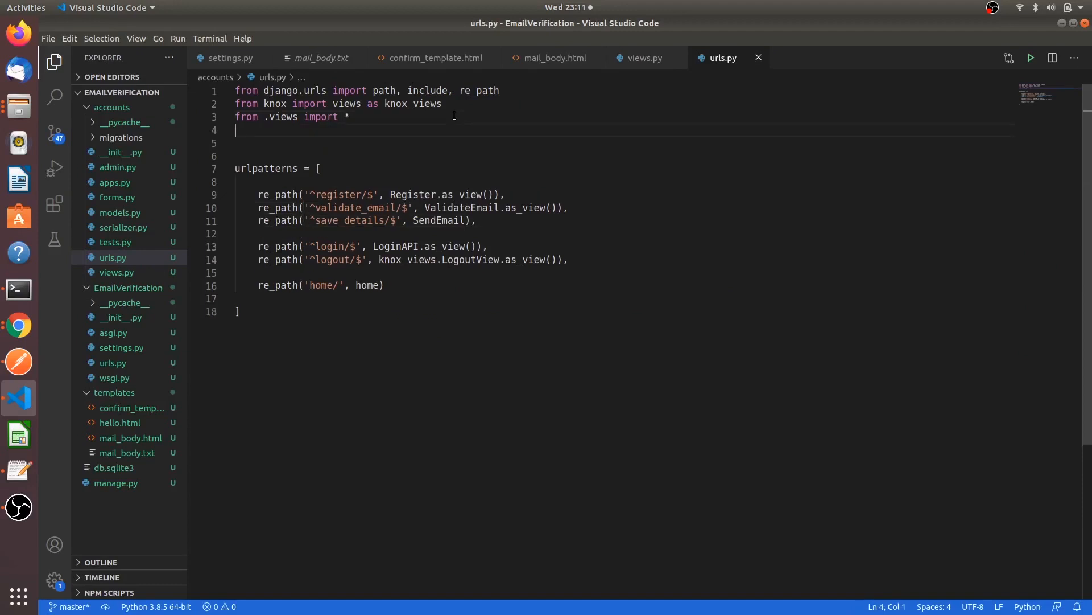
pyautogui.write('f')
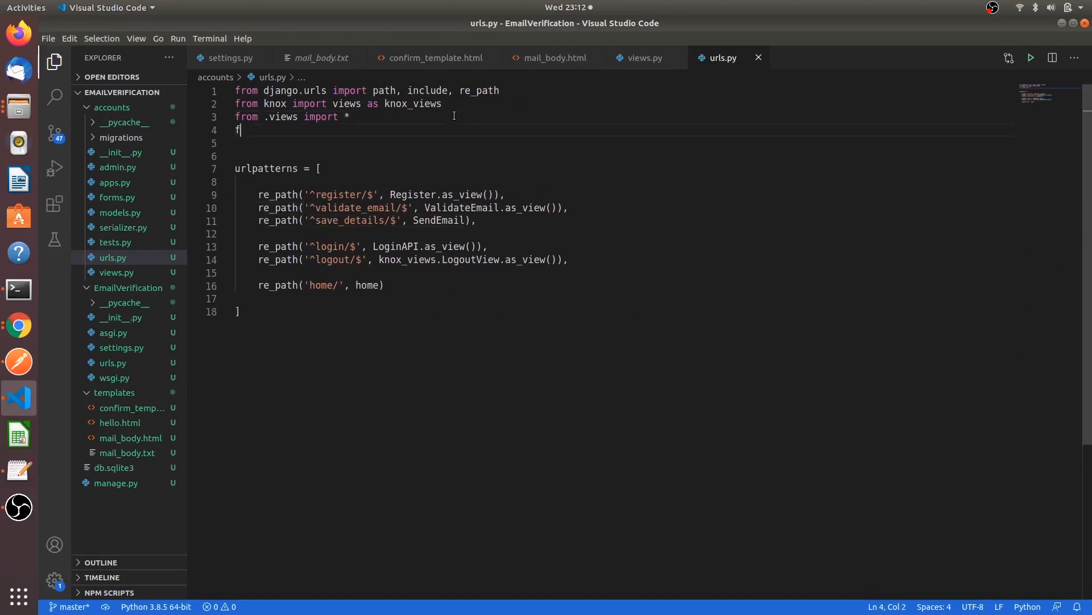
pyautogui.write('rom djan')
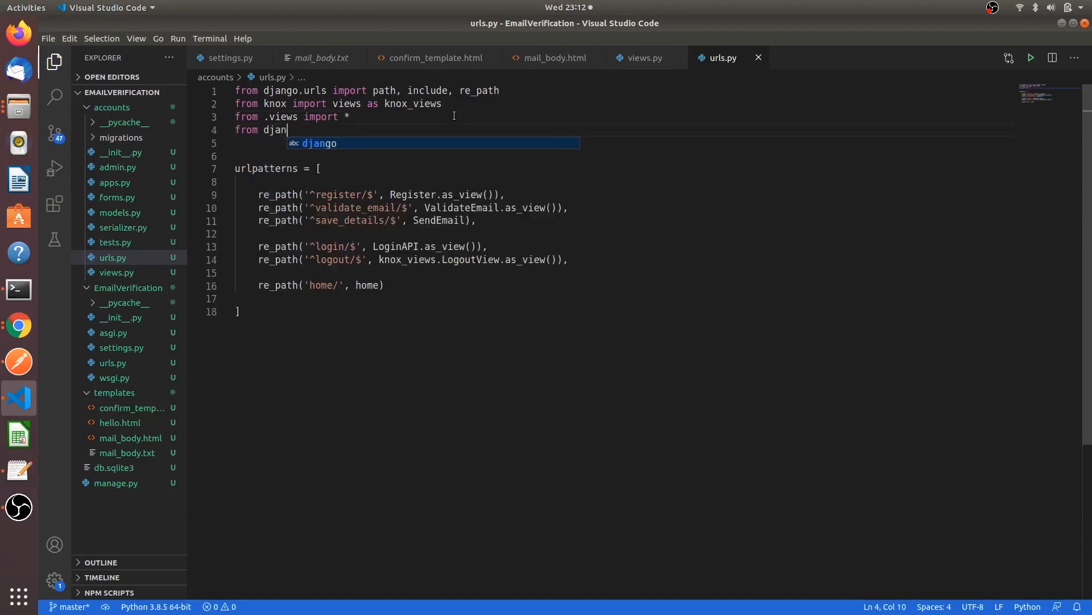
pyautogui.write('go_')
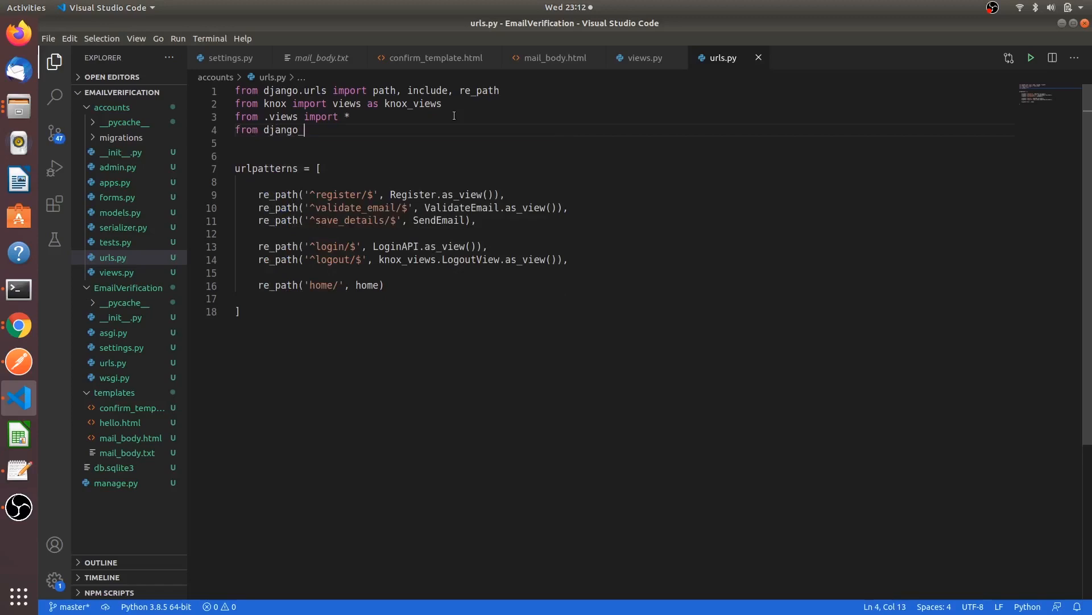
pyautogui.write('email_')
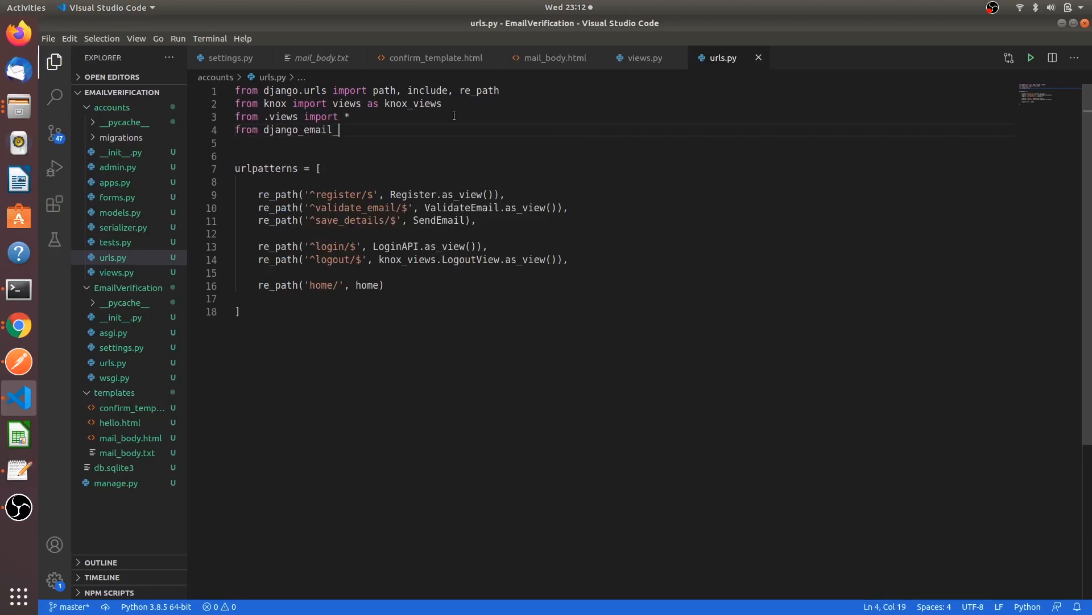
pyautogui.write('verificati')
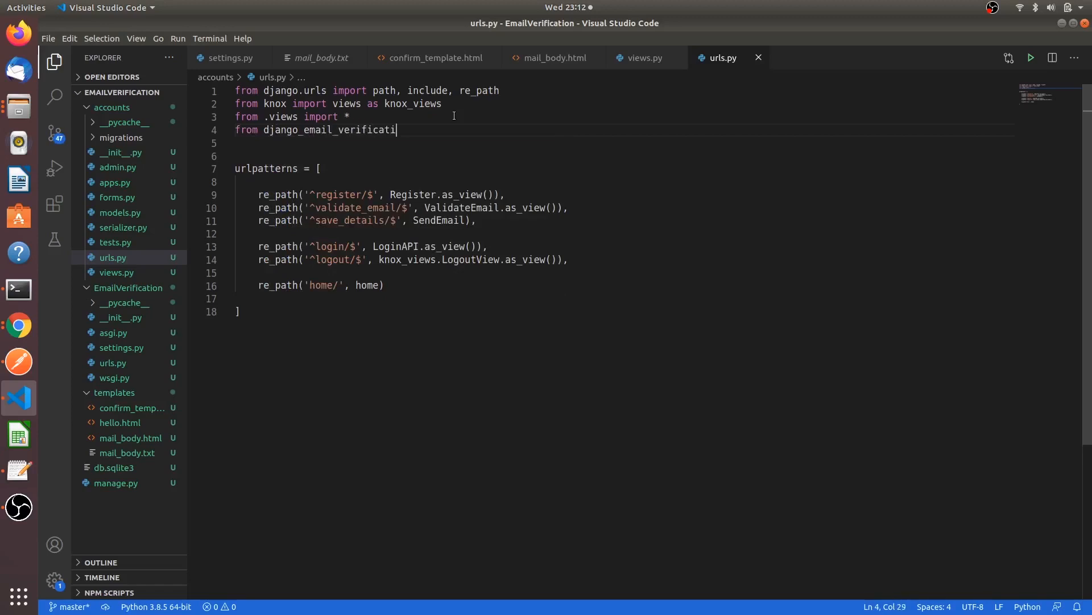
pyautogui.write('on import url')
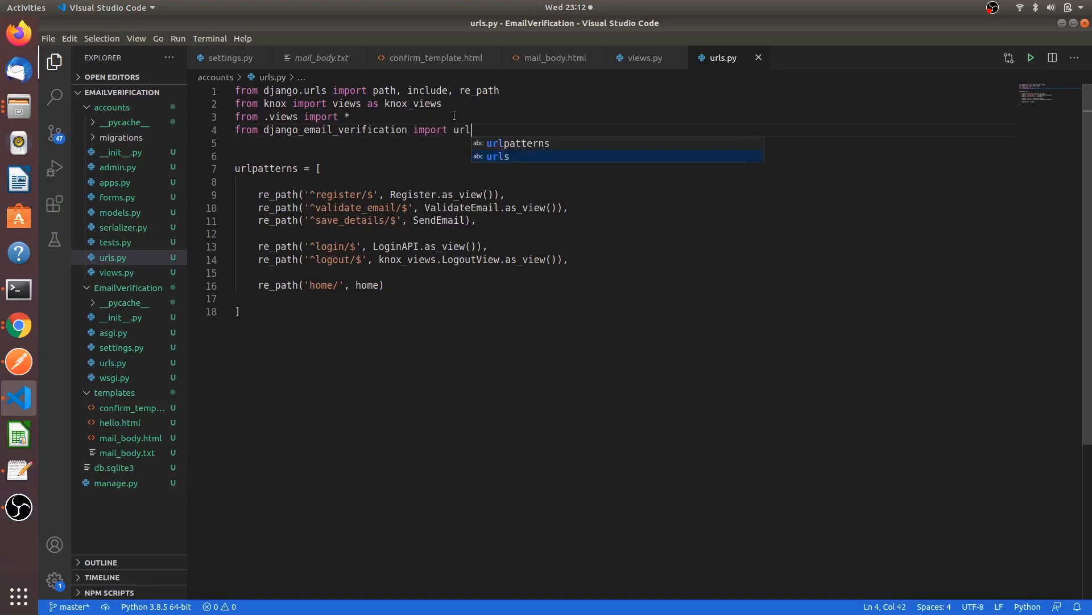
pyautogui.write('s as')
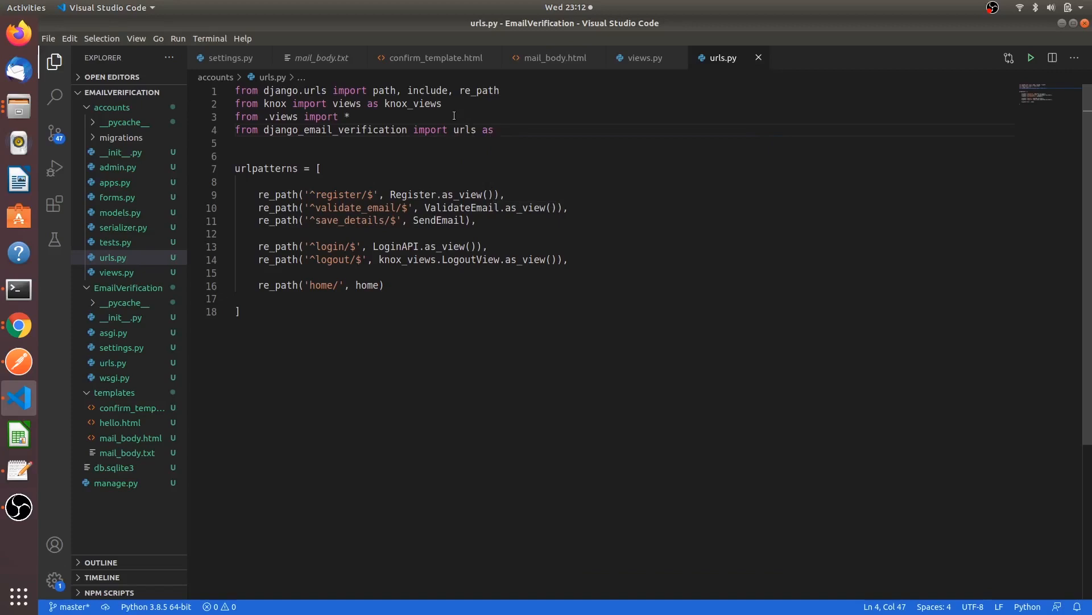
pyautogui.write('mail_ur')
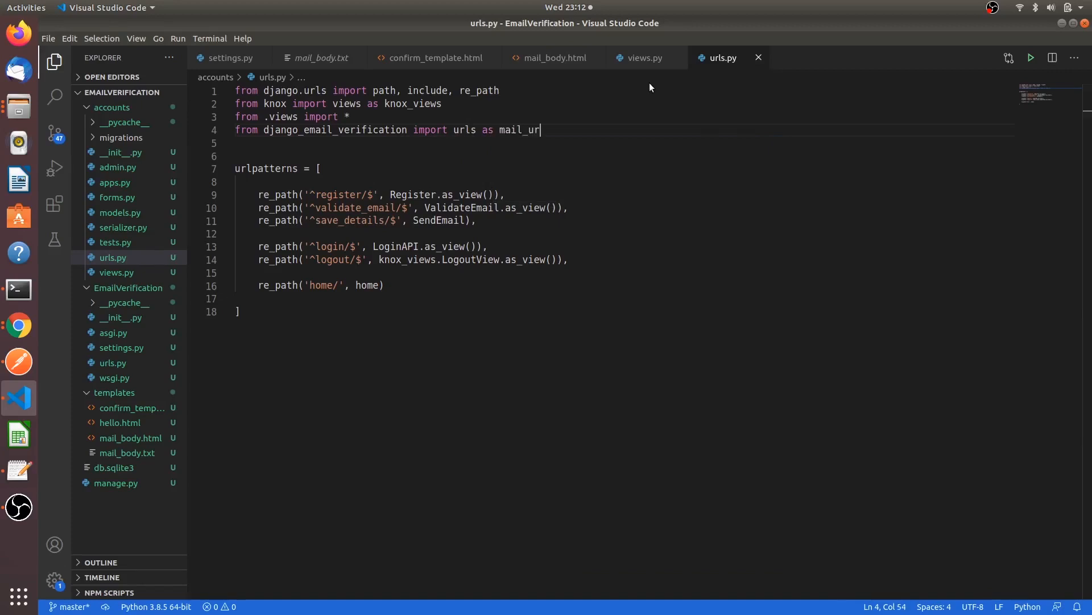
pyautogui.write("path('")
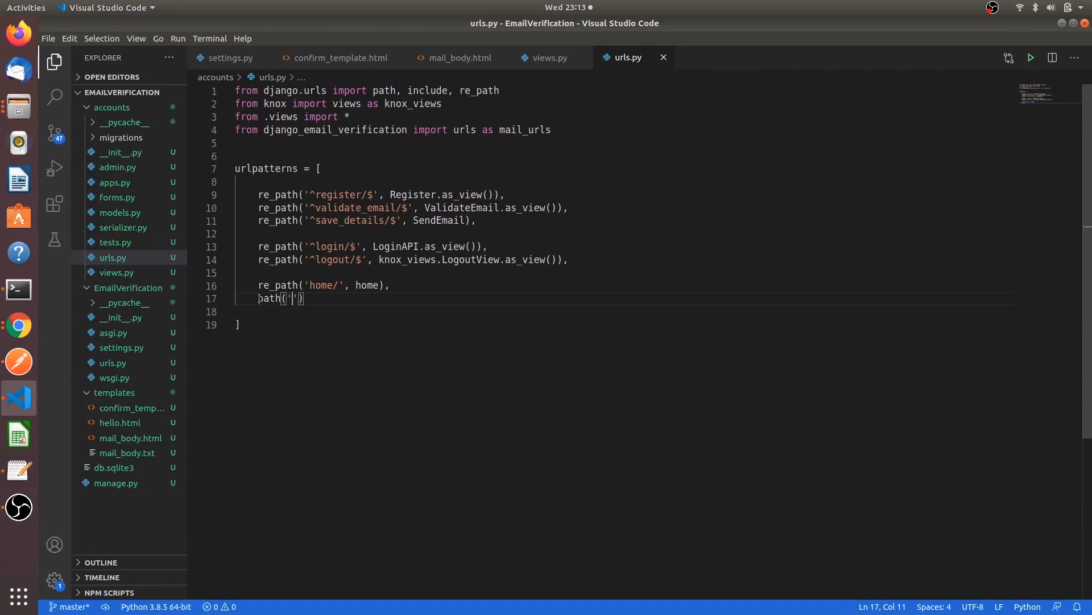
# Add path('email/', include(mail_urls)), to urlpatterns after the home route.
pyautogui.write('eail')
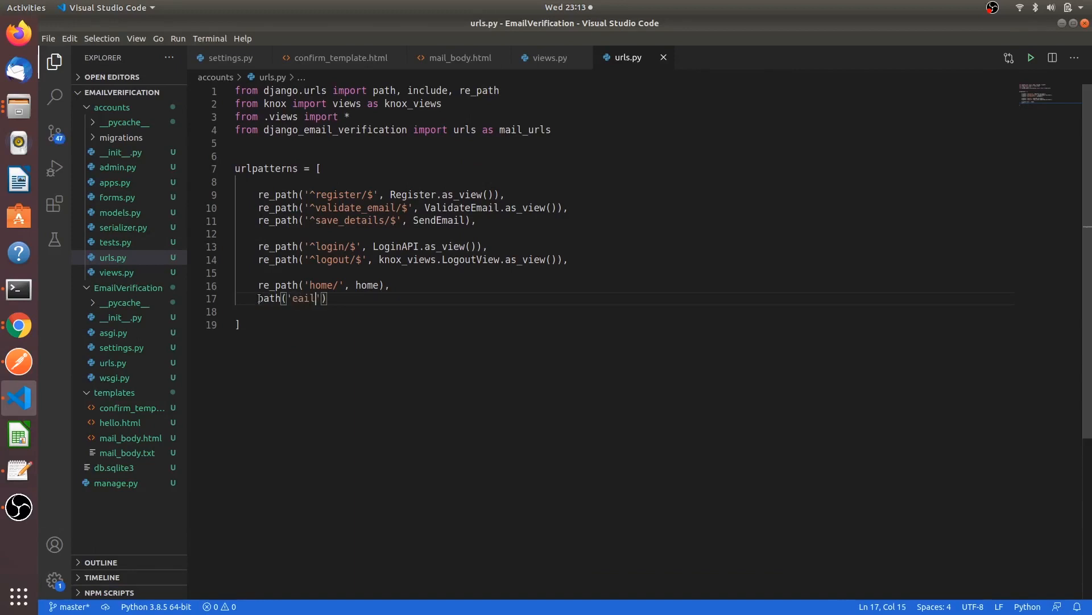
pyautogui.write('m')
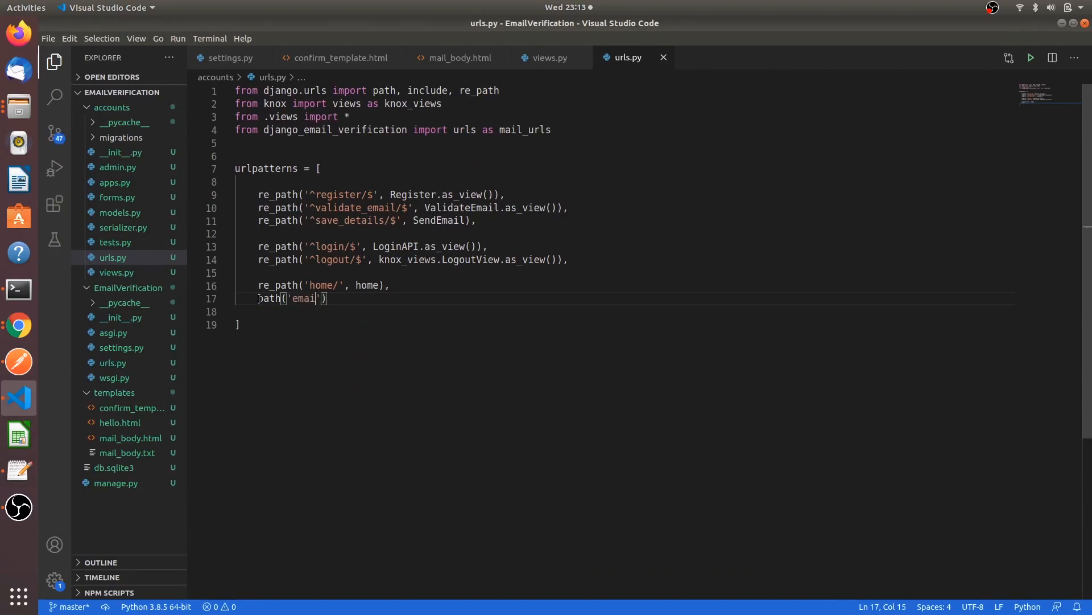
pyautogui.write("/'")
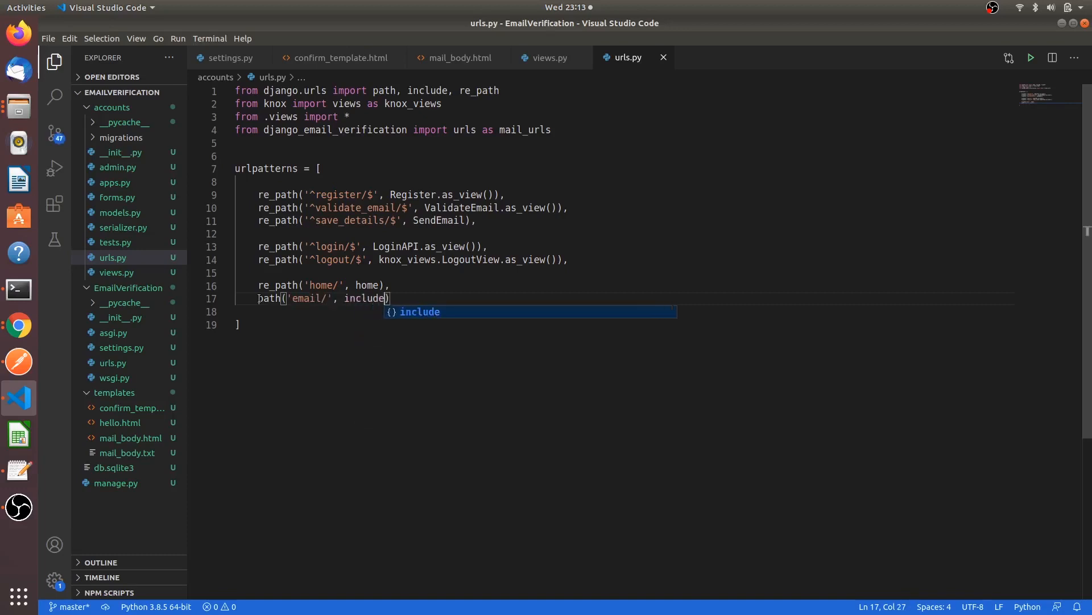
pyautogui.write('(')
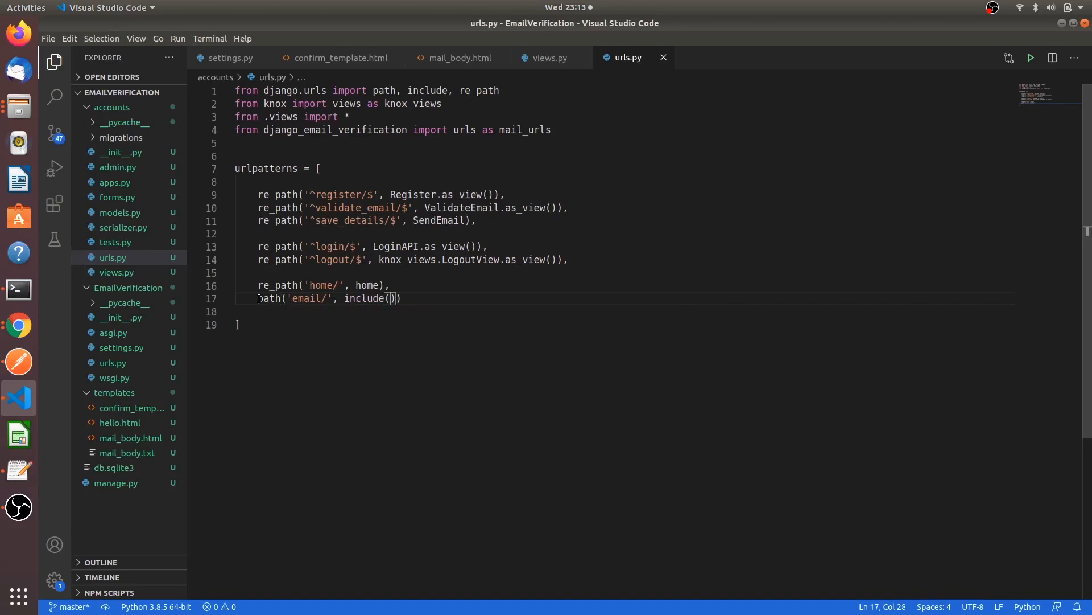
pyautogui.write('mail_urls')
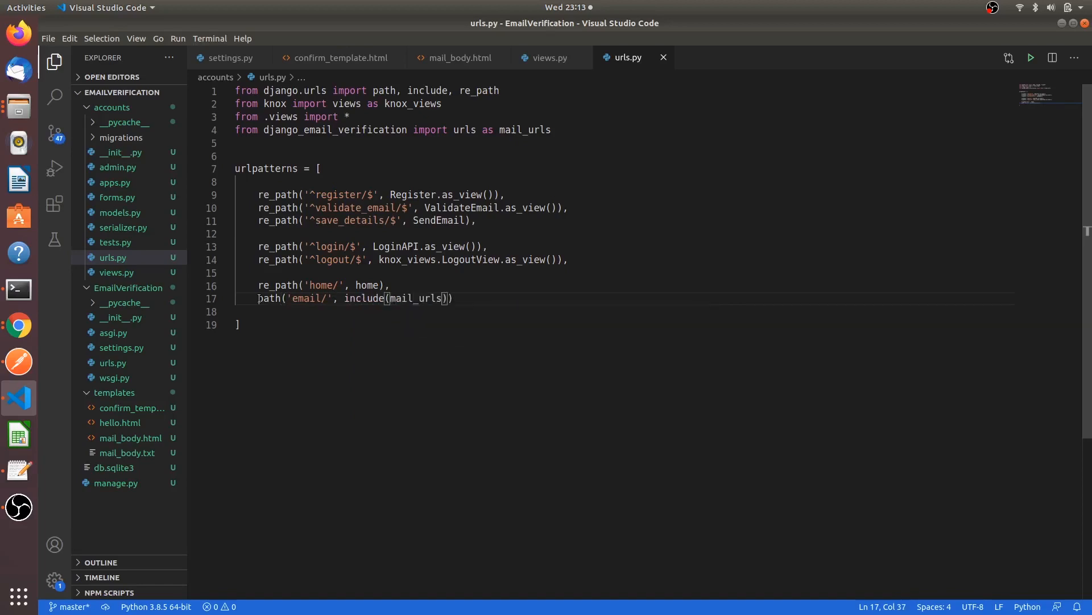
pyautogui.write(',')
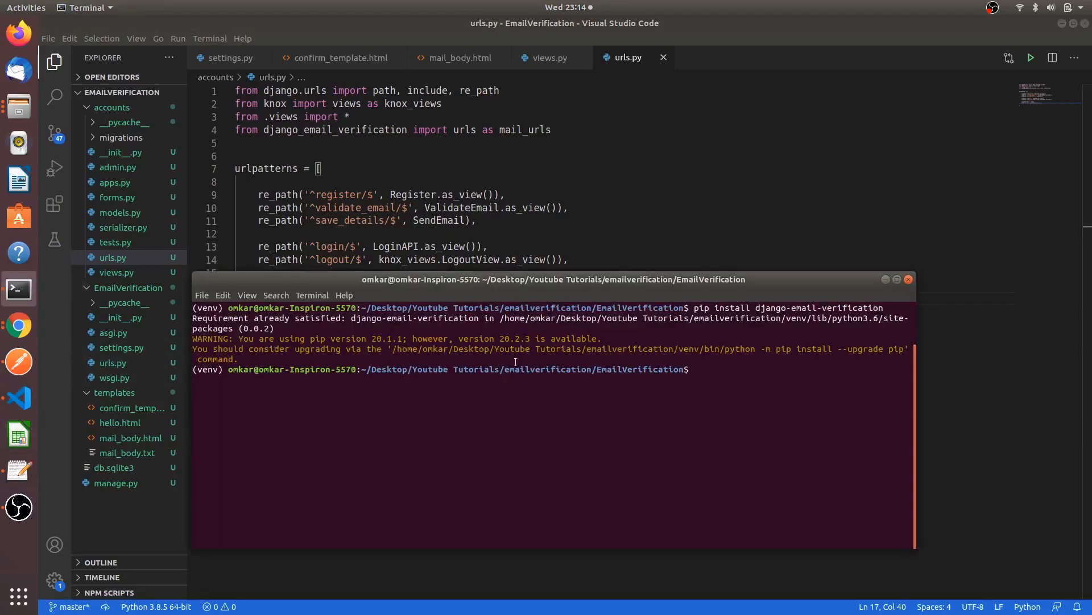
# Run the mistyped 'python manage.py ruserver' command, which fails as an unknown command.
pyautogui.write('python')
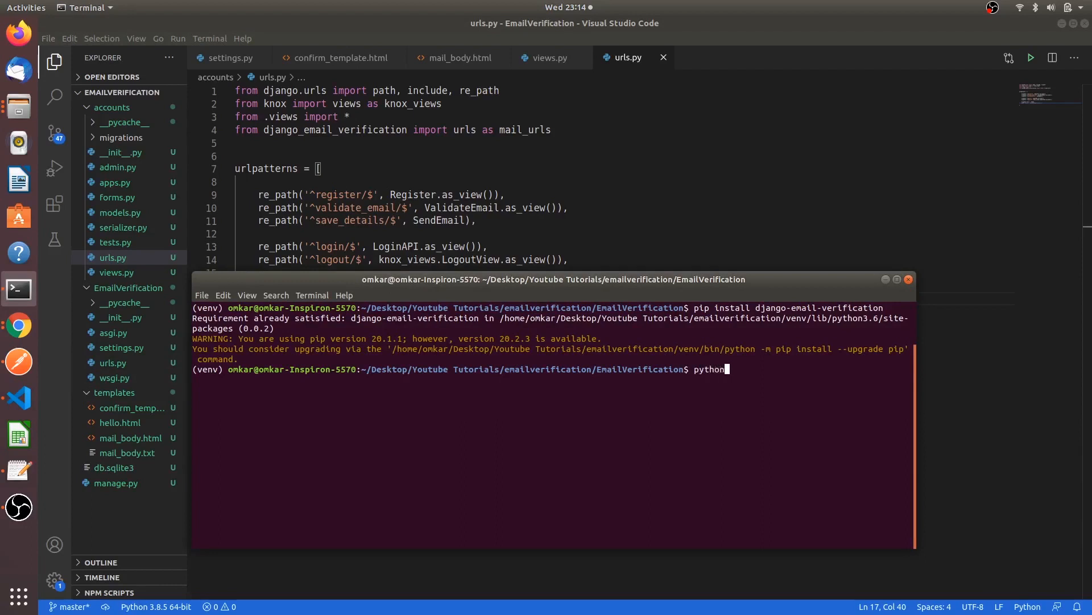
pyautogui.write('manage.py ruserver')
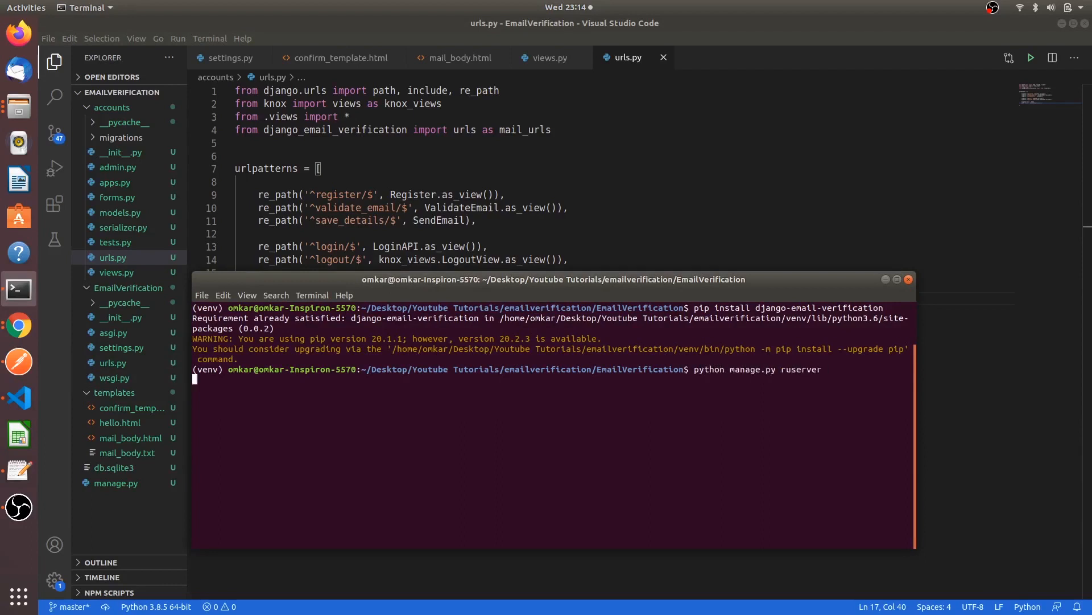
pyautogui.press('Return')
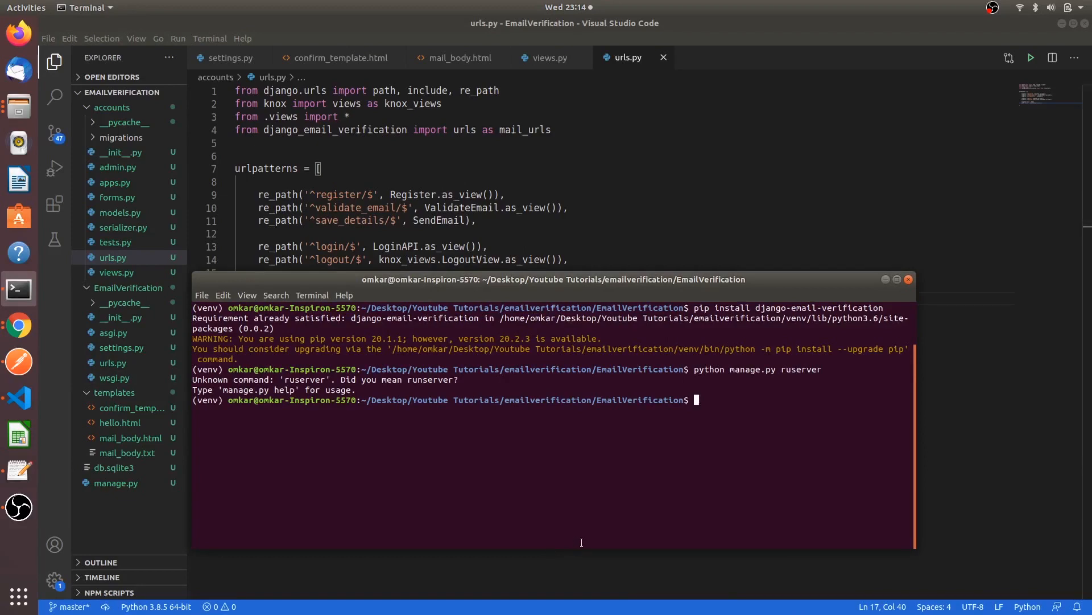
pyautogui.write('python manage.py ruserver')
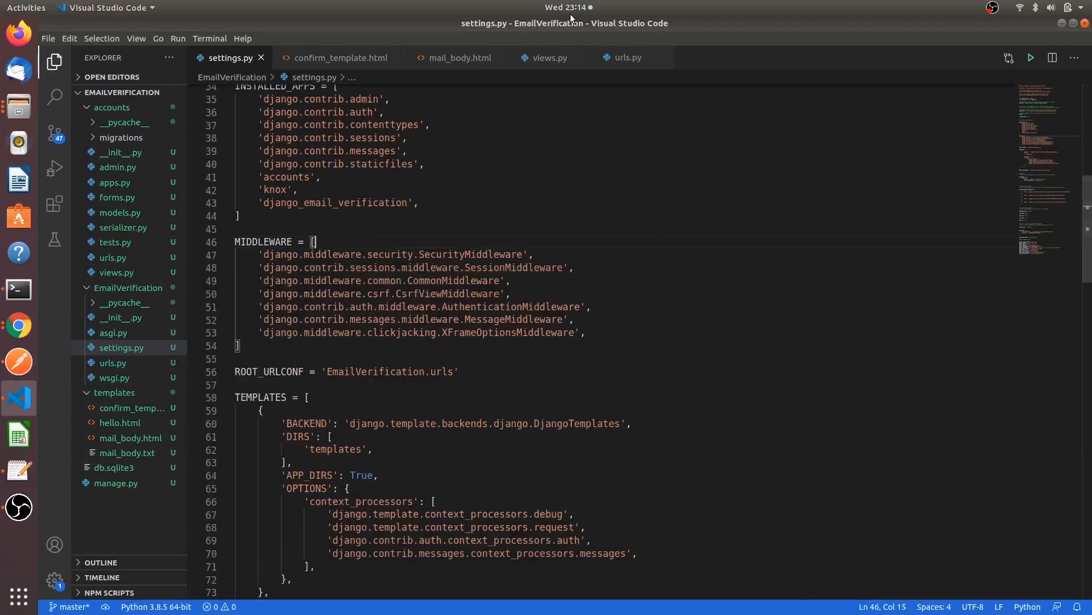
# Switch to views.py and scroll down through the API view classes to sendEmail.
pyautogui.click(550, 58)
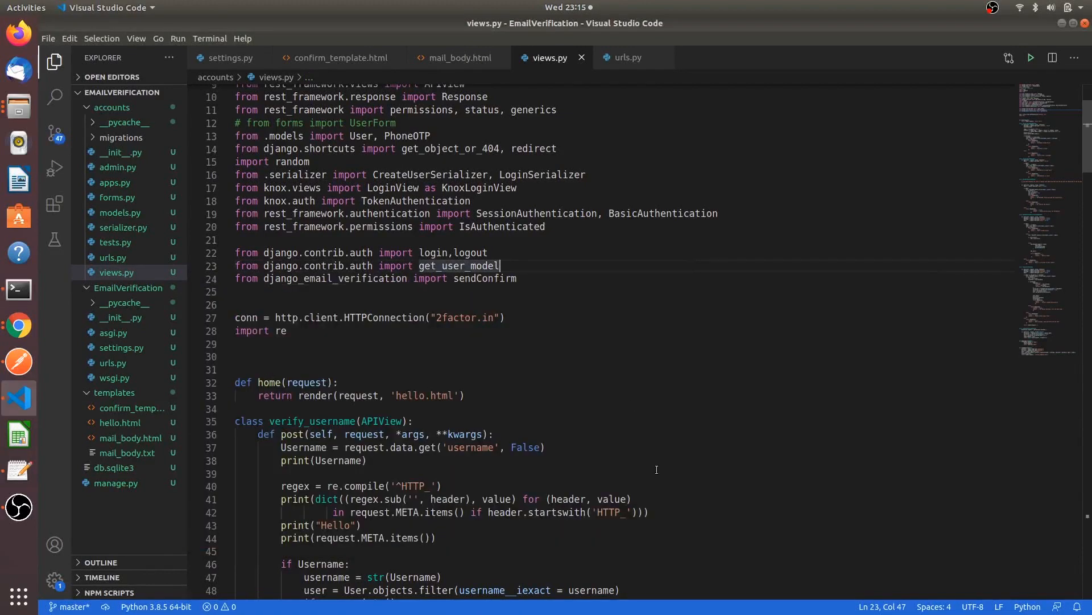
pyautogui.scroll(-3)
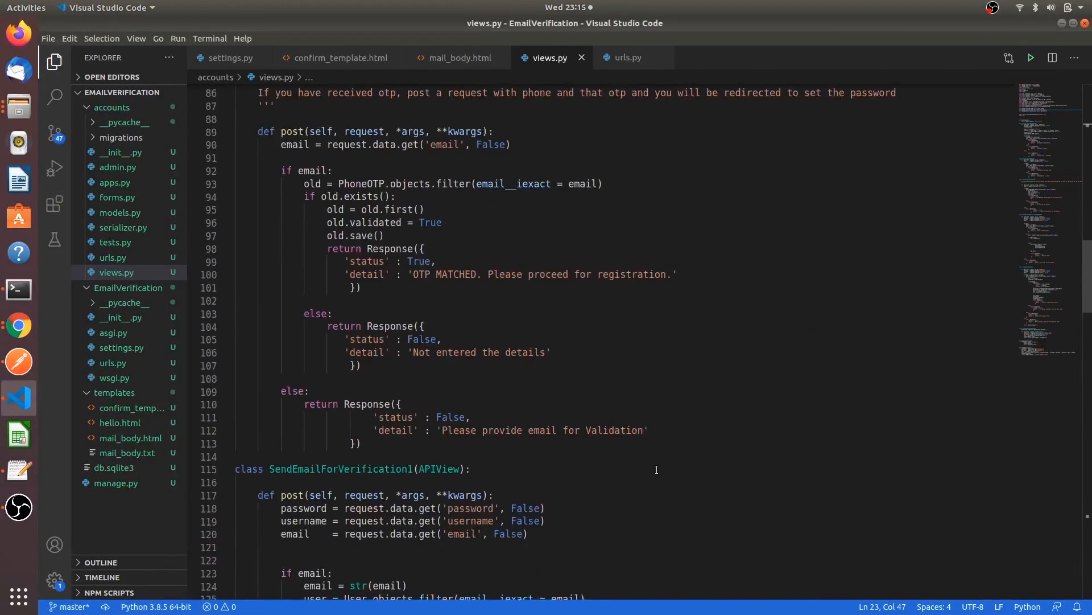
pyautogui.scroll(-3)
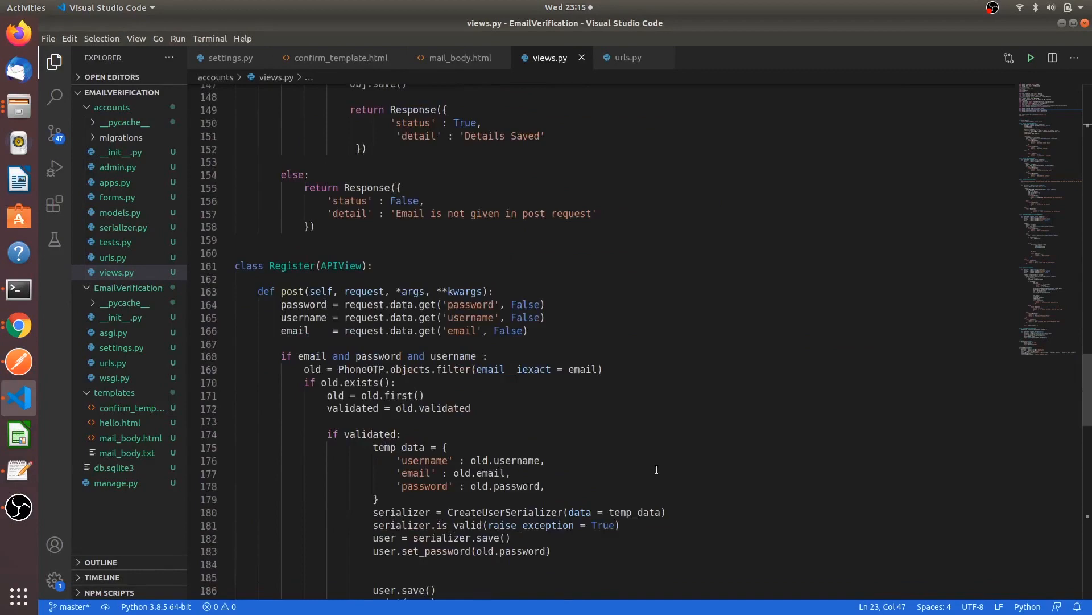
pyautogui.scroll(-3)
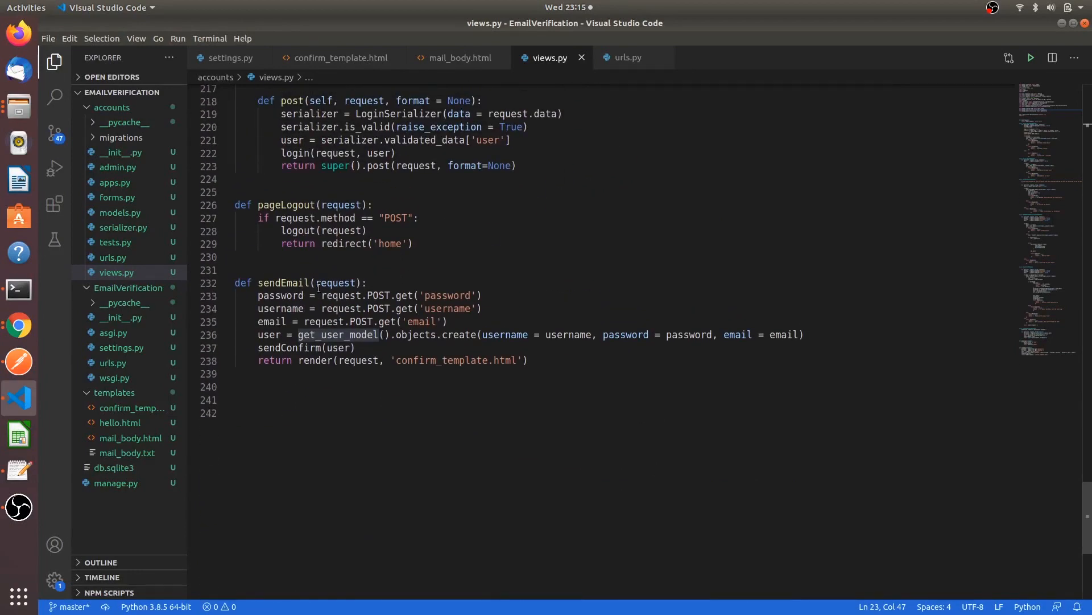
# Rename the urls.py route to ^send_email/$ mapped to sendEmail and confirm the server reloads cleanly.
pyautogui.click(336, 283)
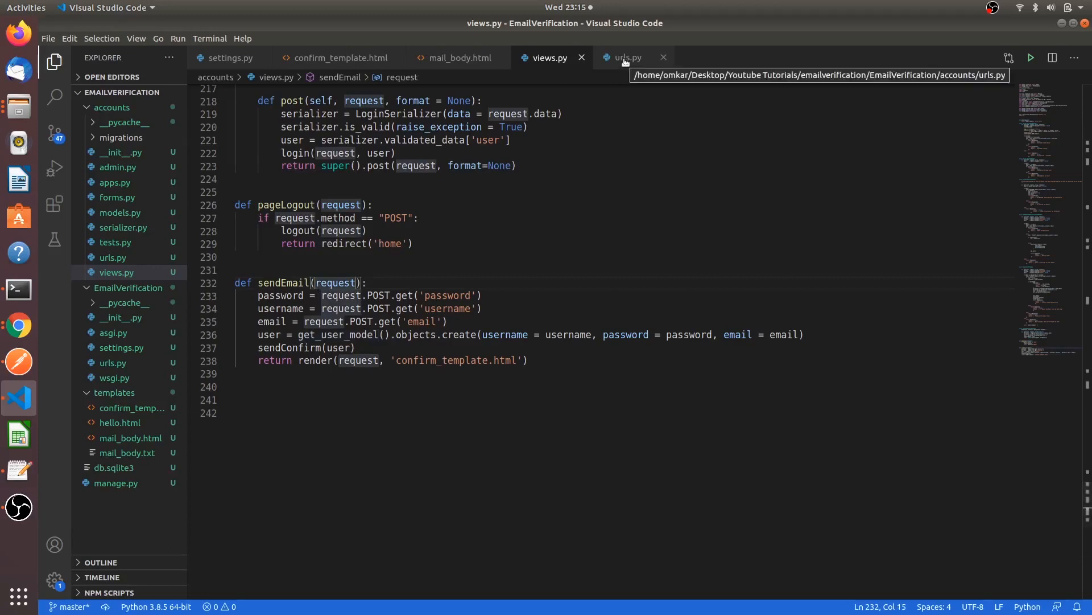
pyautogui.click(626, 57)
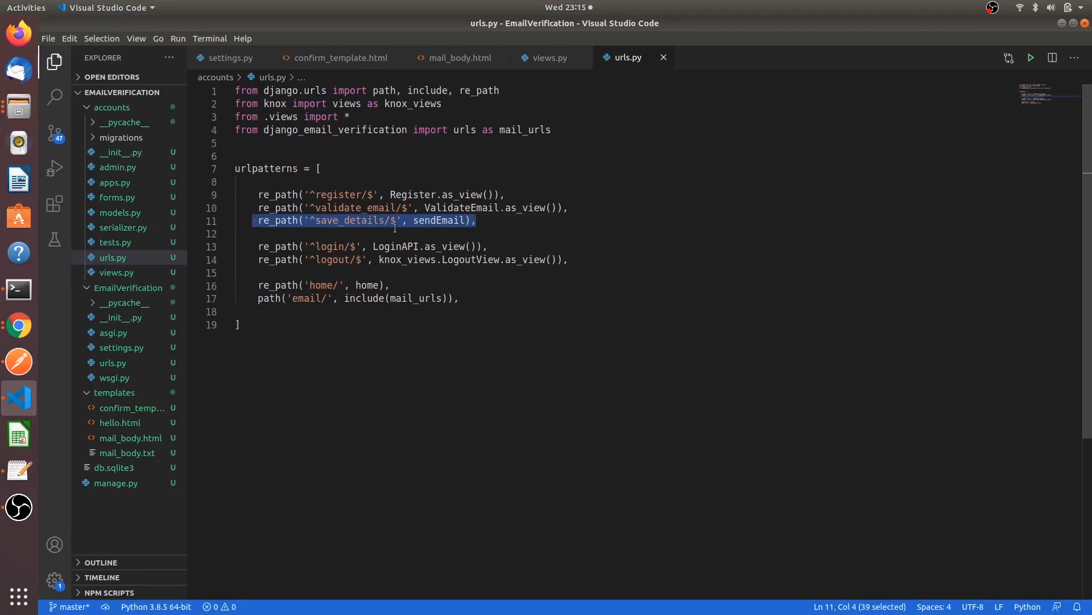
pyautogui.doubleClick(348, 219)
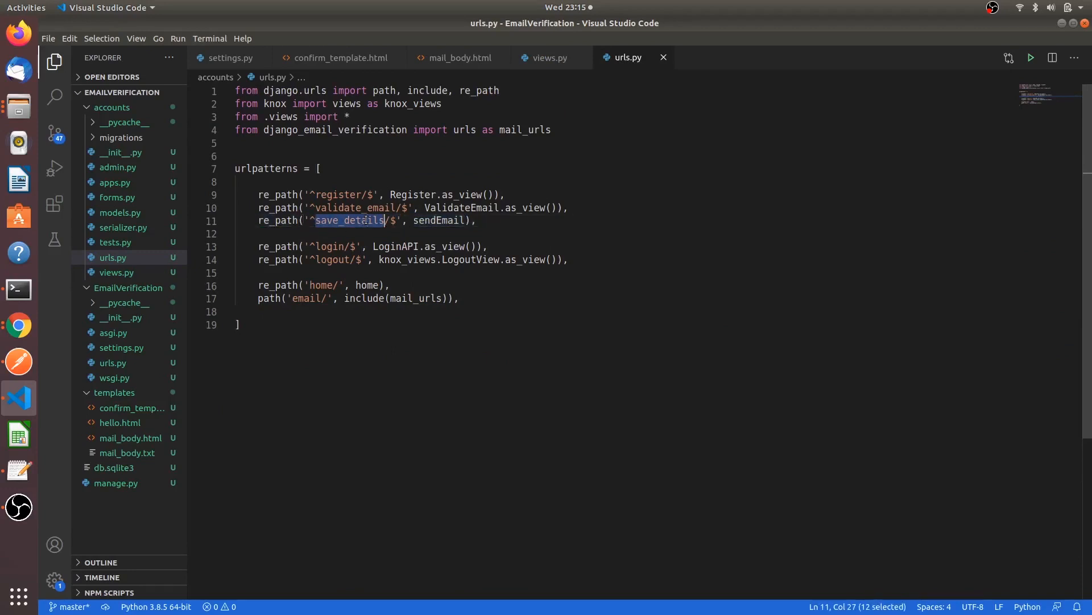
pyautogui.write('se')
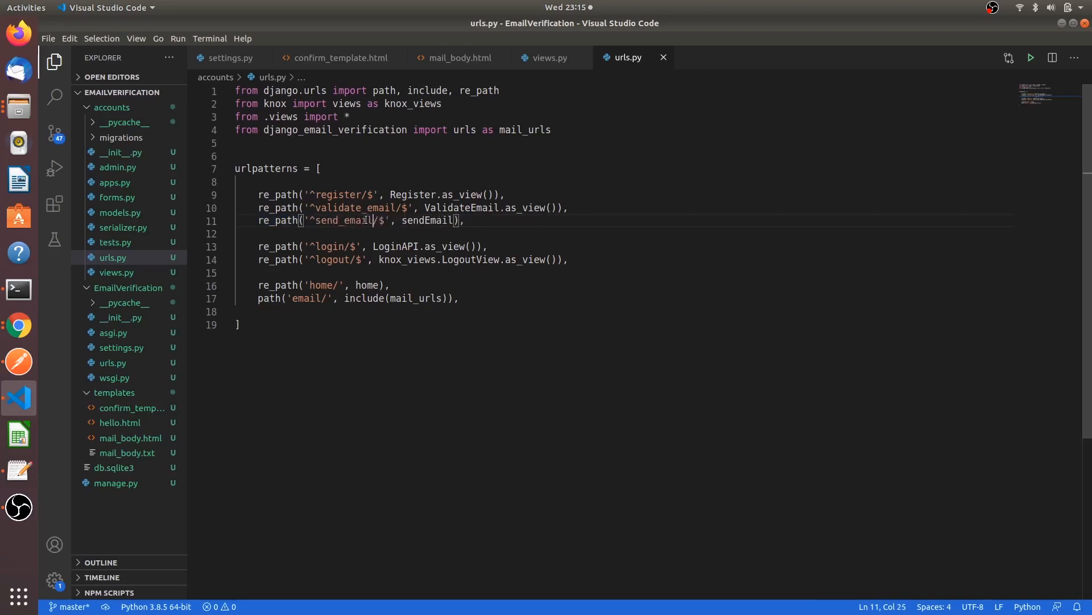
pyautogui.moveTo(18, 289)
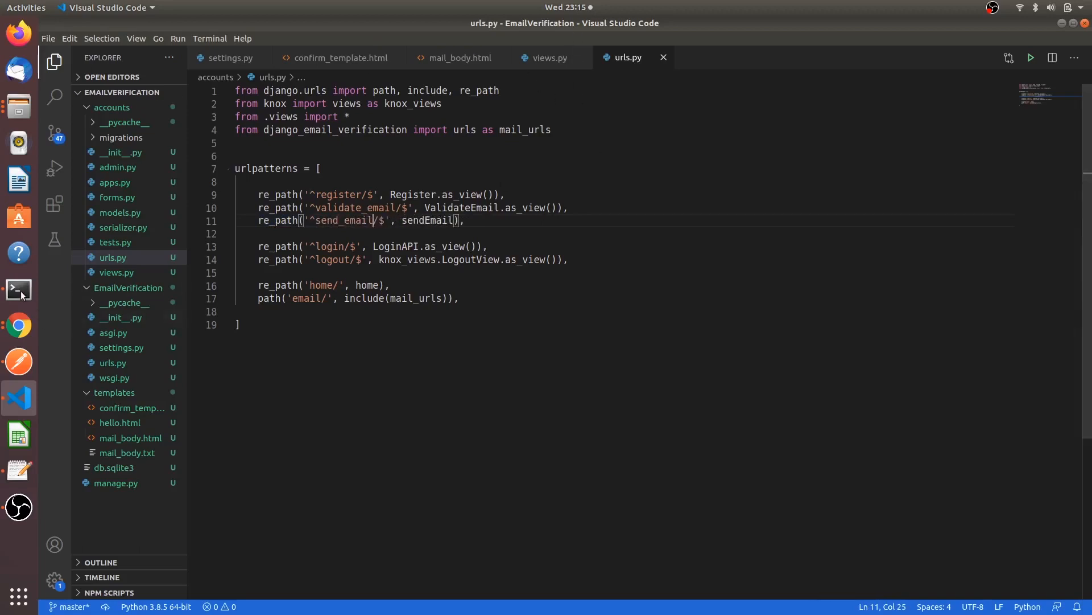
pyautogui.click(19, 289)
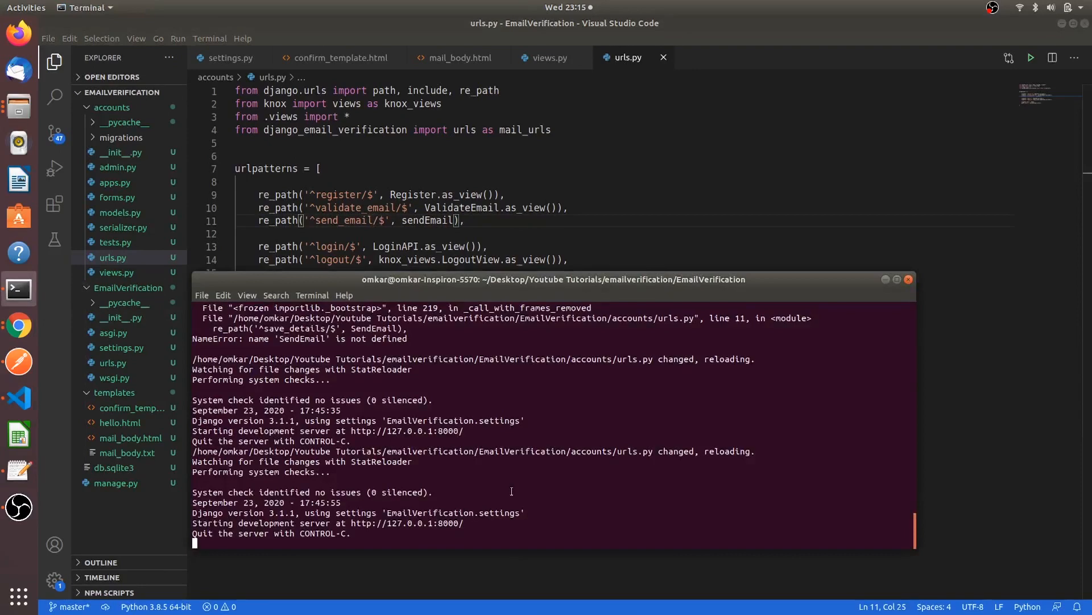
pyautogui.moveTo(20, 362)
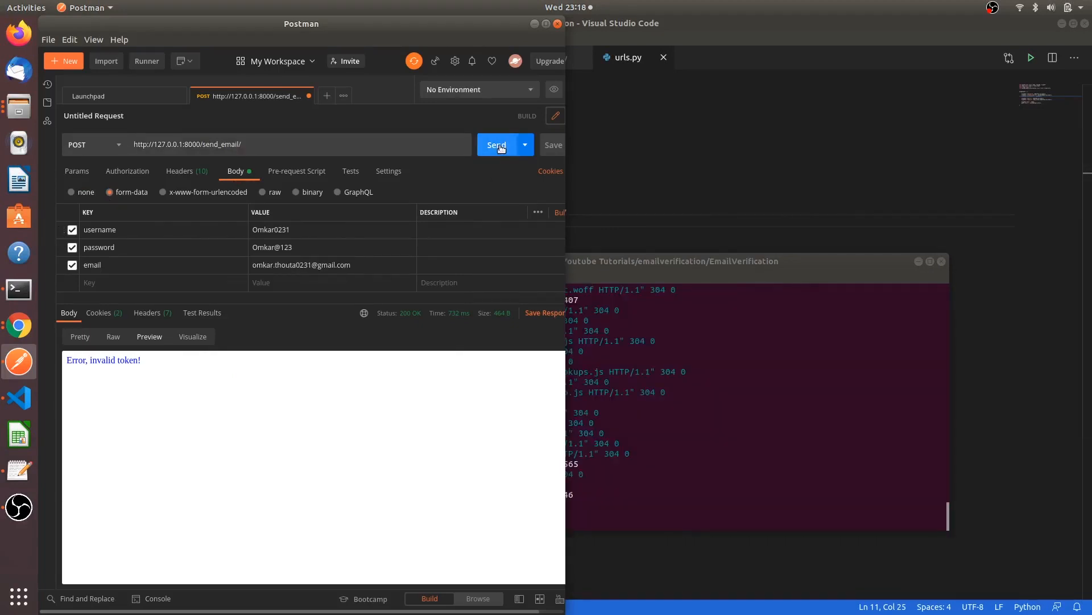
pyautogui.click(496, 145)
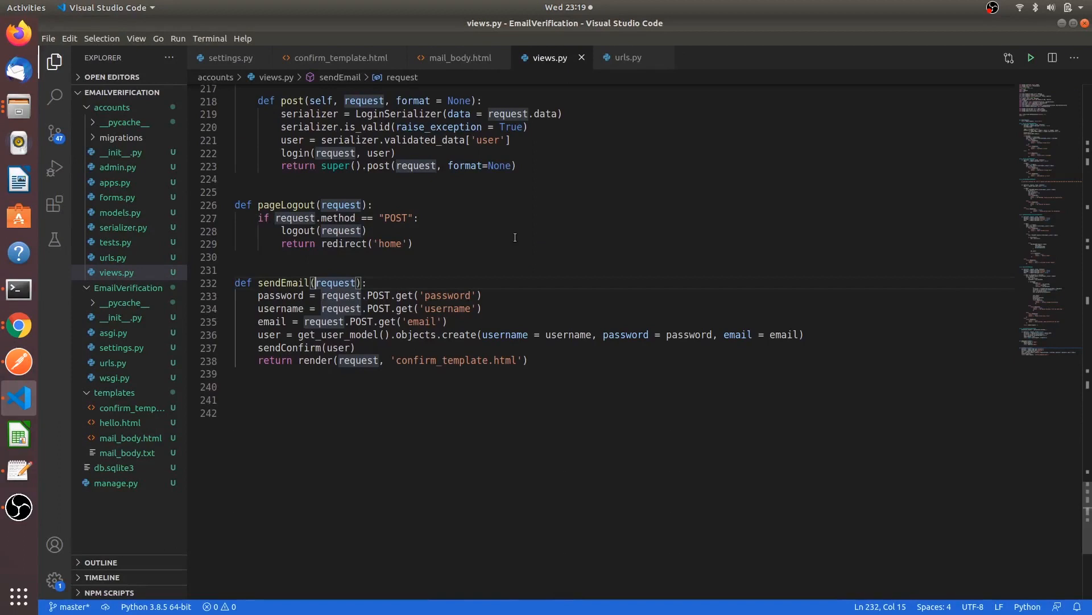
# Import csrf_exempt from django.views.decorators.csrf at the top of views.py.
pyautogui.moveTo(363, 295); pyautogui.dragTo(480, 295)
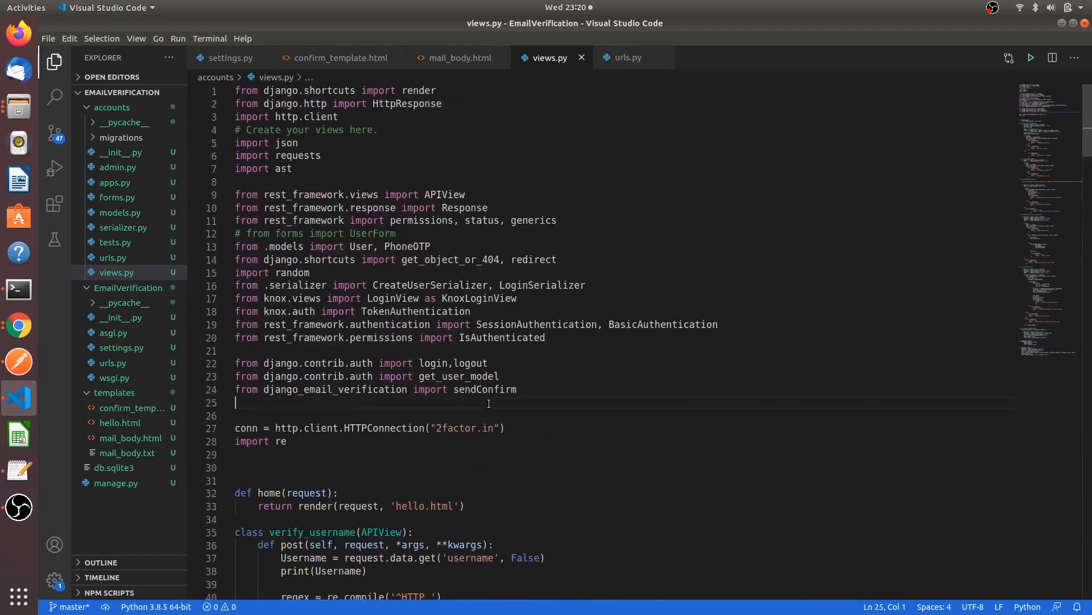
pyautogui.write('from django.views.decorators.csrf')
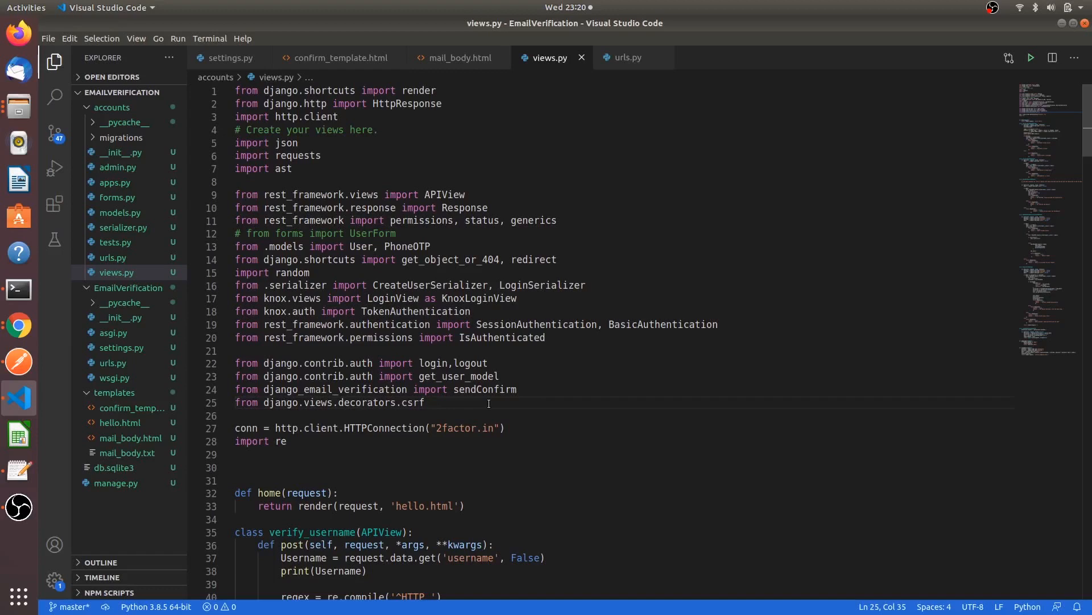
pyautogui.write('i')
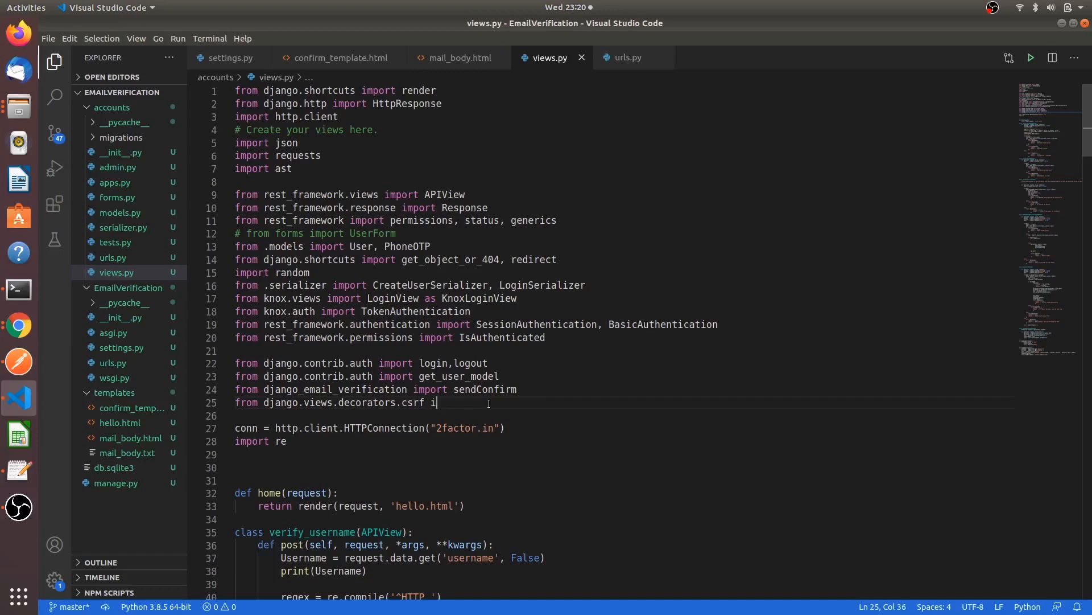
pyautogui.write('mport')
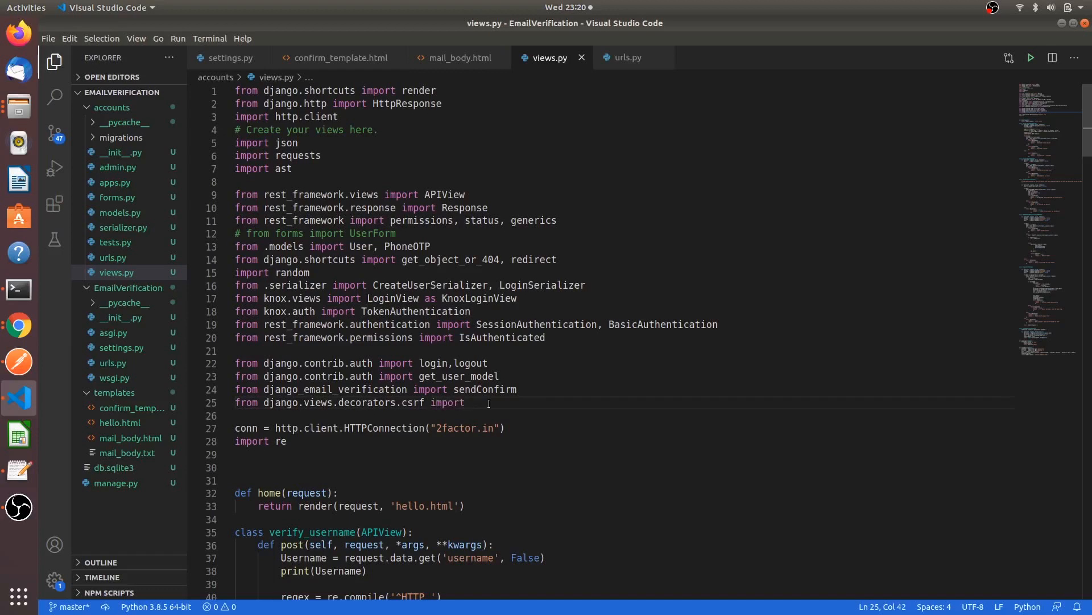
pyautogui.write('csrf_')
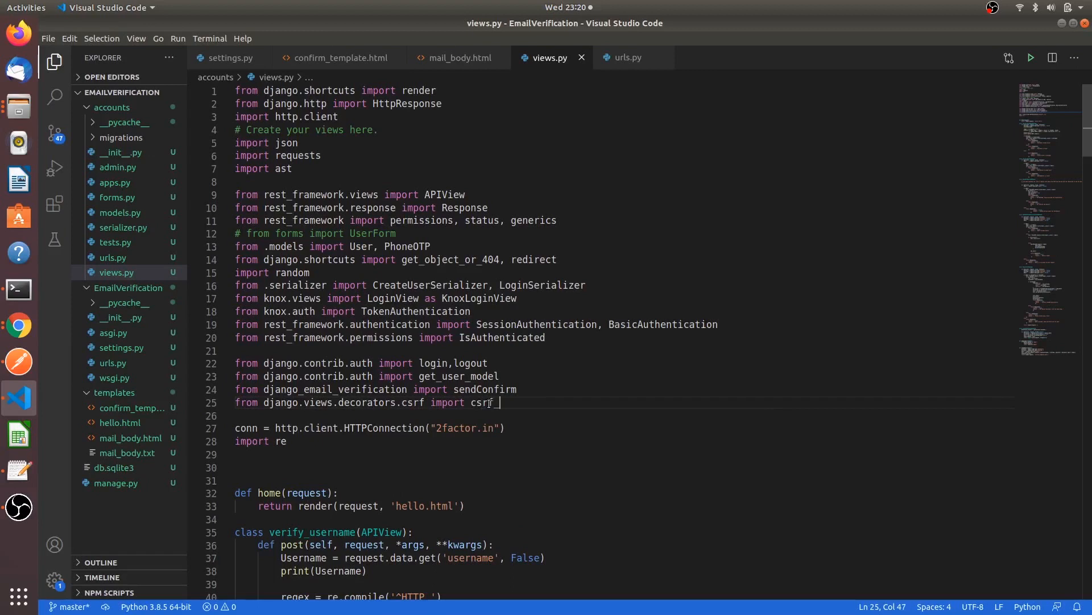
pyautogui.write('exempt')
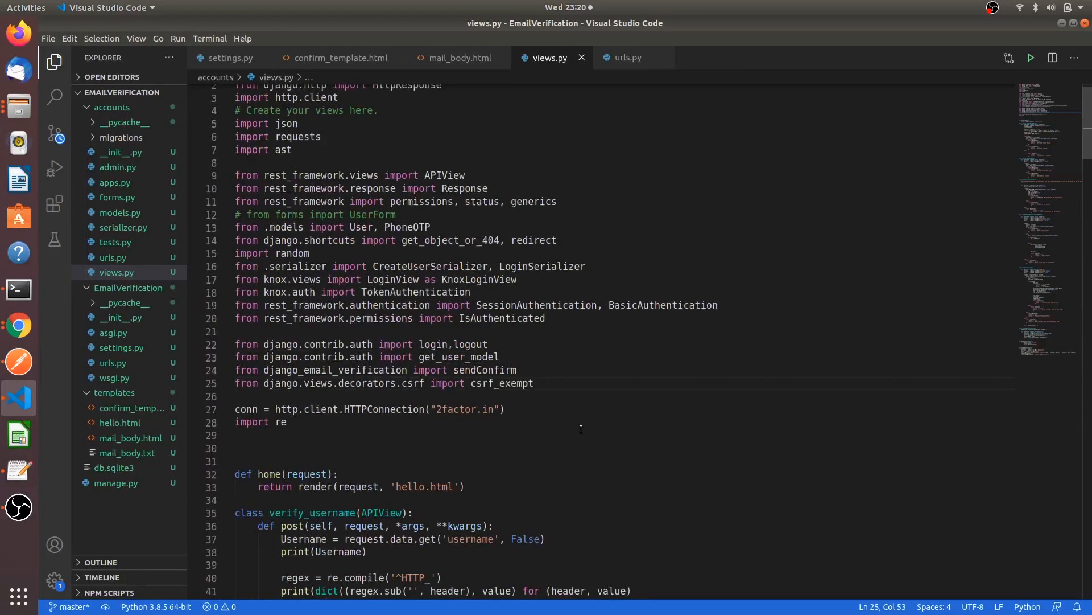
pyautogui.scroll(-3)
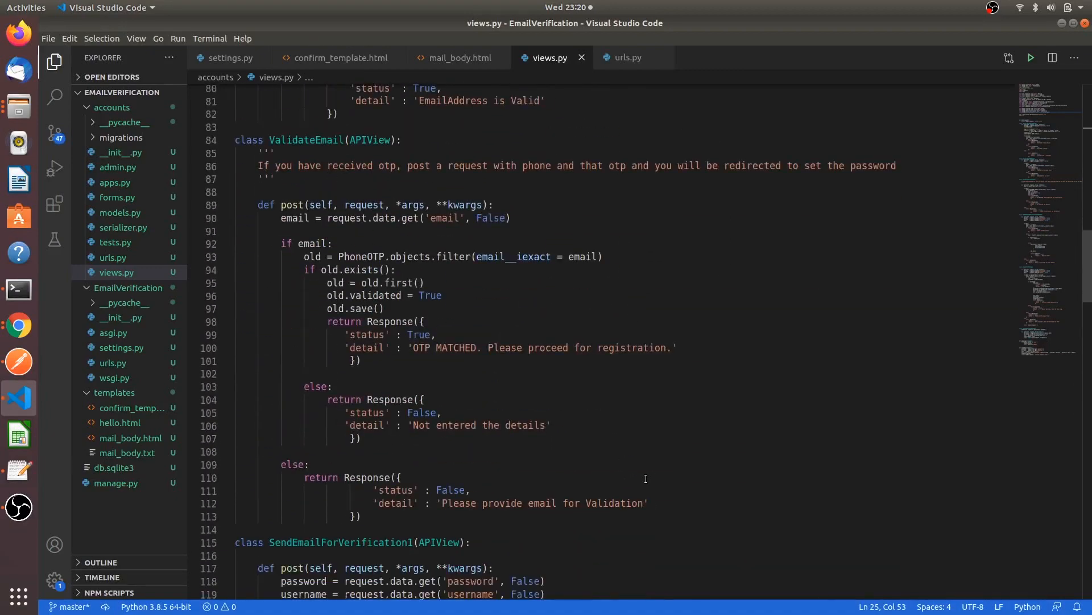
pyautogui.scroll(-3)
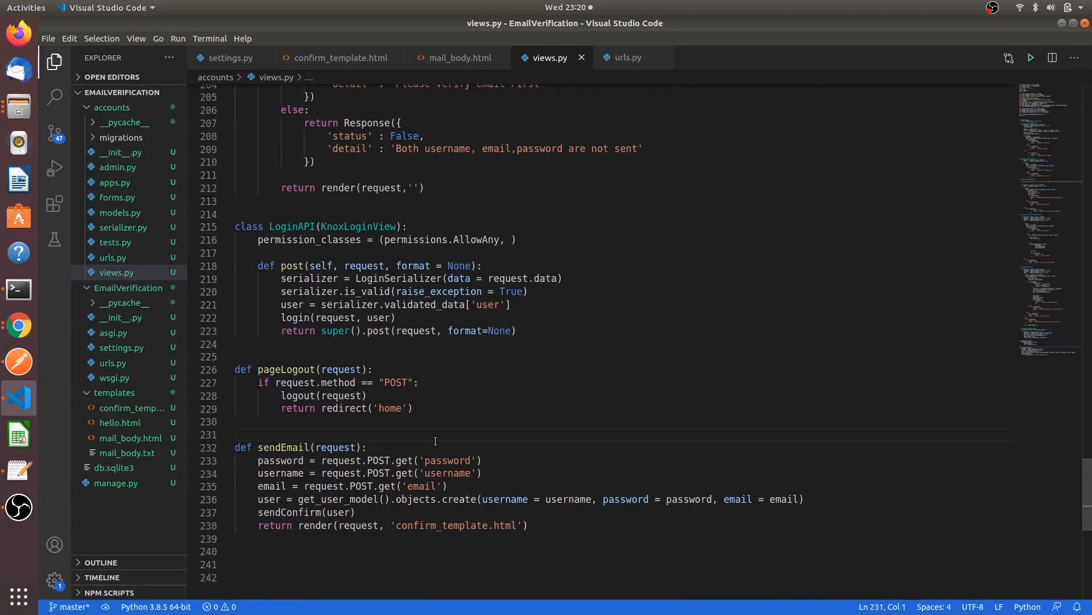
pyautogui.write('@c')
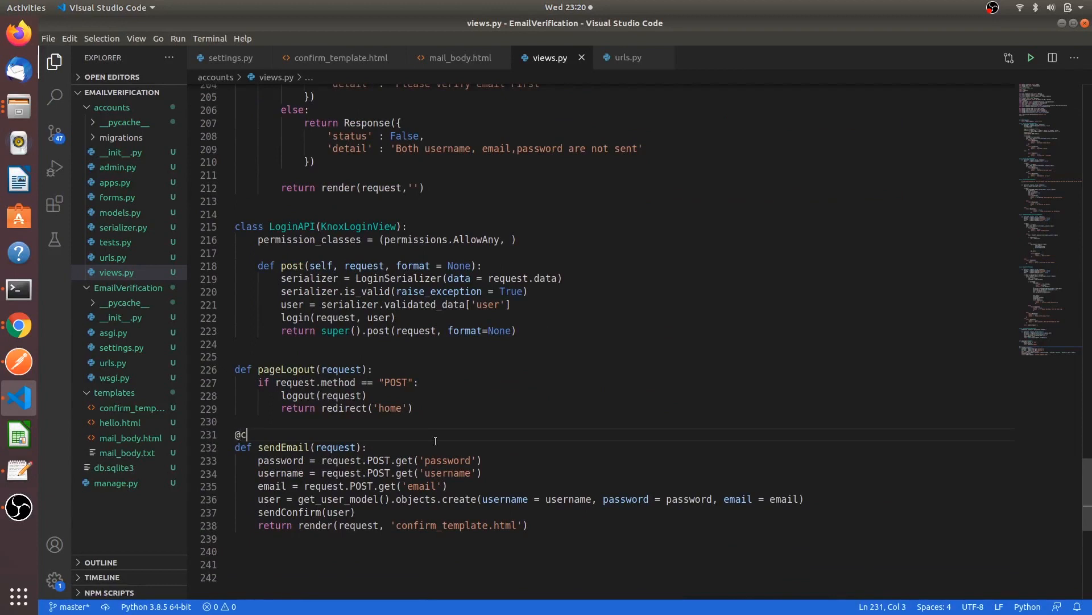
pyautogui.write('srf_exempt')
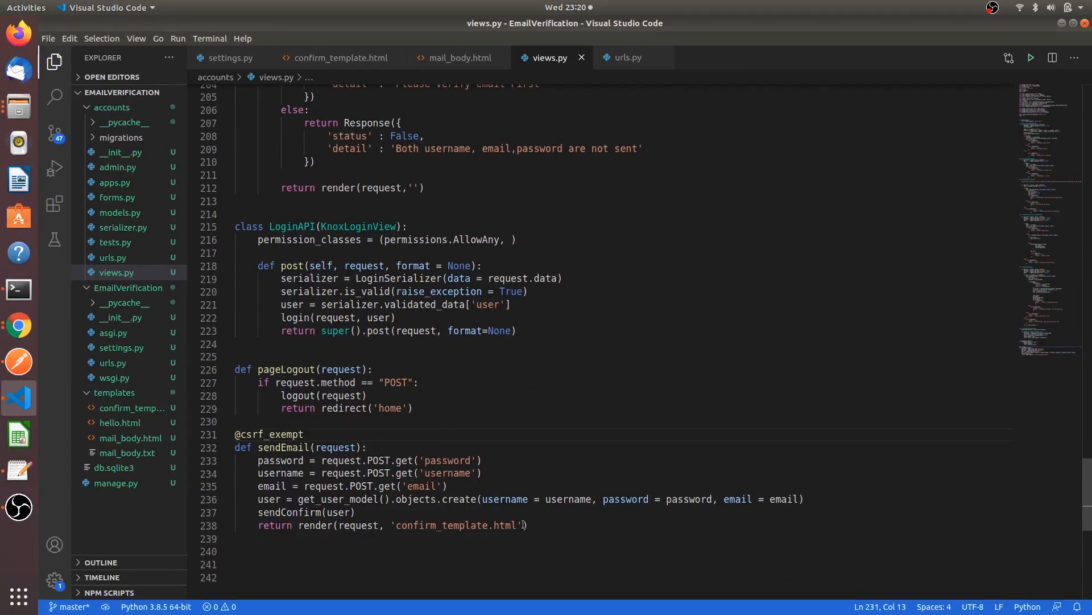
pyautogui.moveTo(19, 361)
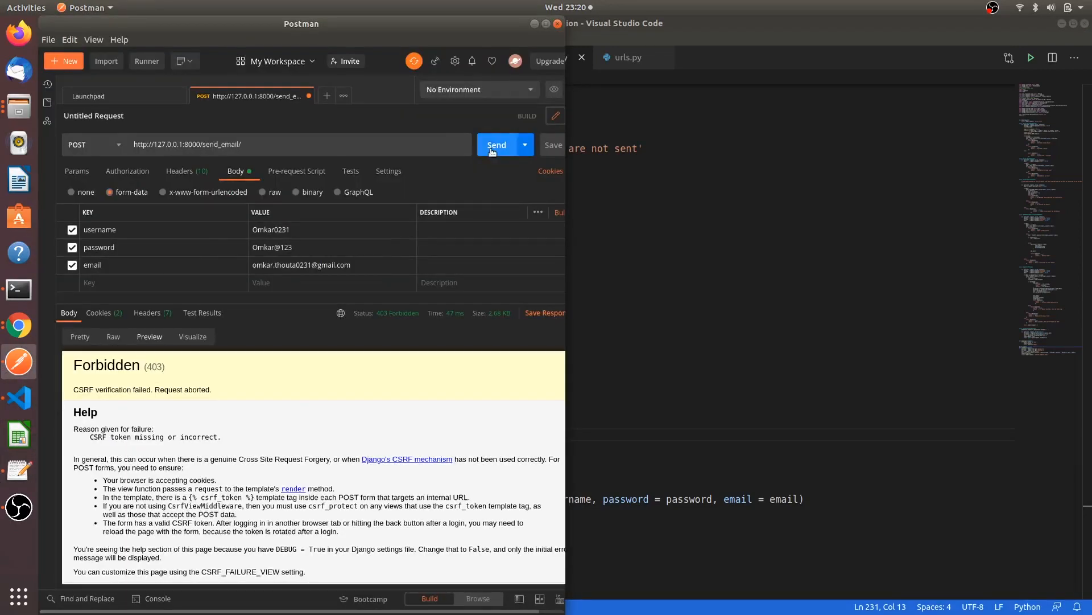
# Resend the send_email POST after the reload and preview the 'Error, invalid token!' response while the log shows an SMTP authentication error.
pyautogui.click(497, 144)
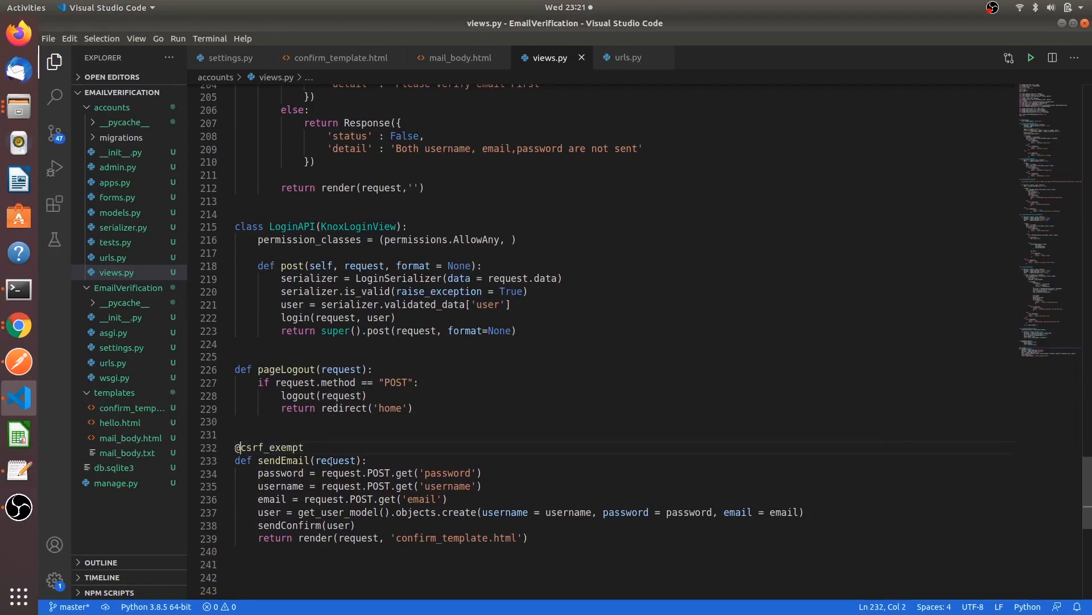
pyautogui.click(18, 290)
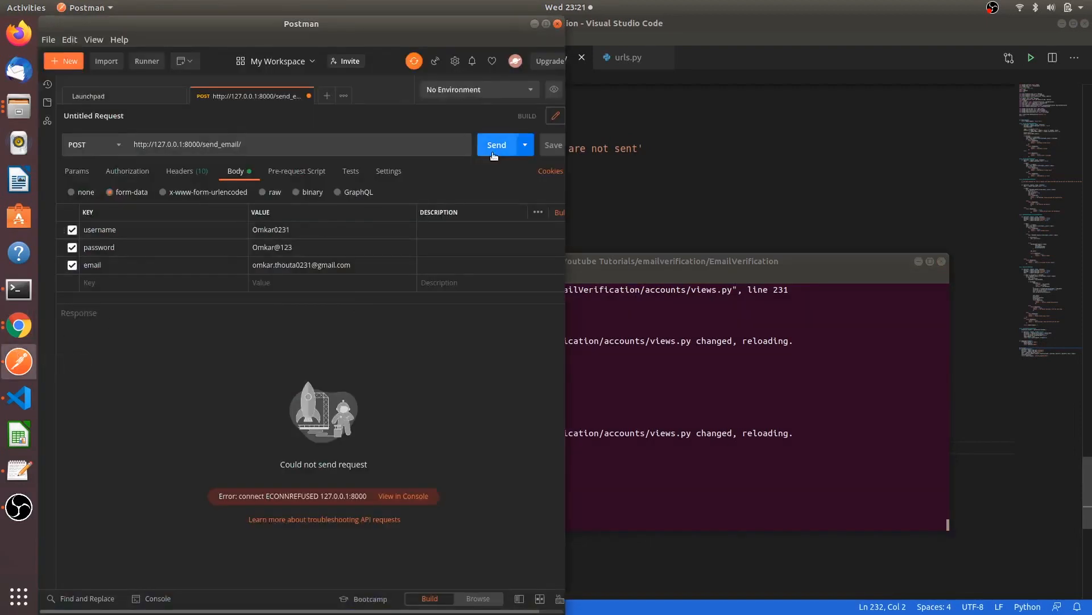
pyautogui.click(498, 145)
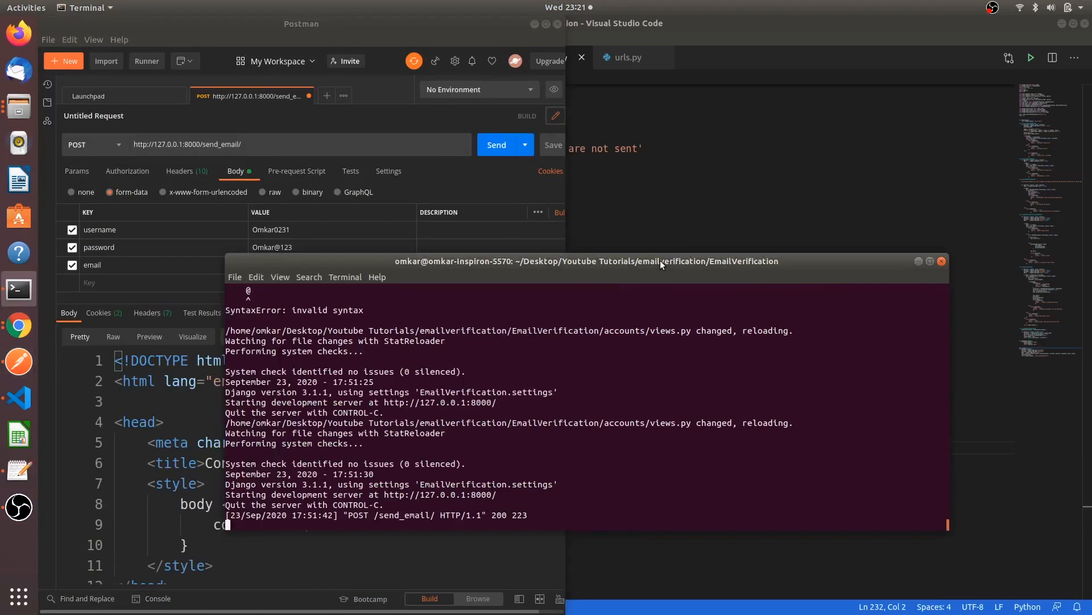
pyautogui.click(496, 144)
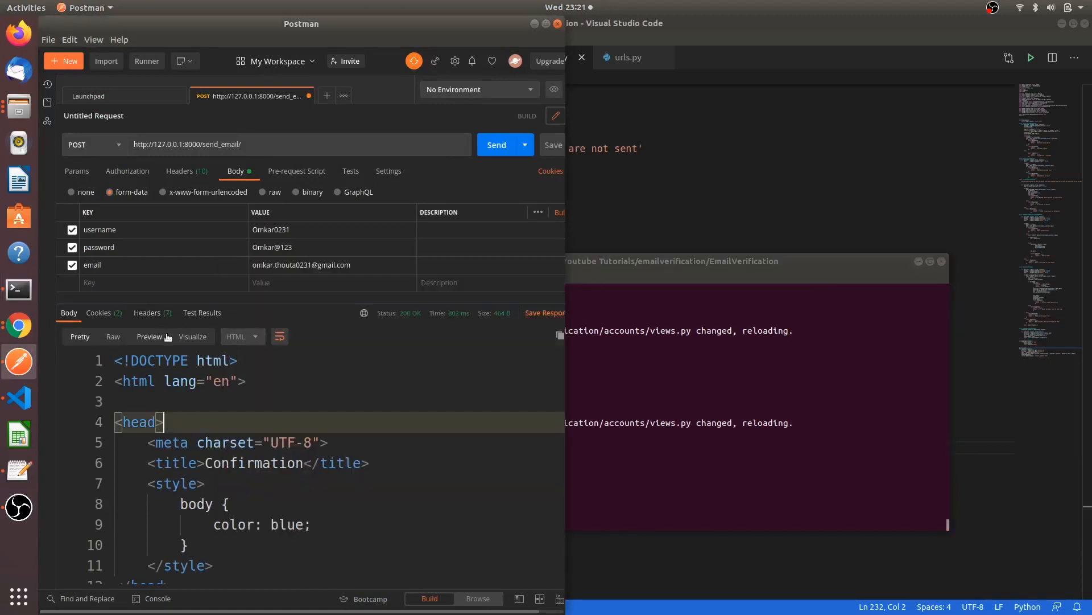
pyautogui.click(496, 145)
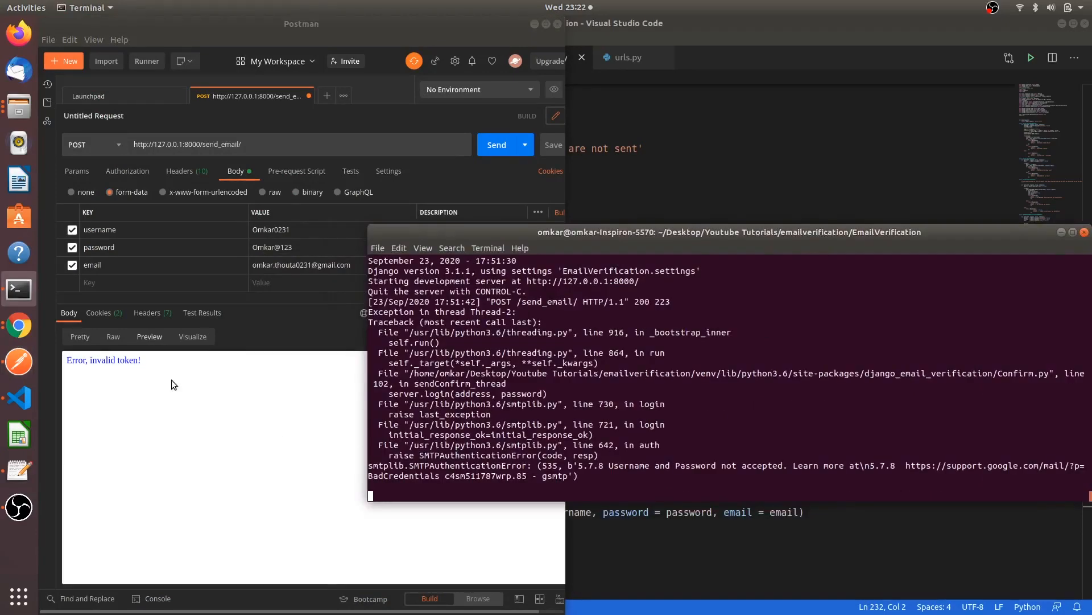
pyautogui.doubleClick(126, 360)
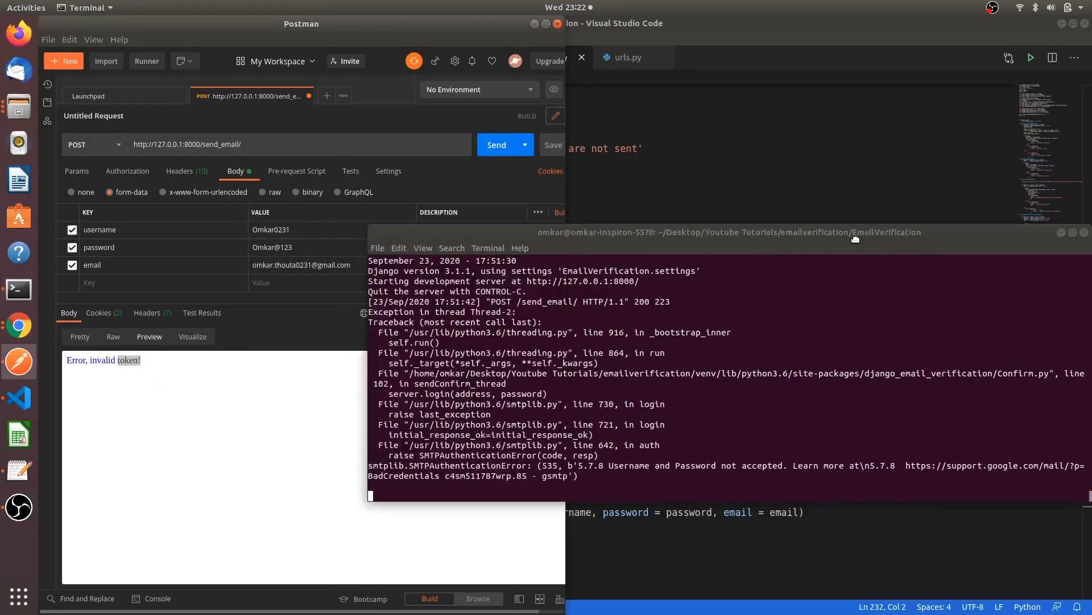
pyautogui.moveTo(19, 325)
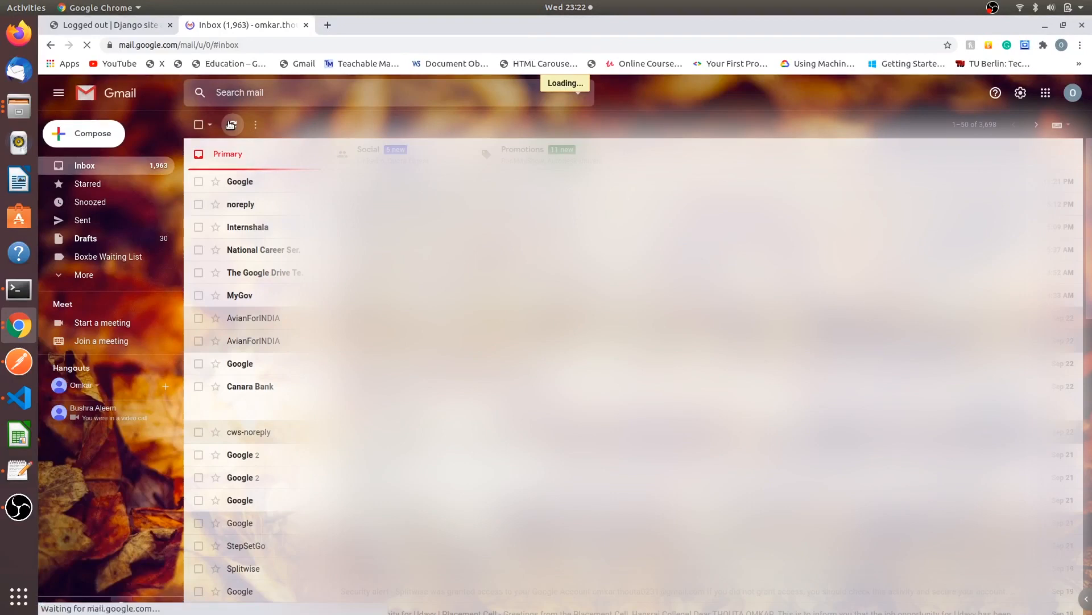
# Check the Gmail inbox for a confirmation email.
pyautogui.click(232, 126)
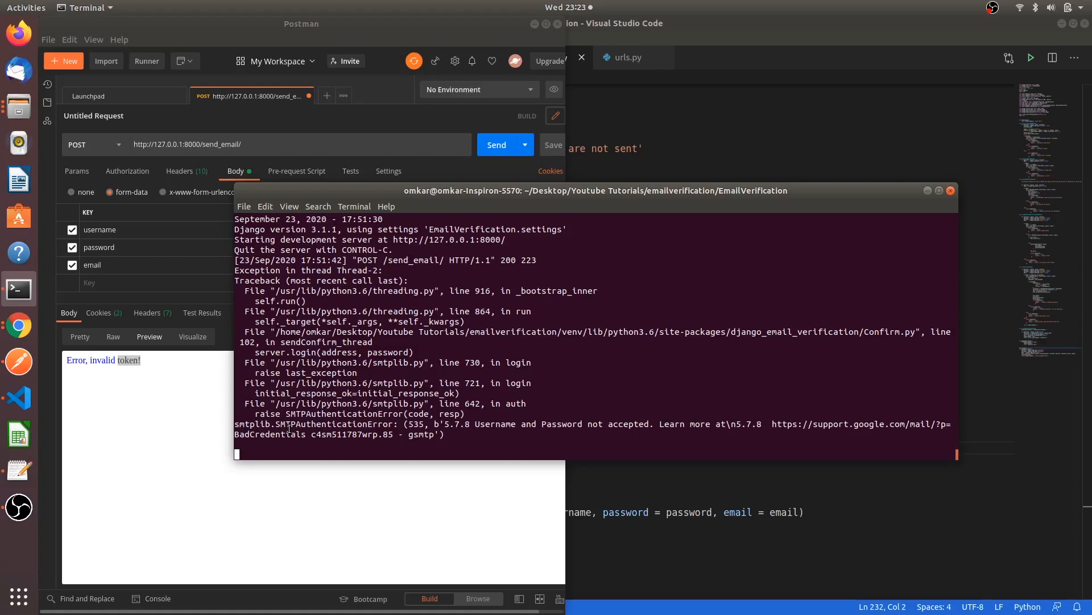
pyautogui.moveTo(548, 371)
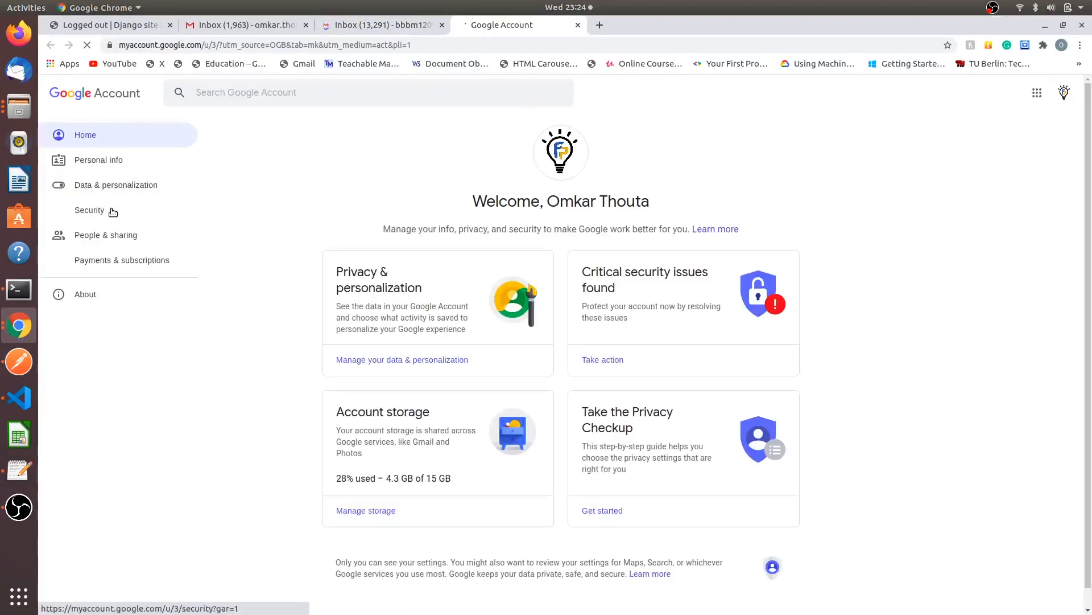
# Generate a Google app password for Mail on a Windows Computer under Security > App passwords.
pyautogui.click(89, 209)
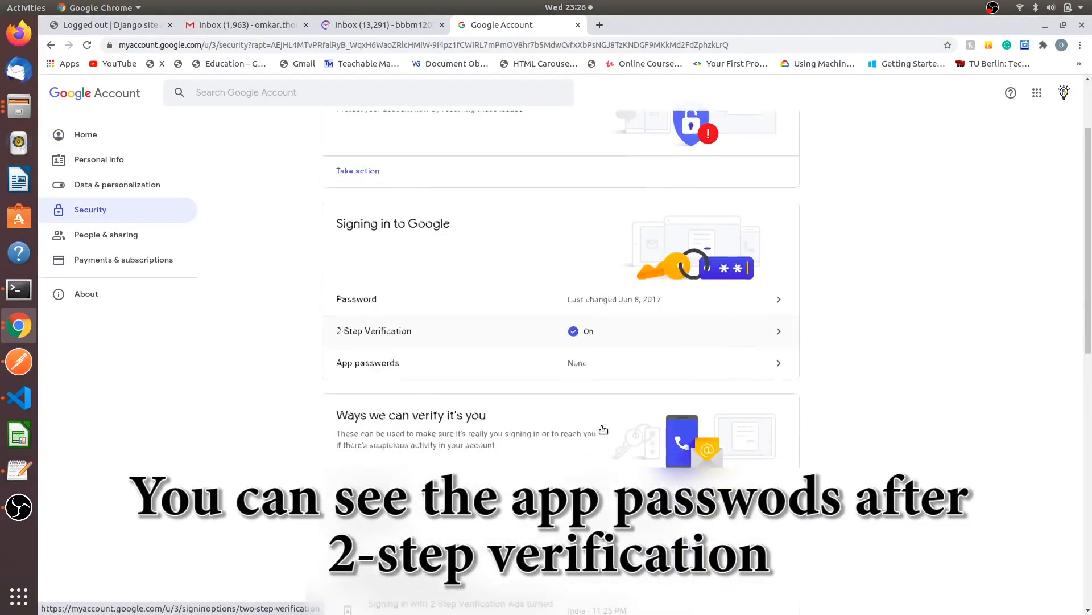
pyautogui.scroll(-3)
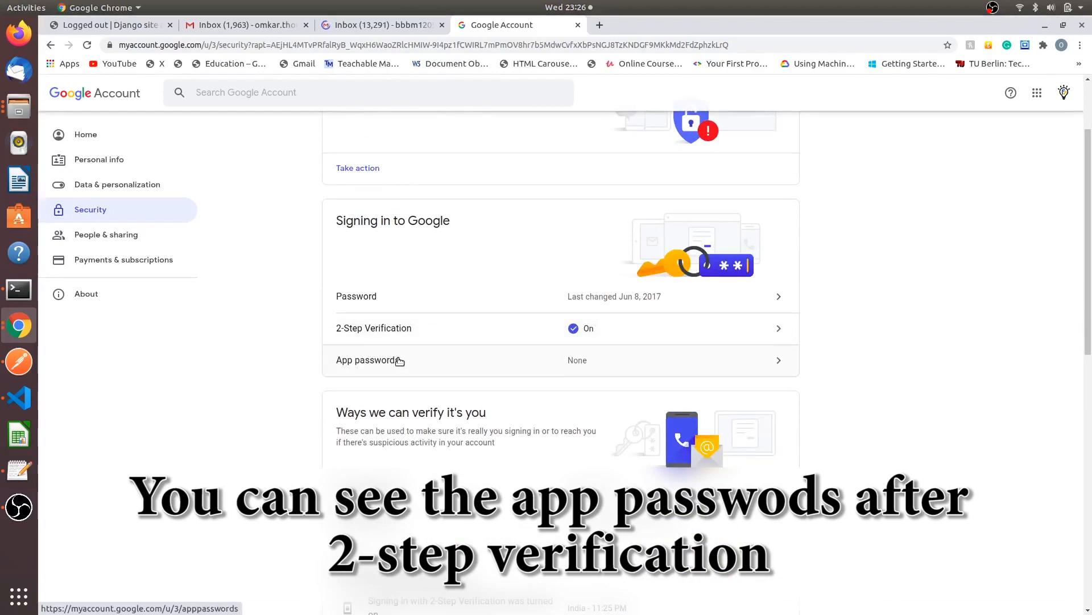
pyautogui.click(366, 360)
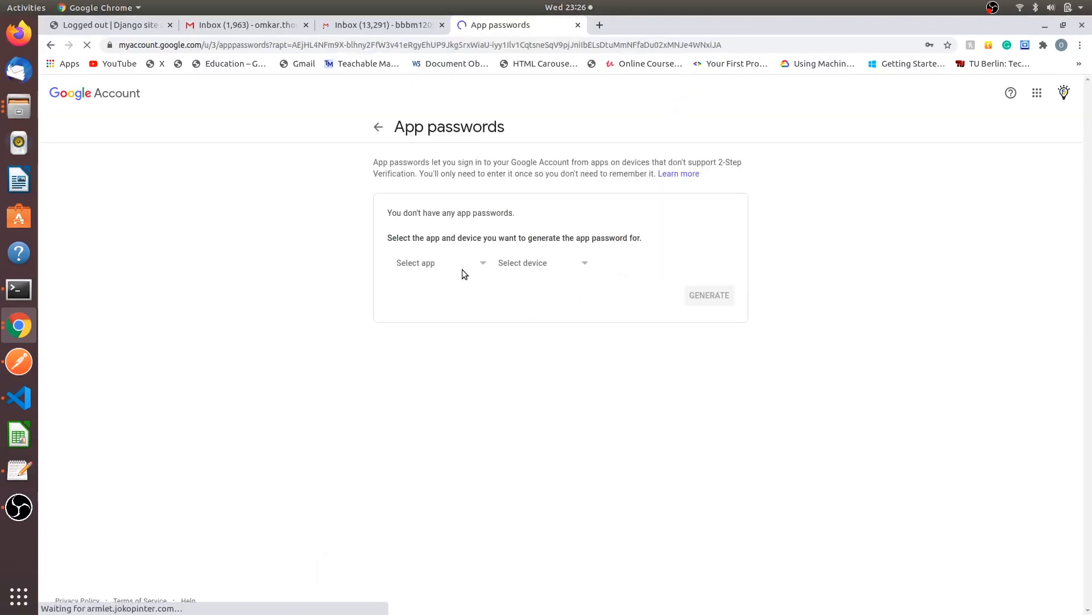
pyautogui.click(437, 263)
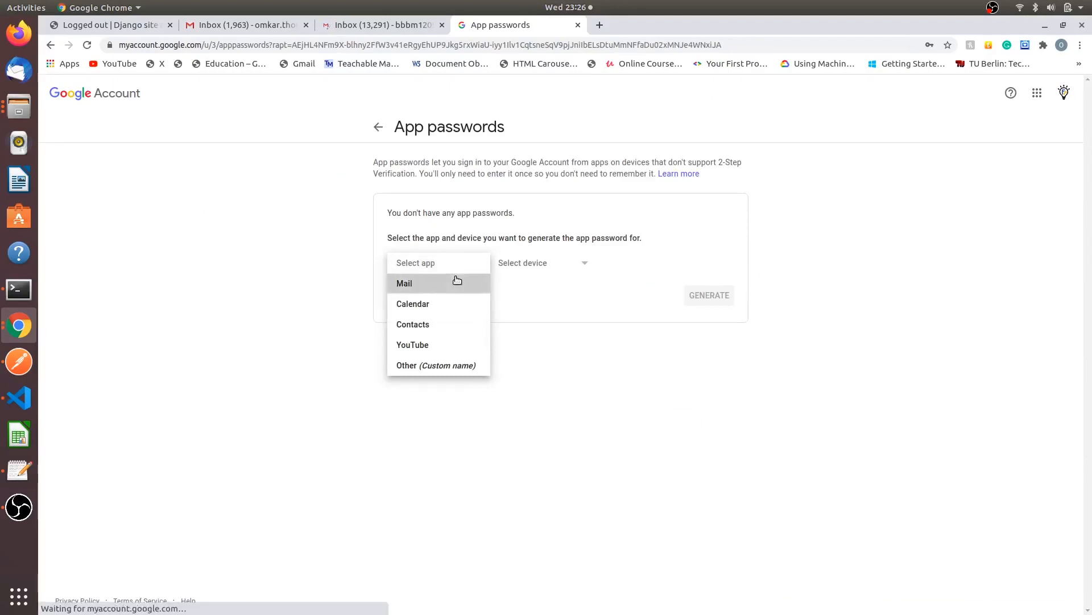
pyautogui.click(404, 283)
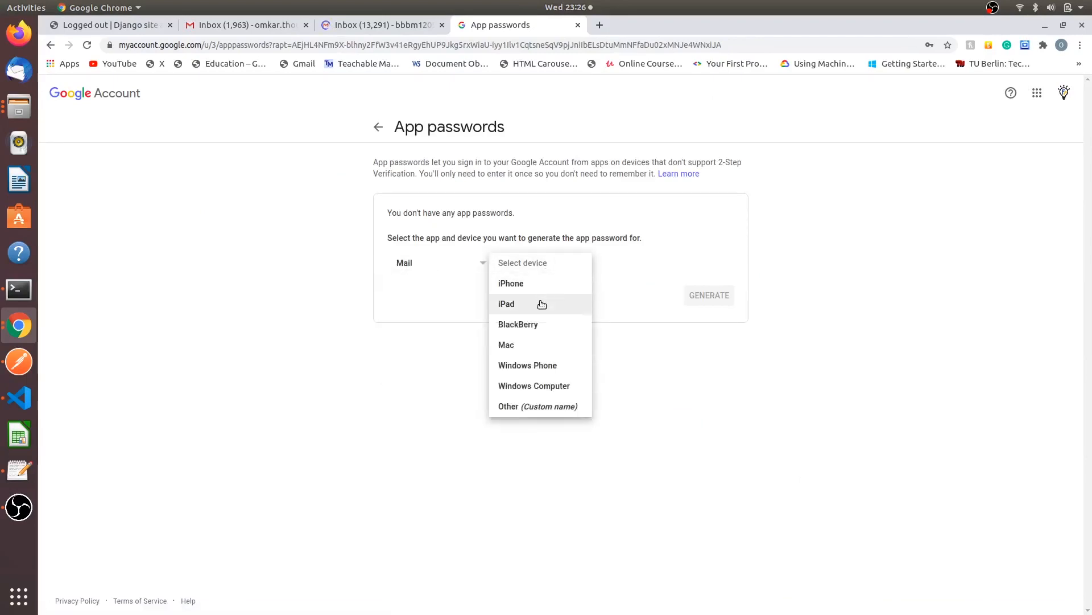
pyautogui.moveTo(534, 386)
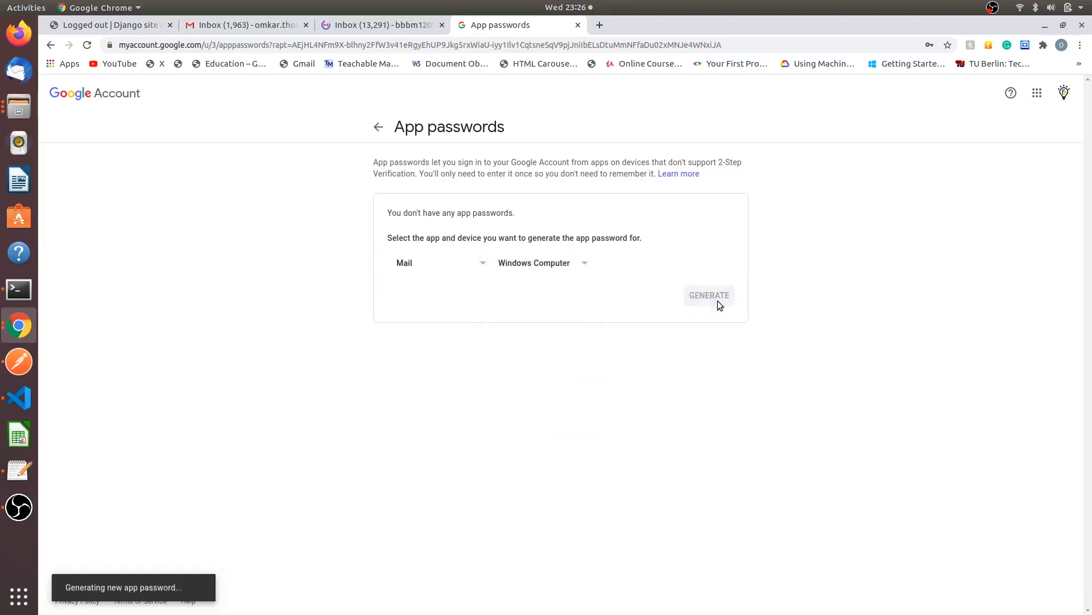
pyautogui.click(709, 295)
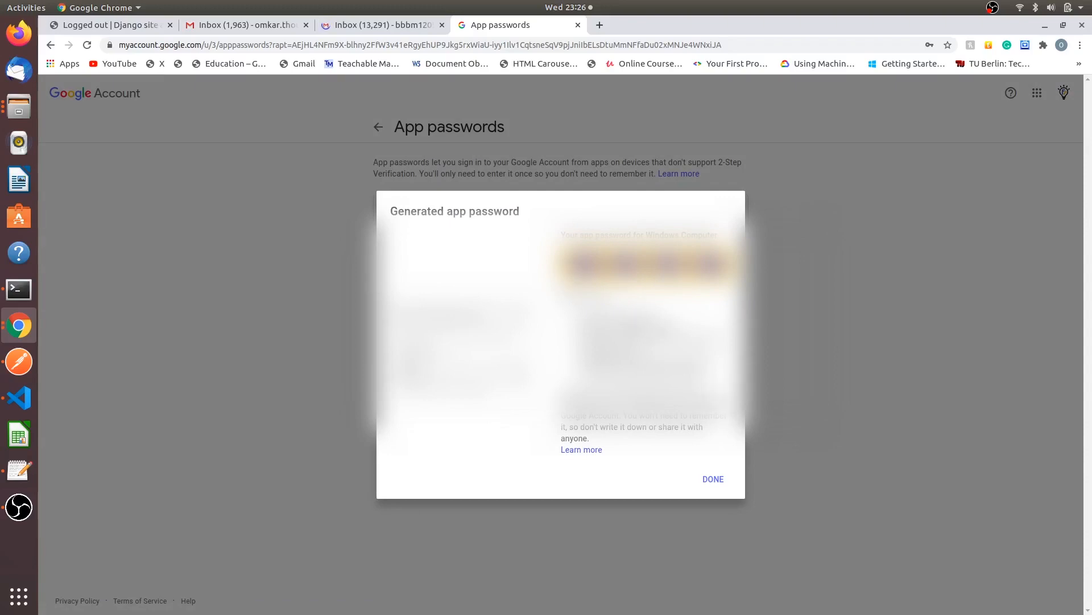
pyautogui.click(713, 479)
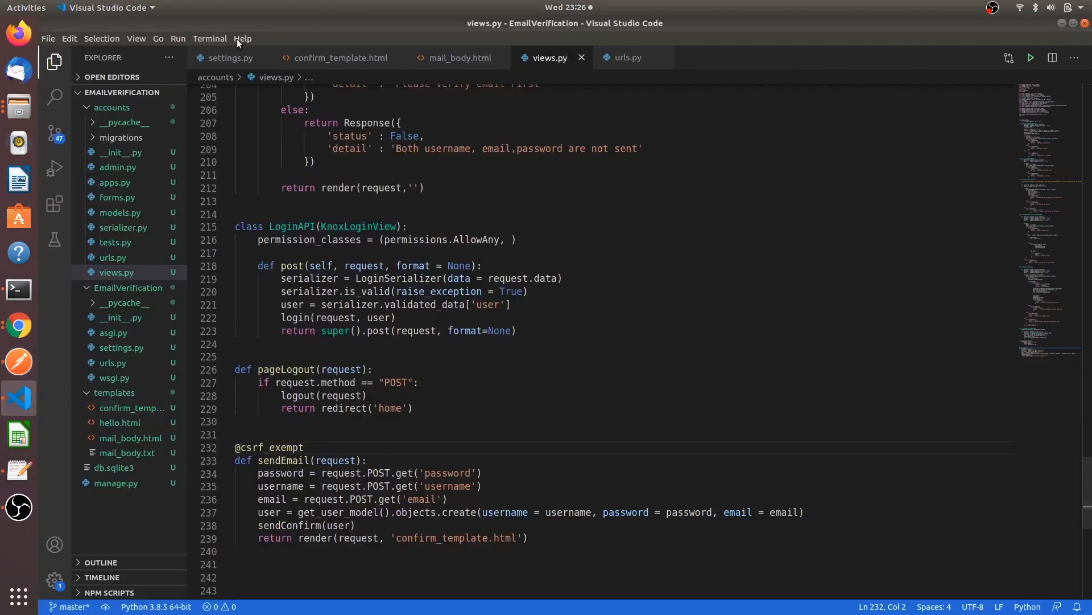
# Set EMAIL_PASSWORD in settings.py to environ['password_key'] and return to the Postman request.
pyautogui.click(229, 57)
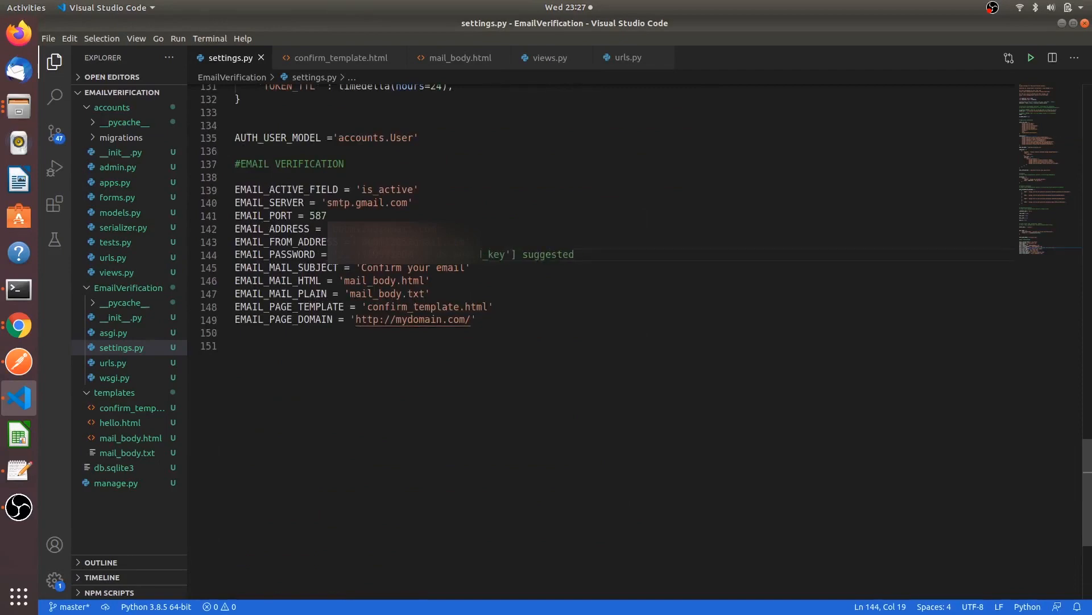
pyautogui.write("environ['password_key']")
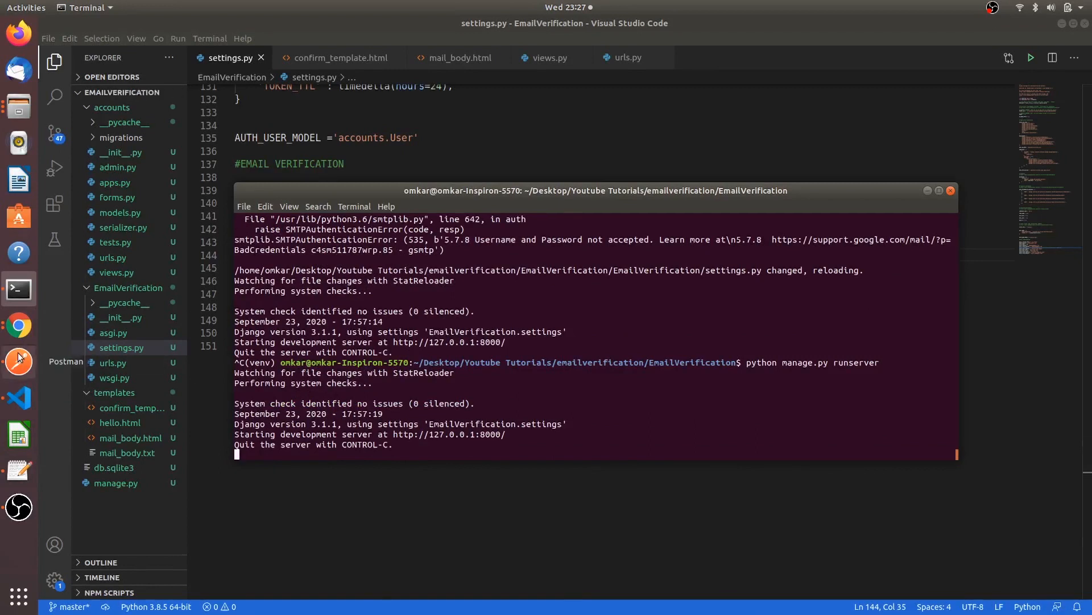
pyautogui.click(18, 361)
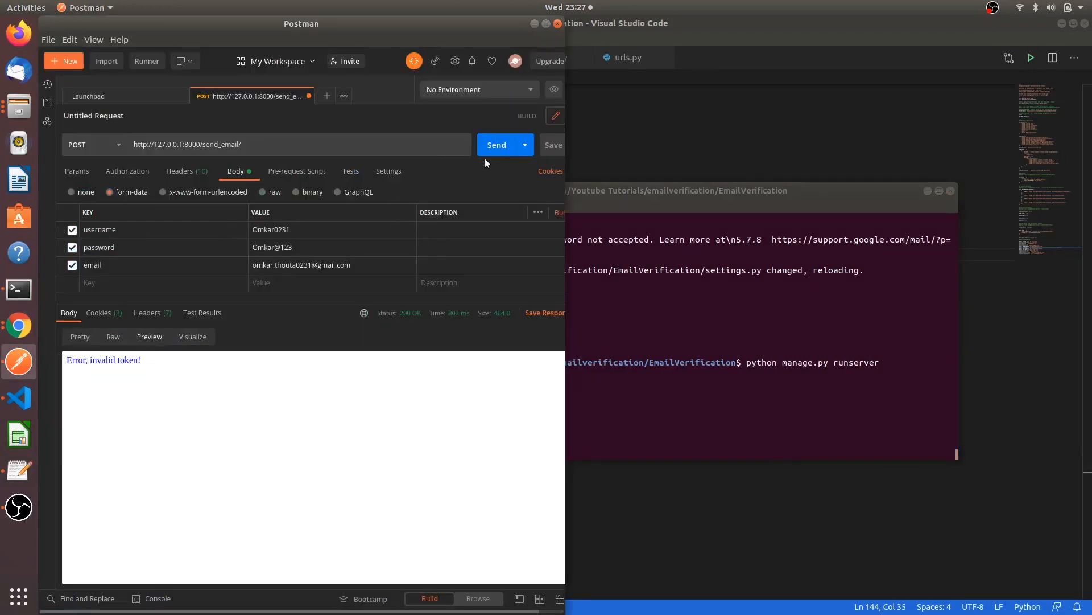
# Log back in to the Django admin as omkar from the logged-out admin address.
pyautogui.click(496, 145)
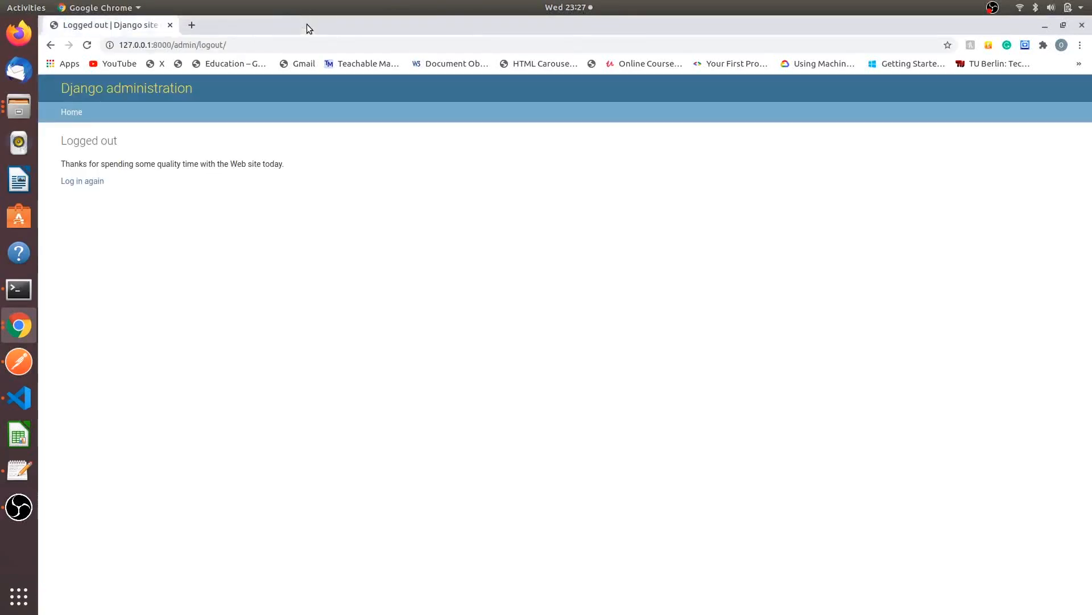
pyautogui.click(270, 45)
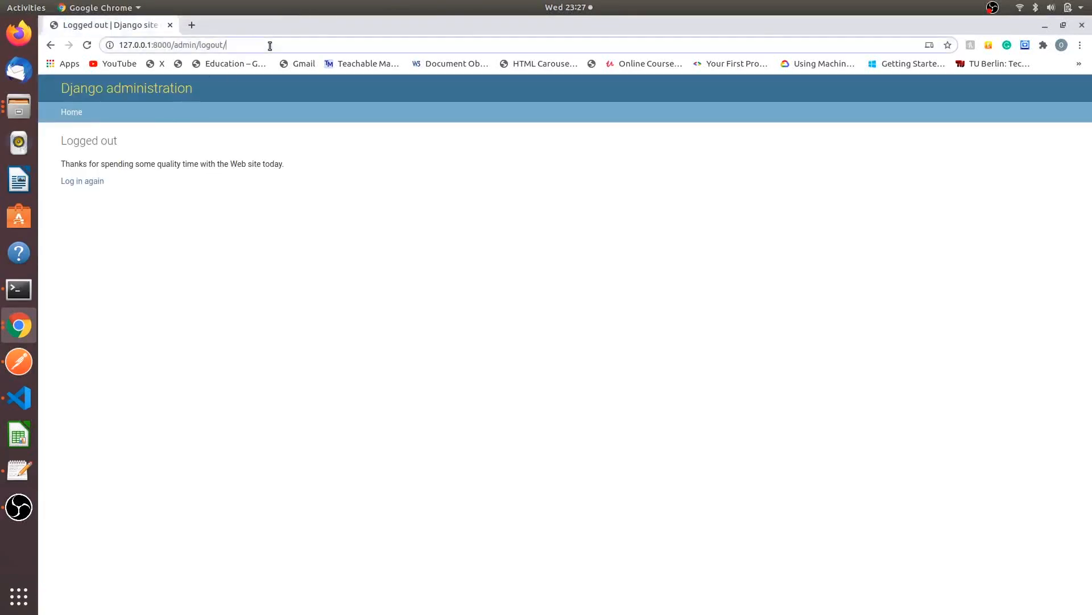
pyautogui.doubleClick(210, 44)
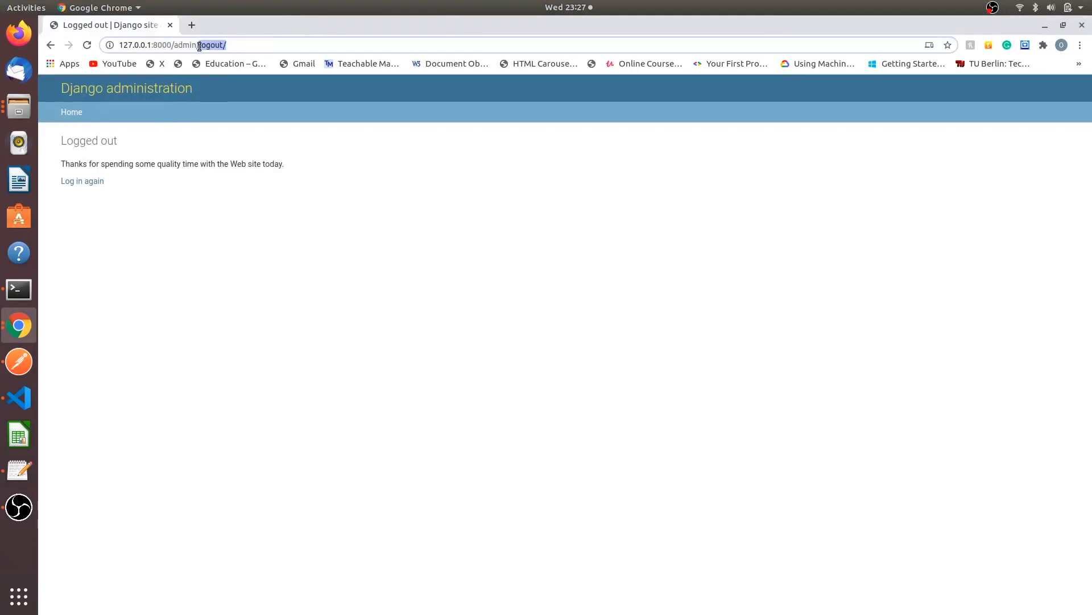
pyautogui.click(82, 181)
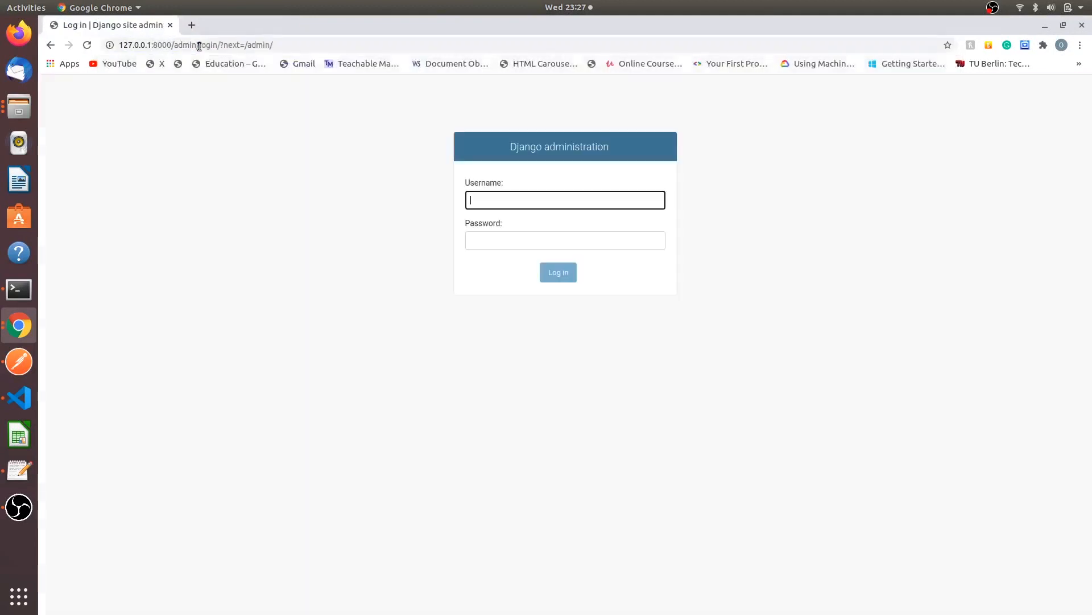
pyautogui.write('omkar')
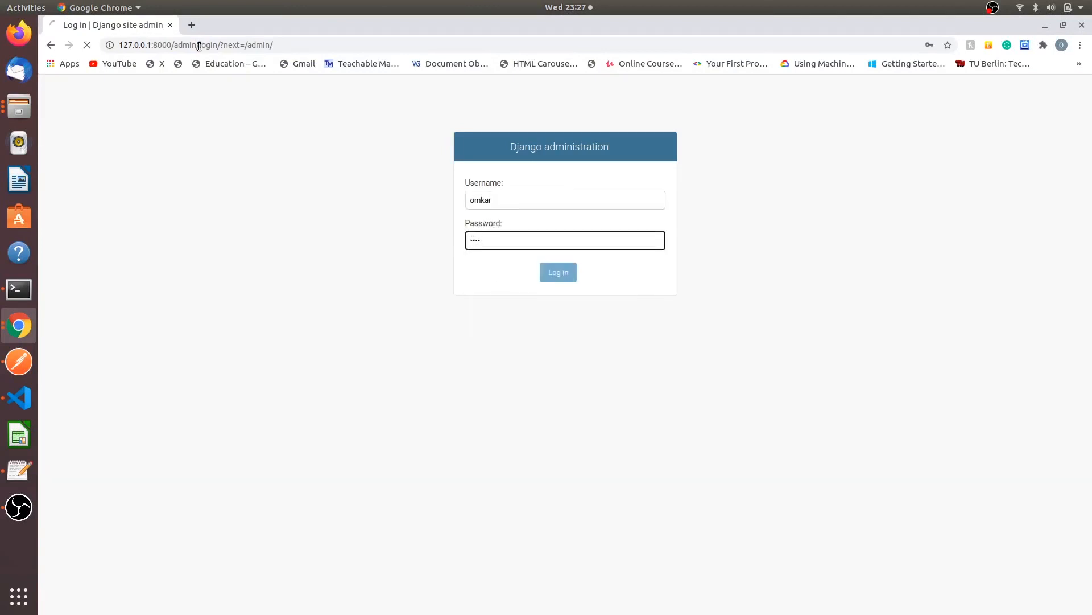
pyautogui.click(558, 272)
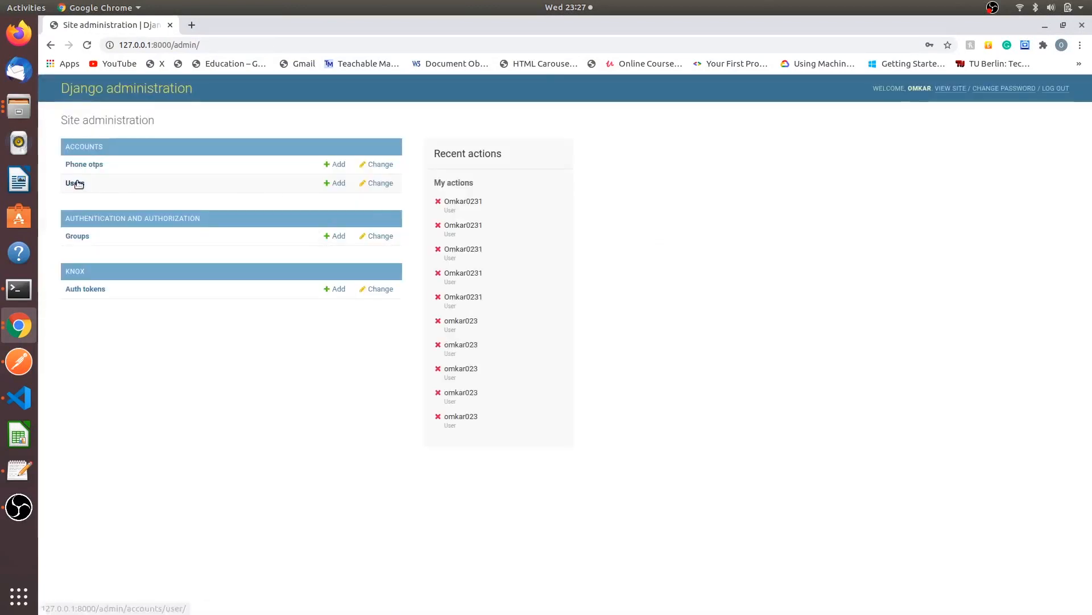
pyautogui.click(70, 183)
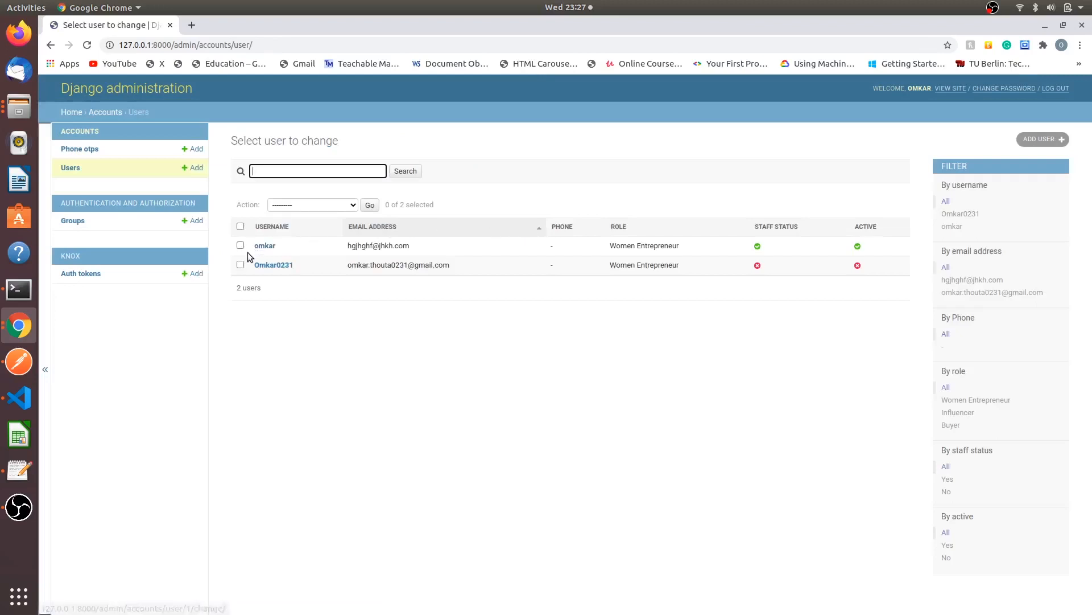
pyautogui.click(240, 264)
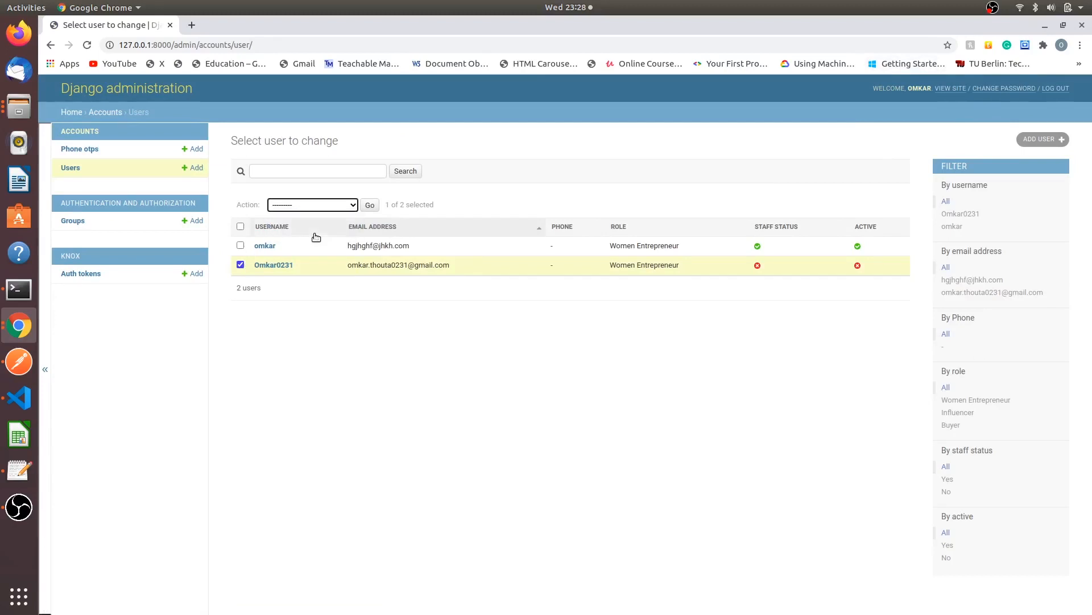
pyautogui.click(312, 204)
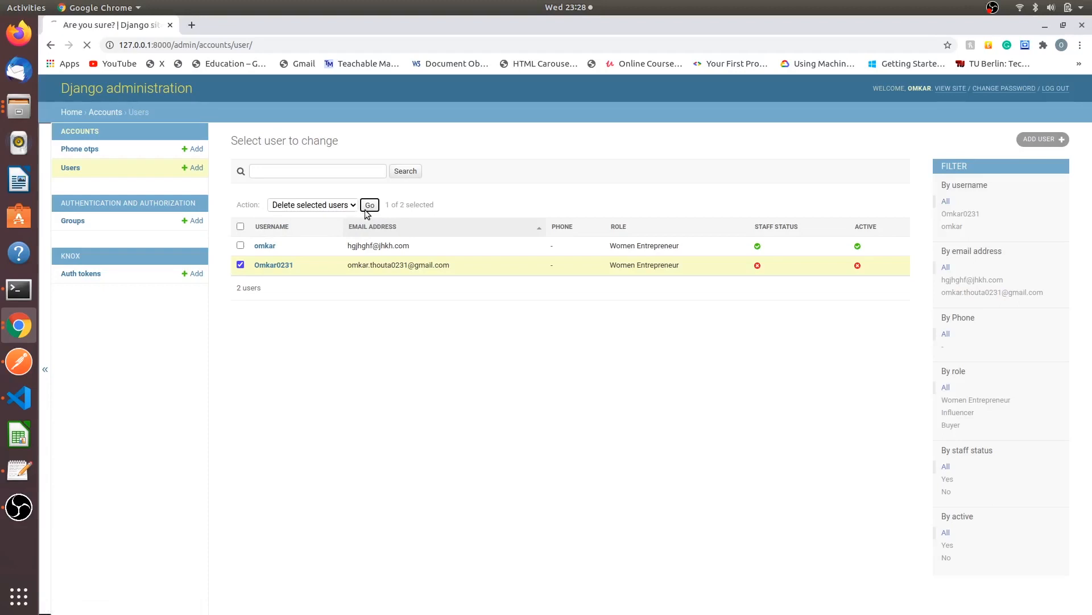
pyautogui.click(369, 204)
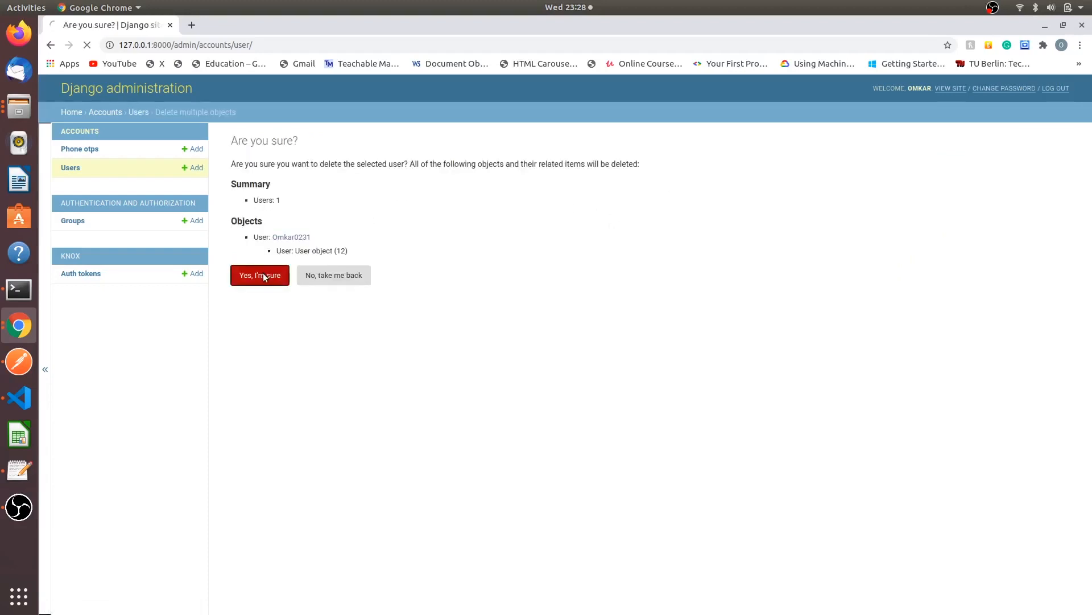
pyautogui.click(260, 274)
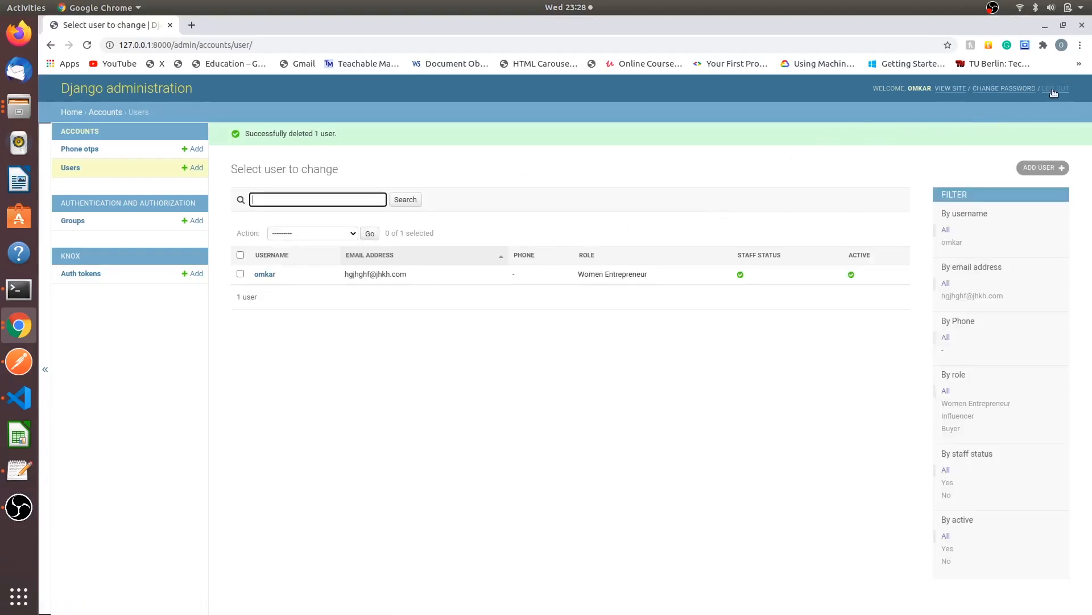
pyautogui.click(1056, 88)
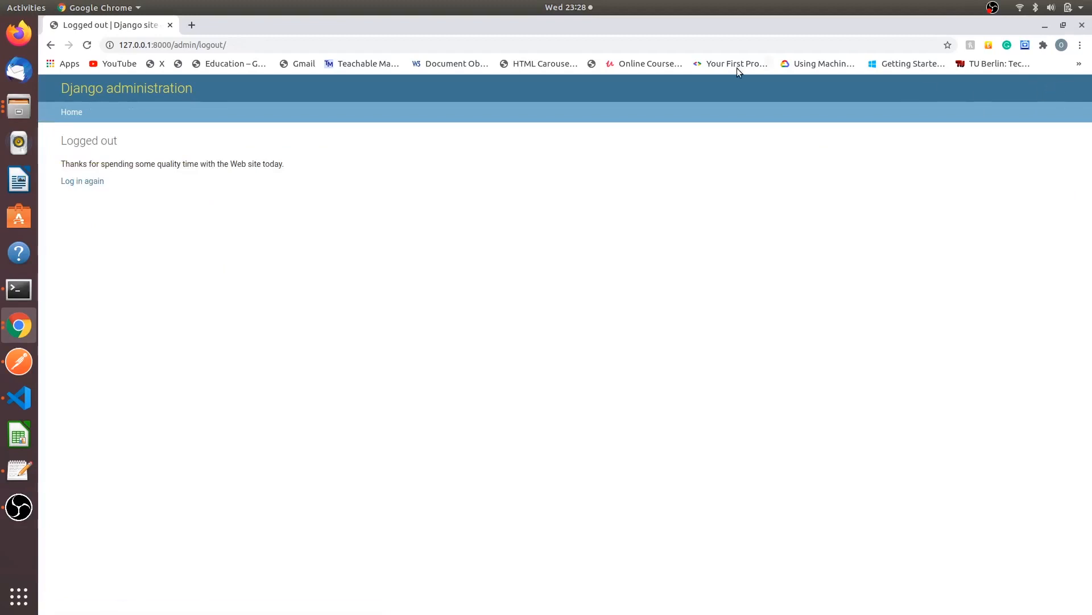
pyautogui.click(18, 398)
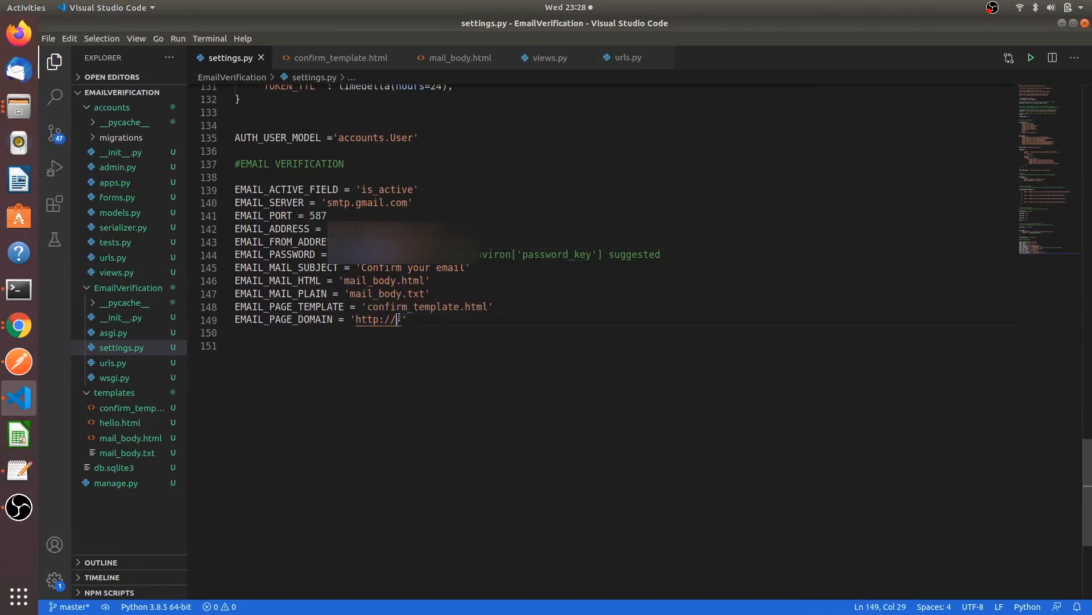
pyautogui.moveTo(18, 326)
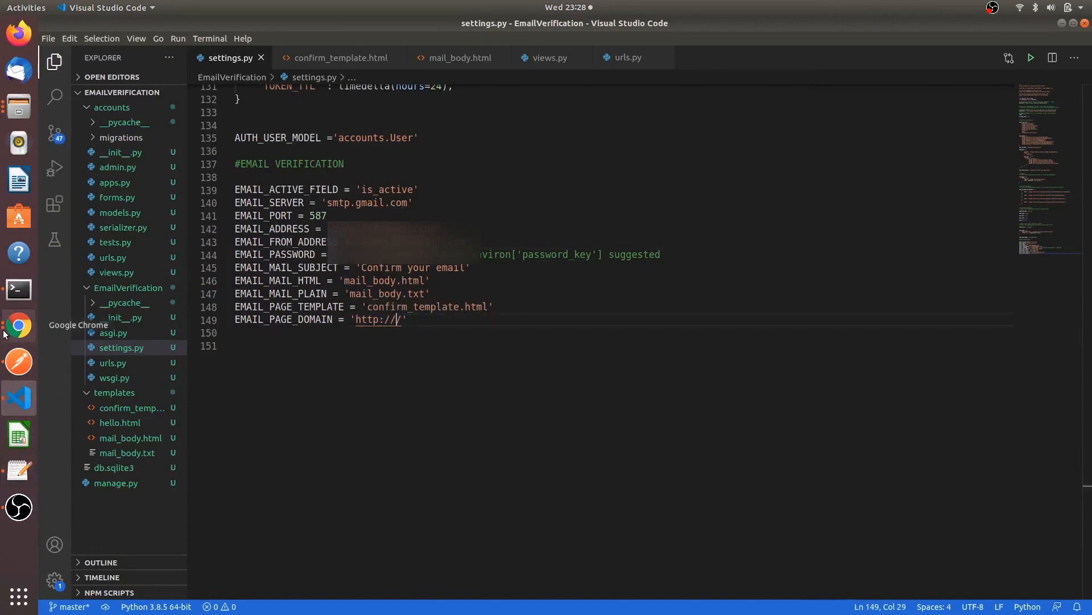
pyautogui.click(18, 326)
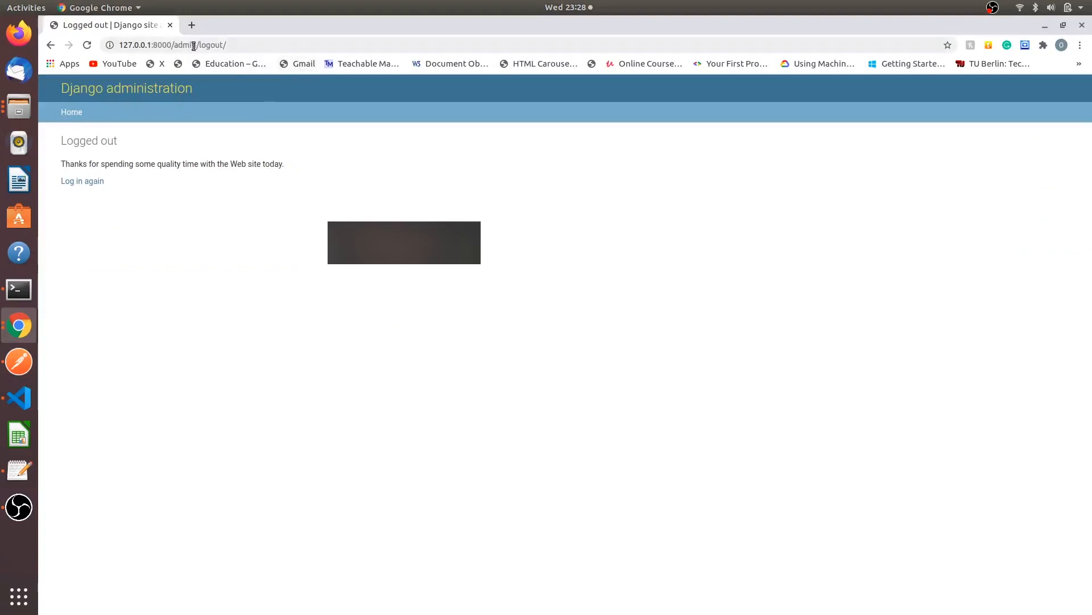
pyautogui.click(145, 44)
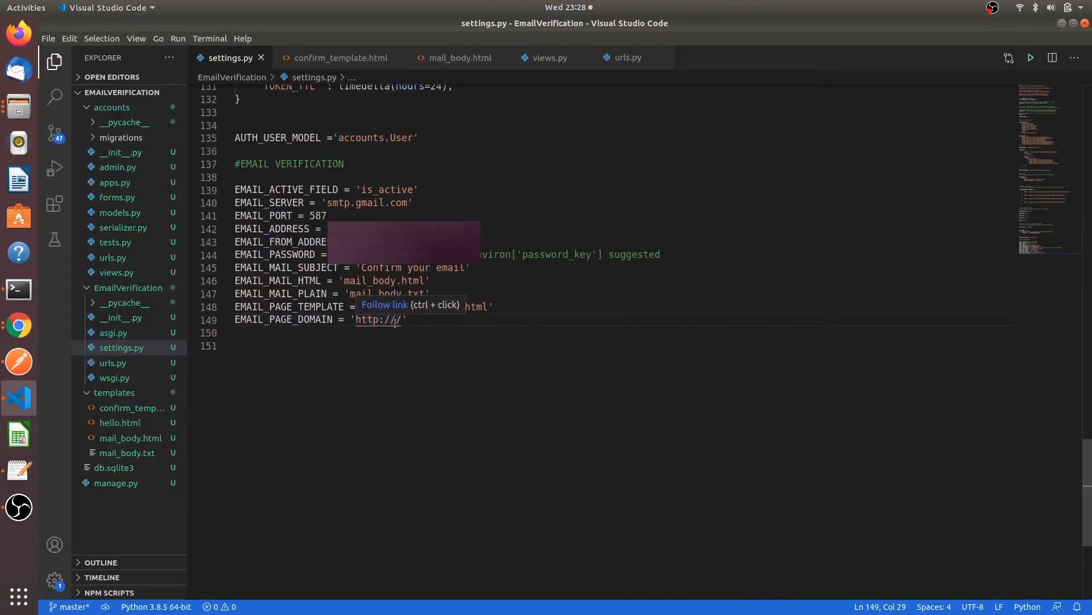
pyautogui.write('http://127.0.0.1:8000/')
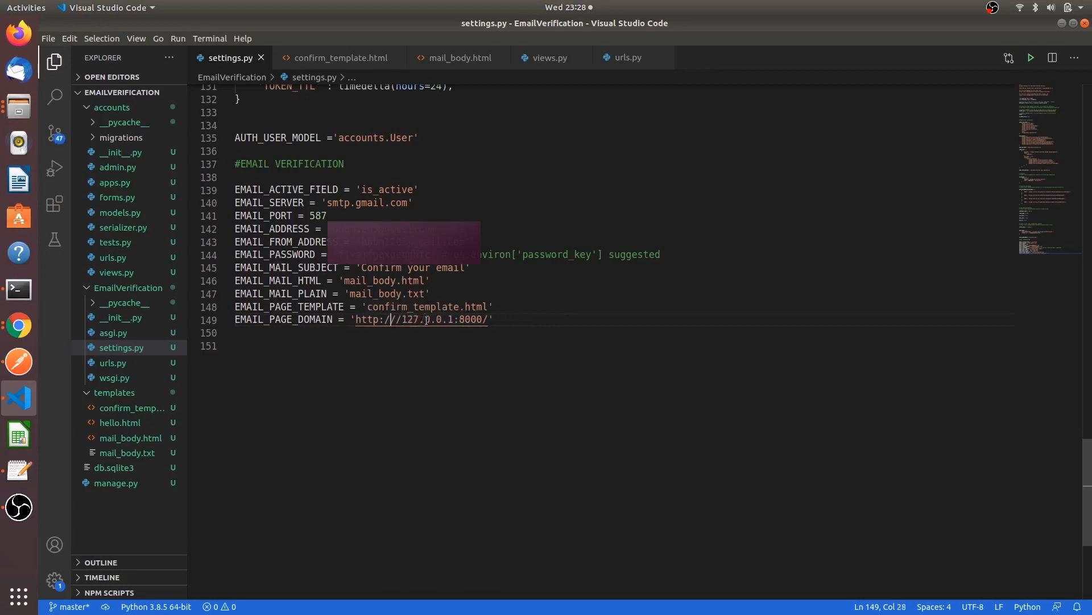
pyautogui.click(489, 319)
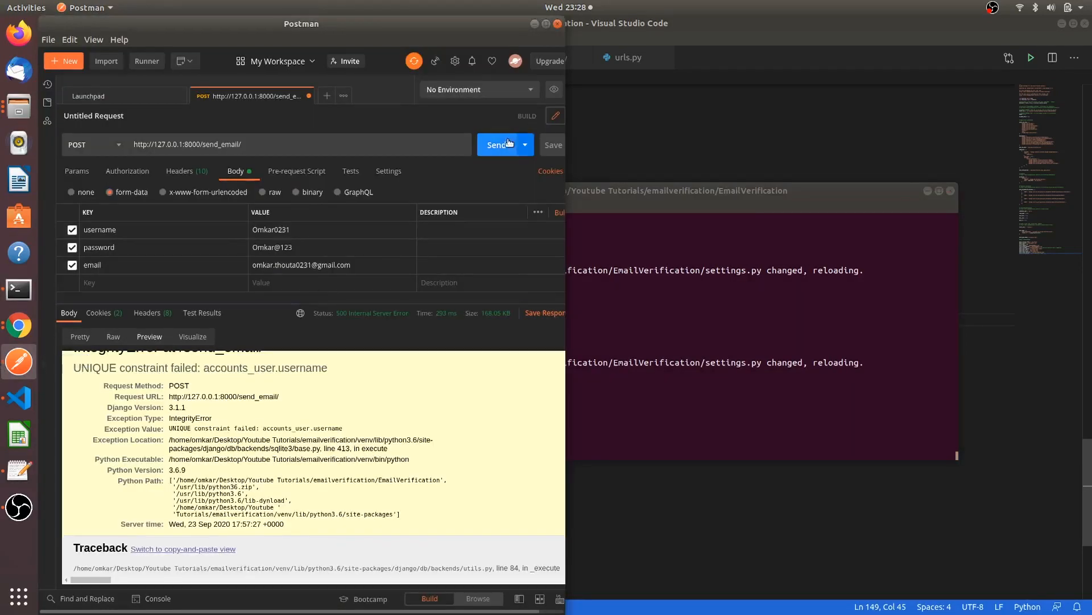
# Resend the send_email POST, which now returns 200 OK with 'Error, invalid token!'.
pyautogui.click(501, 145)
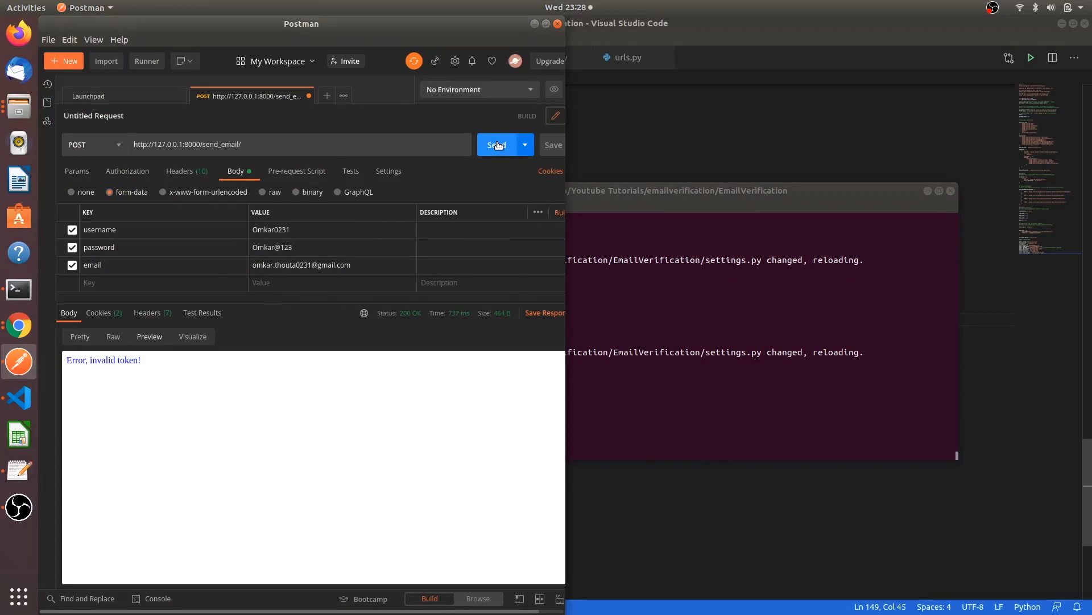
pyautogui.moveTo(18, 325)
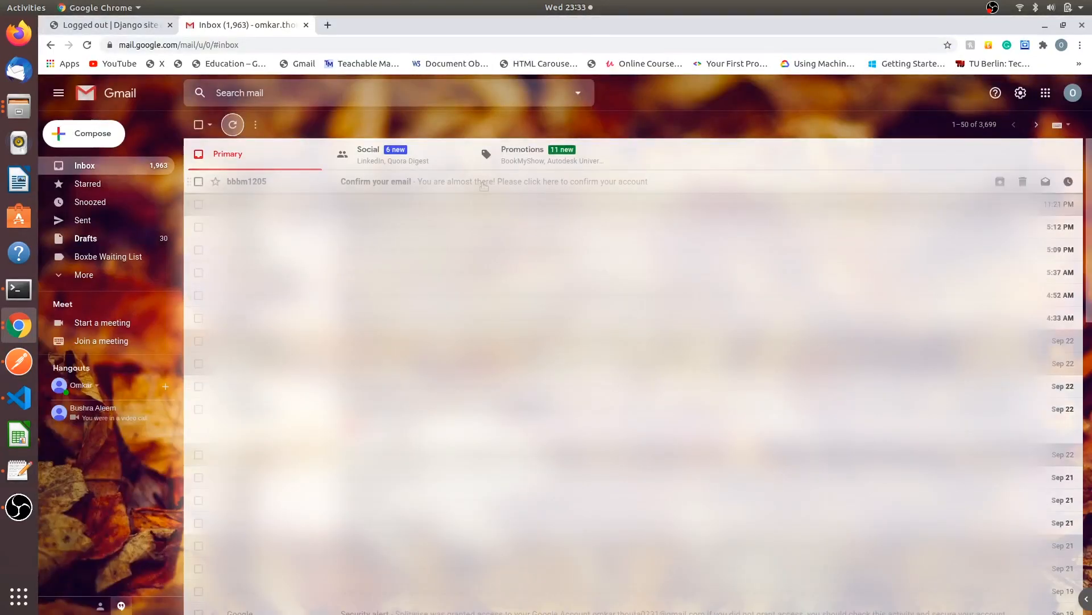
# View the 'Confirm your email' message in Gmail, then return to the Django admin tab.
pyautogui.click(493, 181)
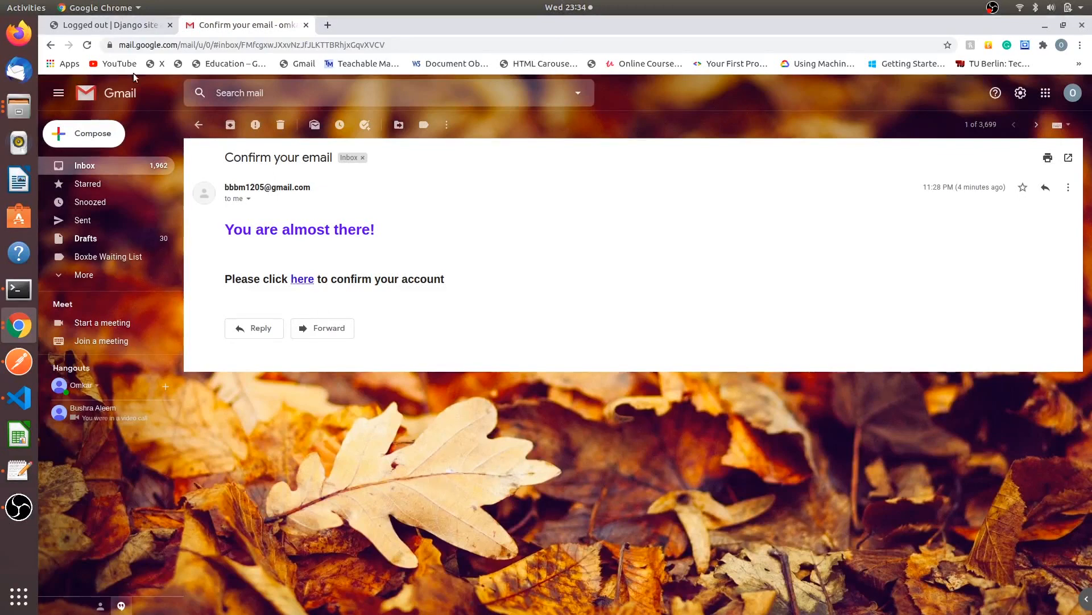
pyautogui.click(109, 24)
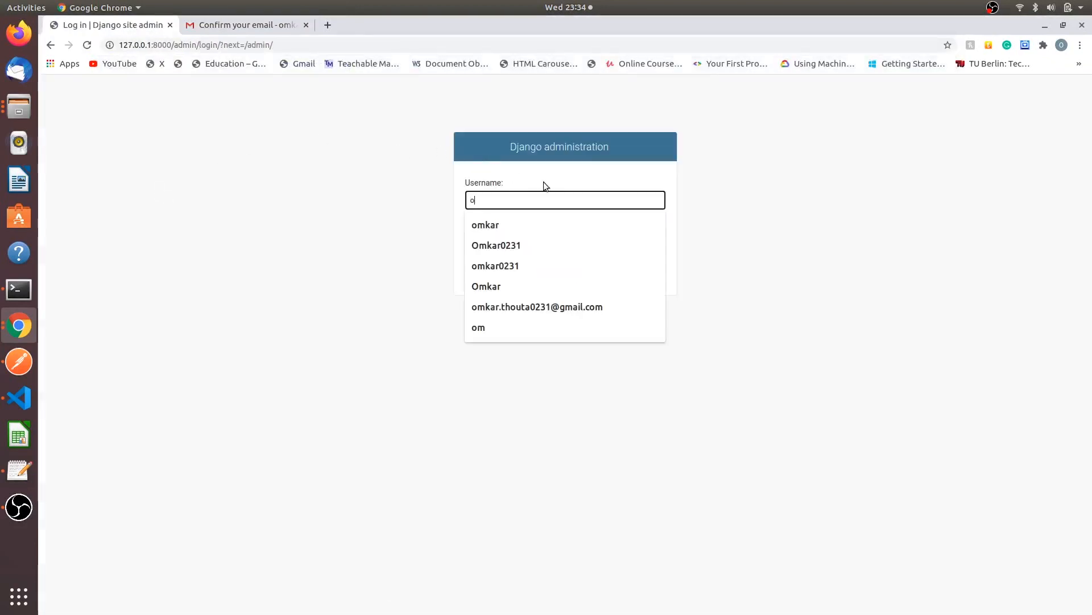
# Log in as omkar to see Omkar0231 still not Active, then return to the confirmation email.
pyautogui.click(485, 224)
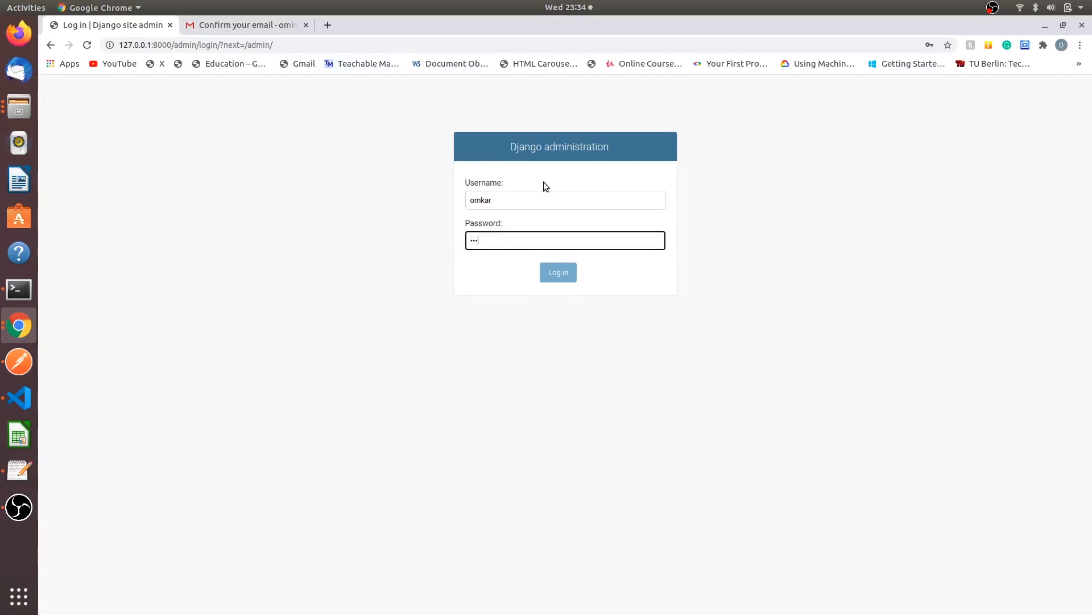
pyautogui.click(558, 272)
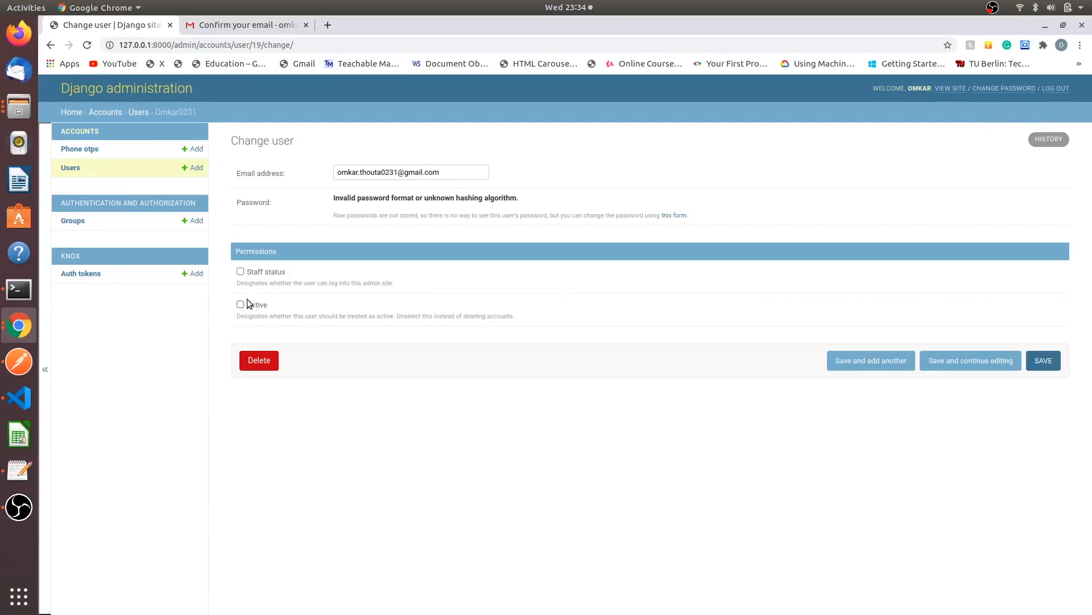
pyautogui.moveTo(265, 293)
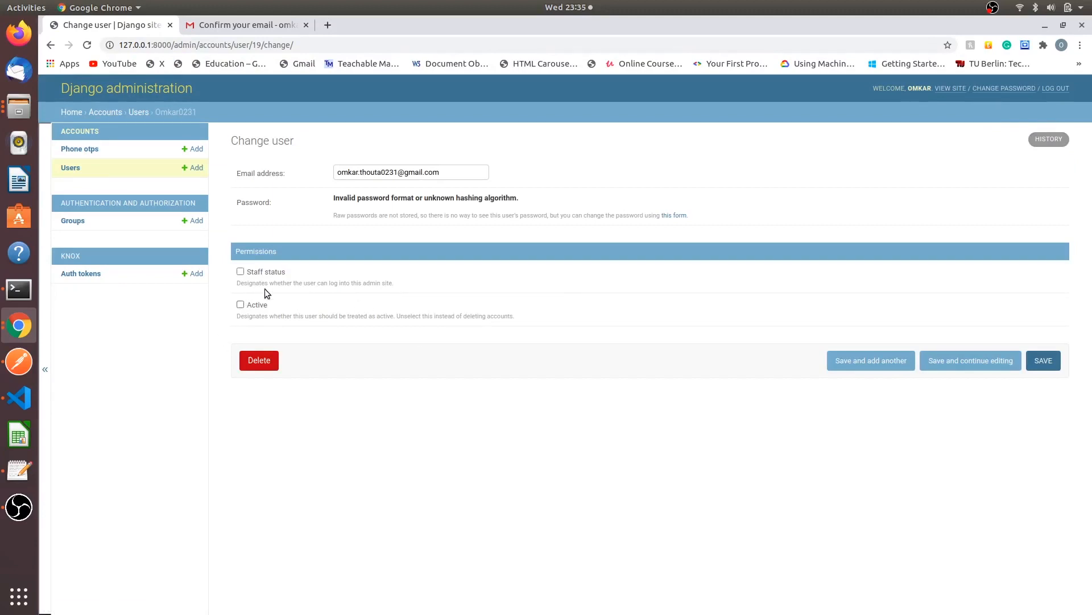
pyautogui.click(244, 23)
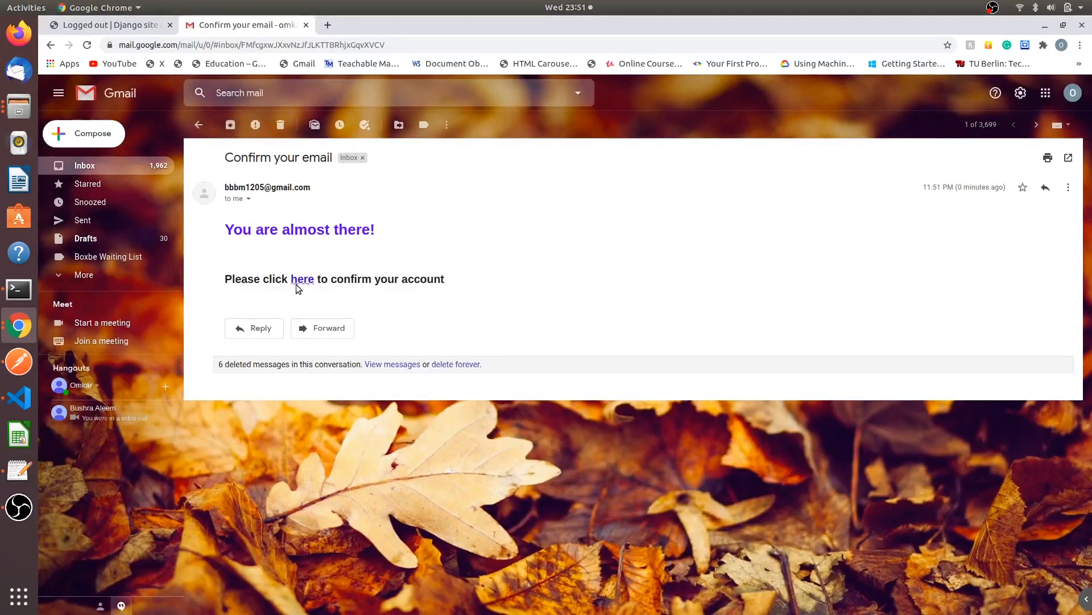
# Follow the 'here' confirmation link in the email, then return to the admin login page.
pyautogui.click(303, 279)
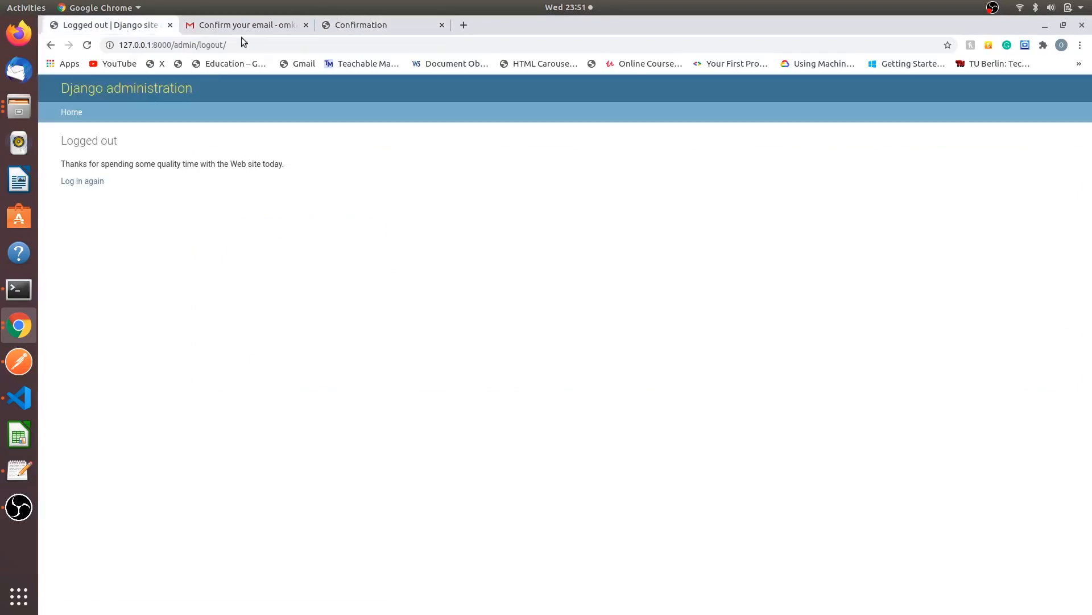
pyautogui.click(82, 181)
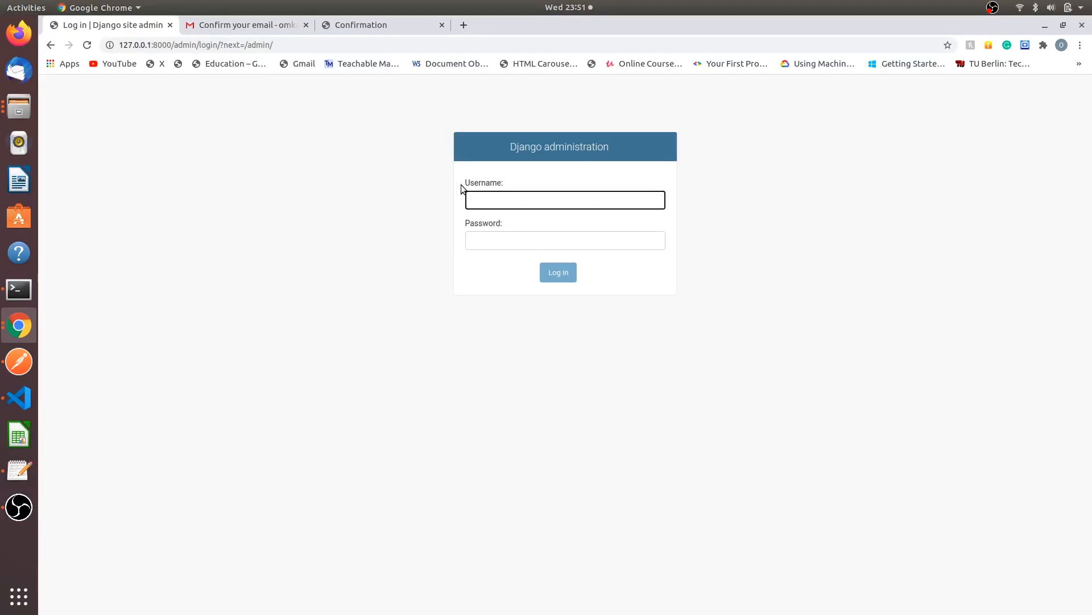
# Log in as omkar, confirm Omkar0231 is now Active and save the user record.
pyautogui.write('omk')
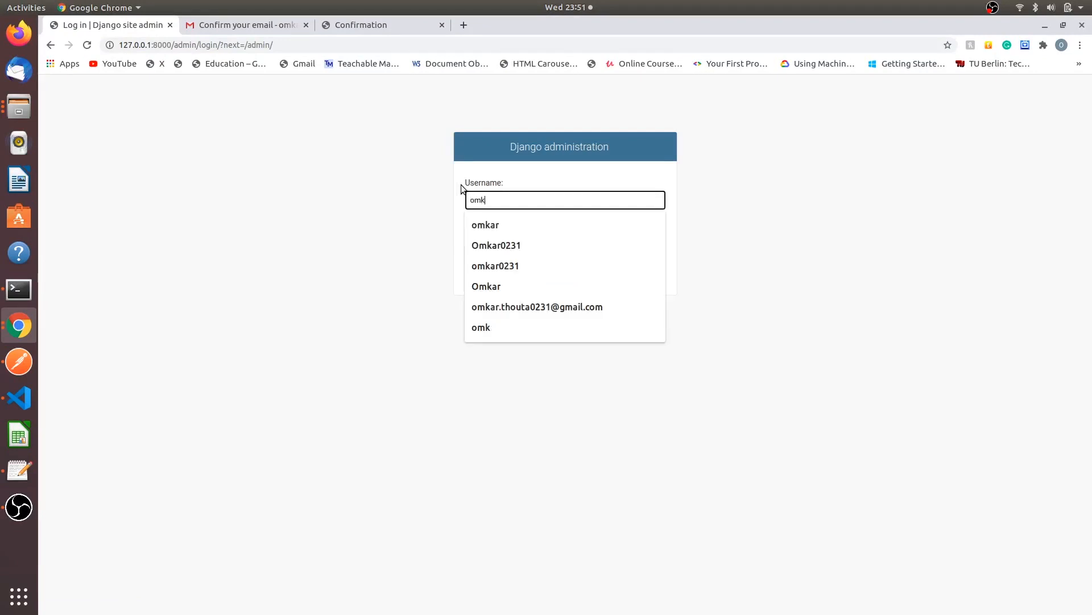
pyautogui.click(485, 224)
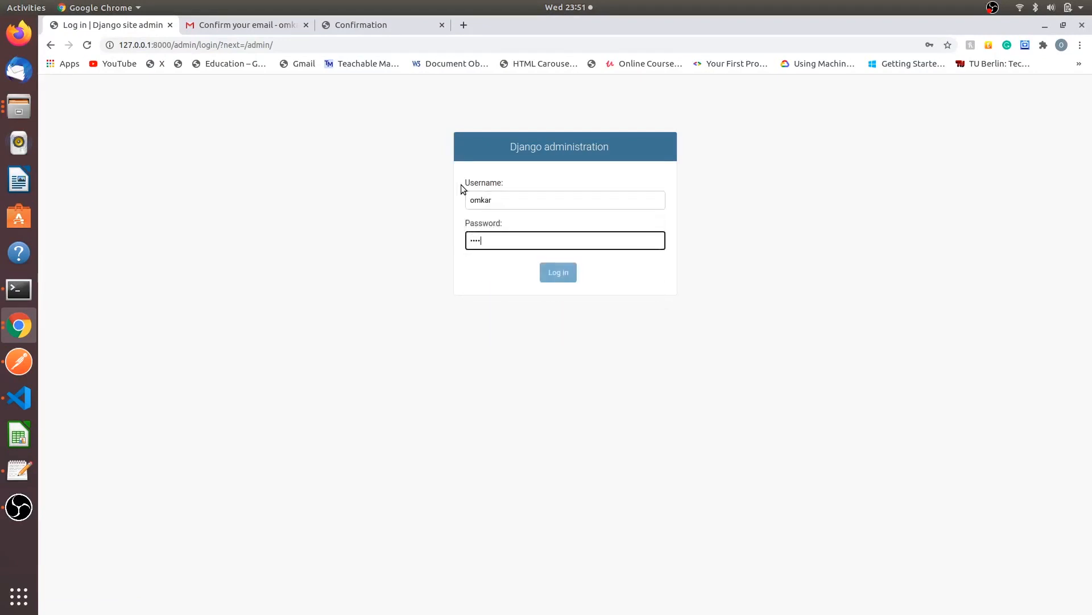
pyautogui.click(558, 272)
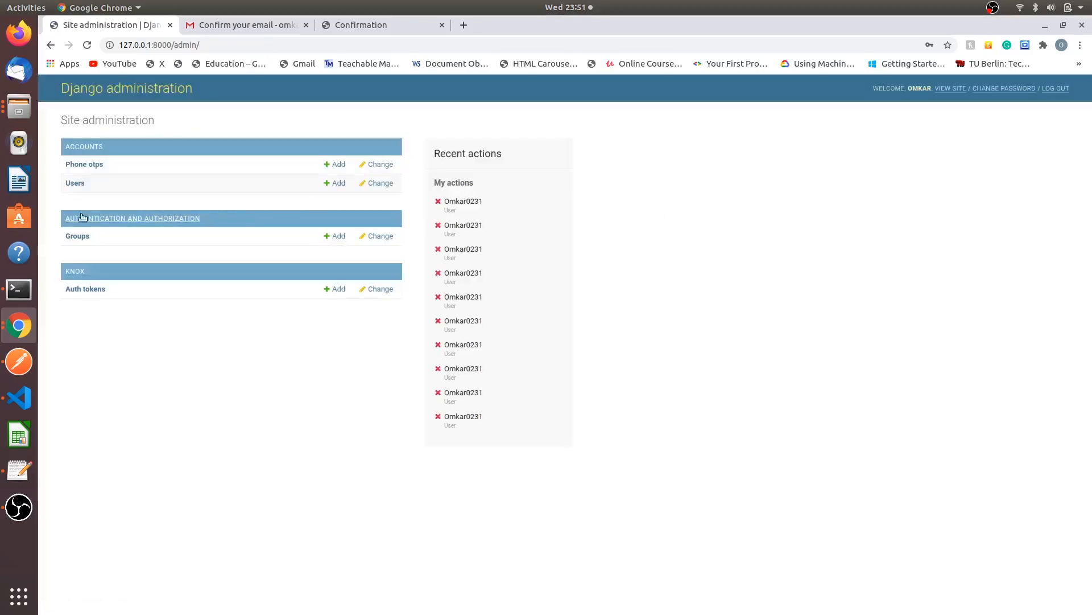
pyautogui.click(75, 182)
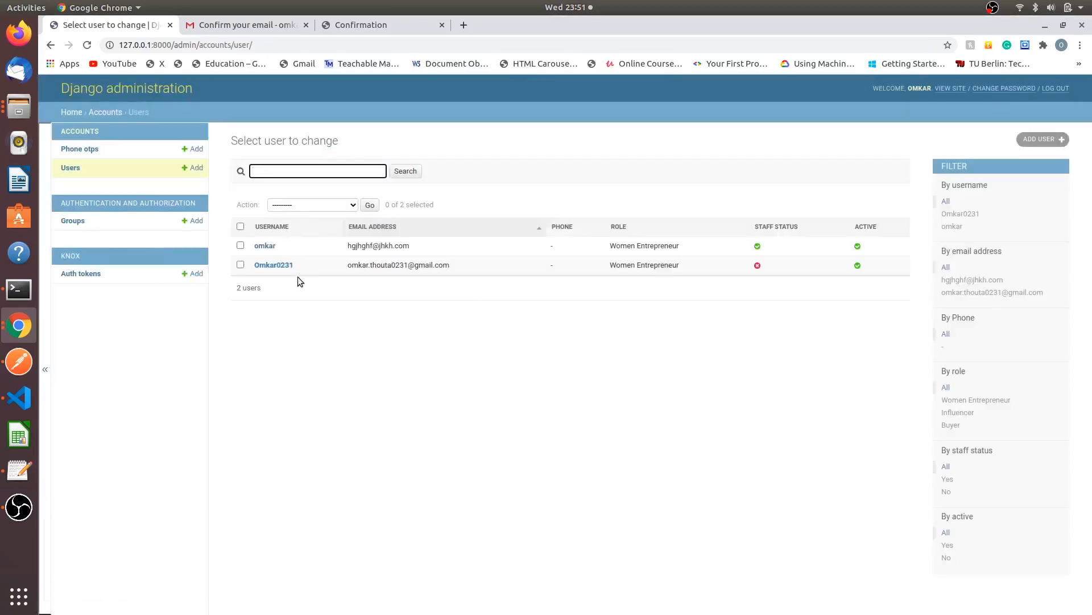
pyautogui.click(275, 265)
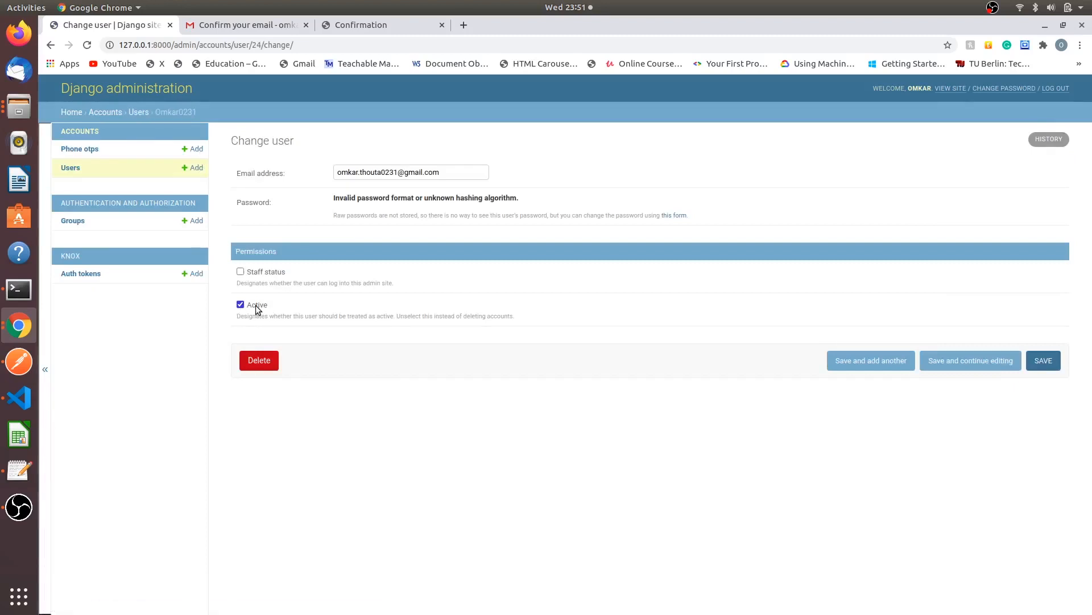
pyautogui.click(1044, 361)
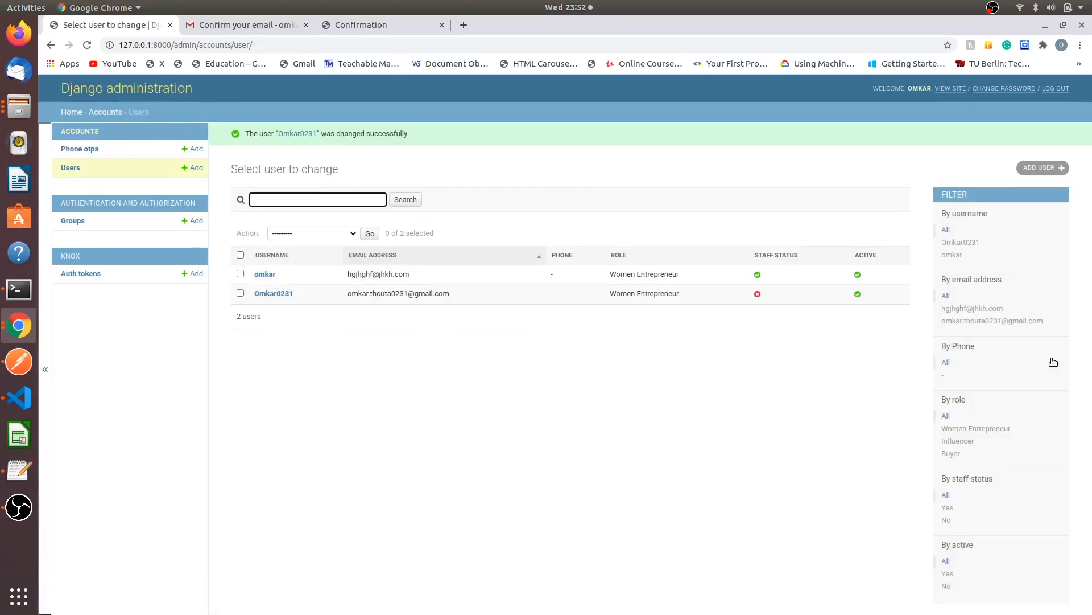
pyautogui.click(317, 199)
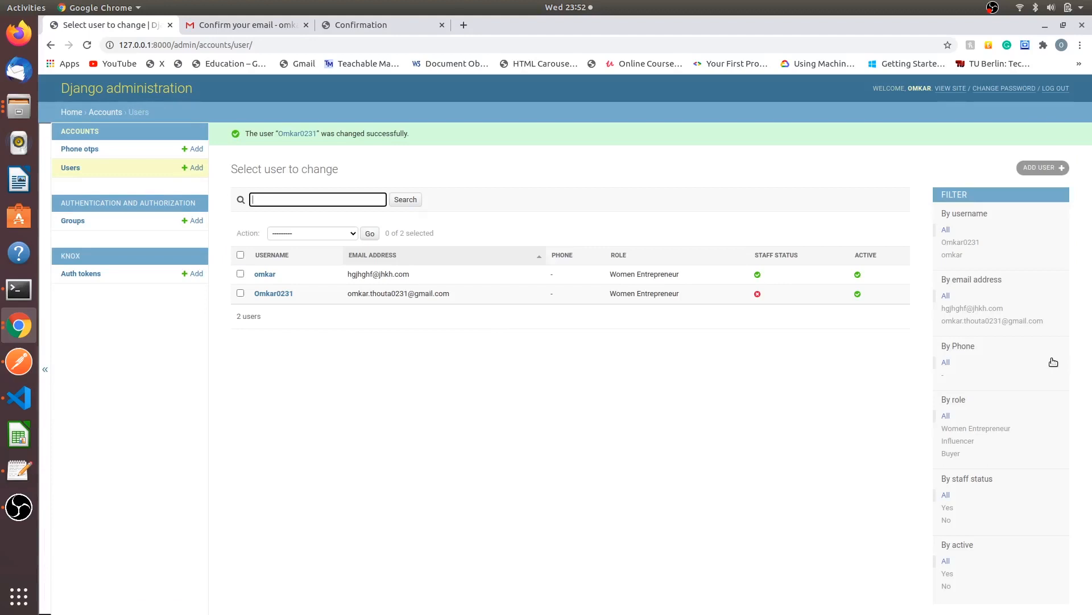